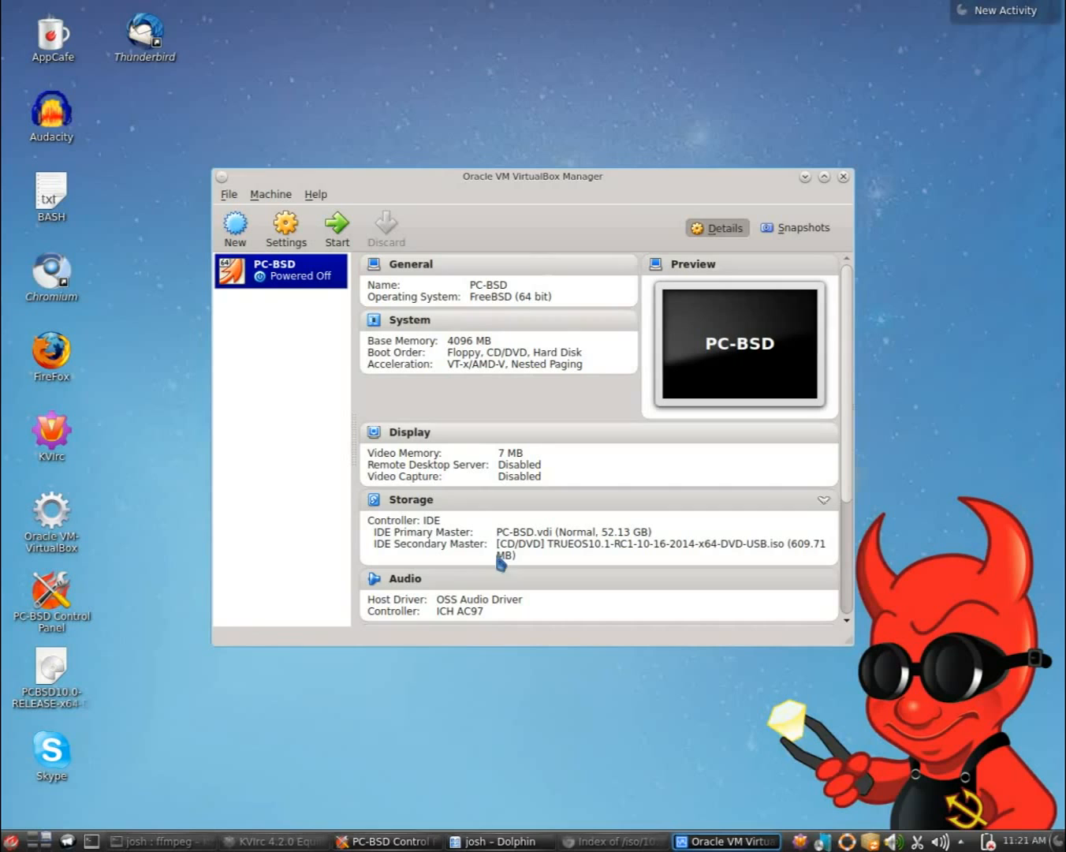
mouse_move(358, 781)
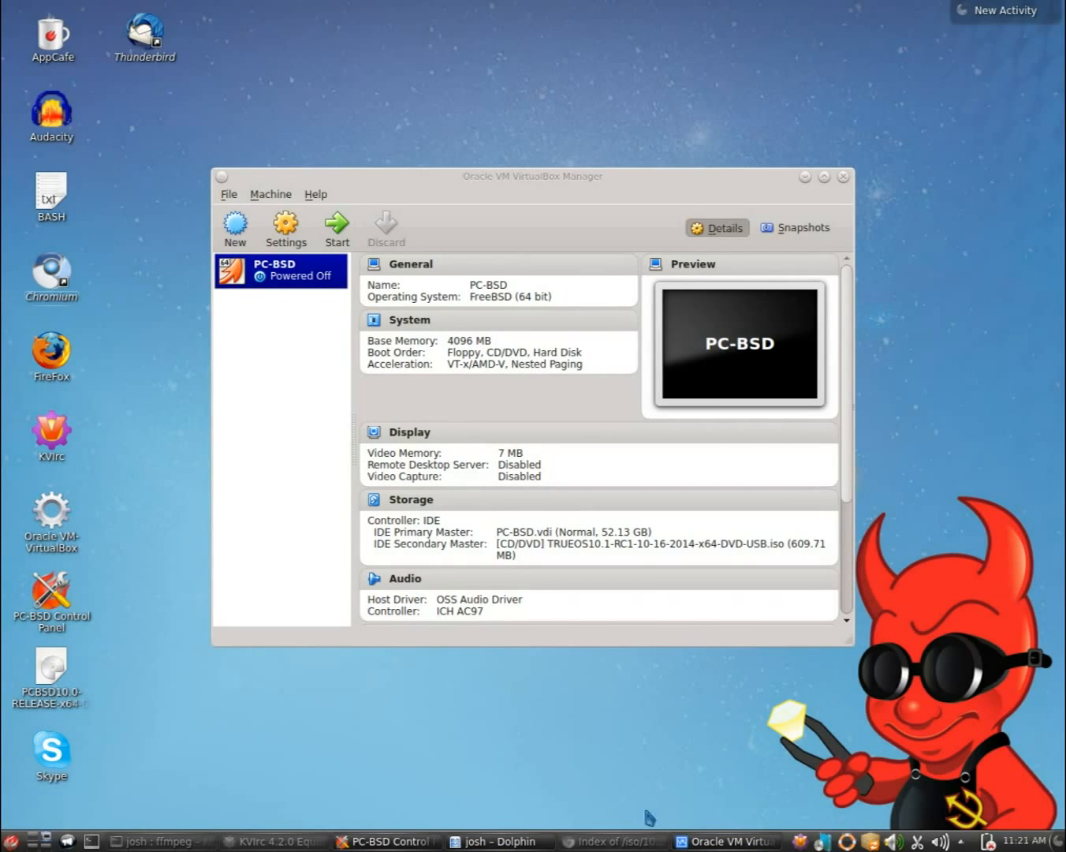
Bring Chromium forward to view the TRUEOS10.1-RC1 ISO on the 10.1-RELEASE amd64 index
left_click(613, 841)
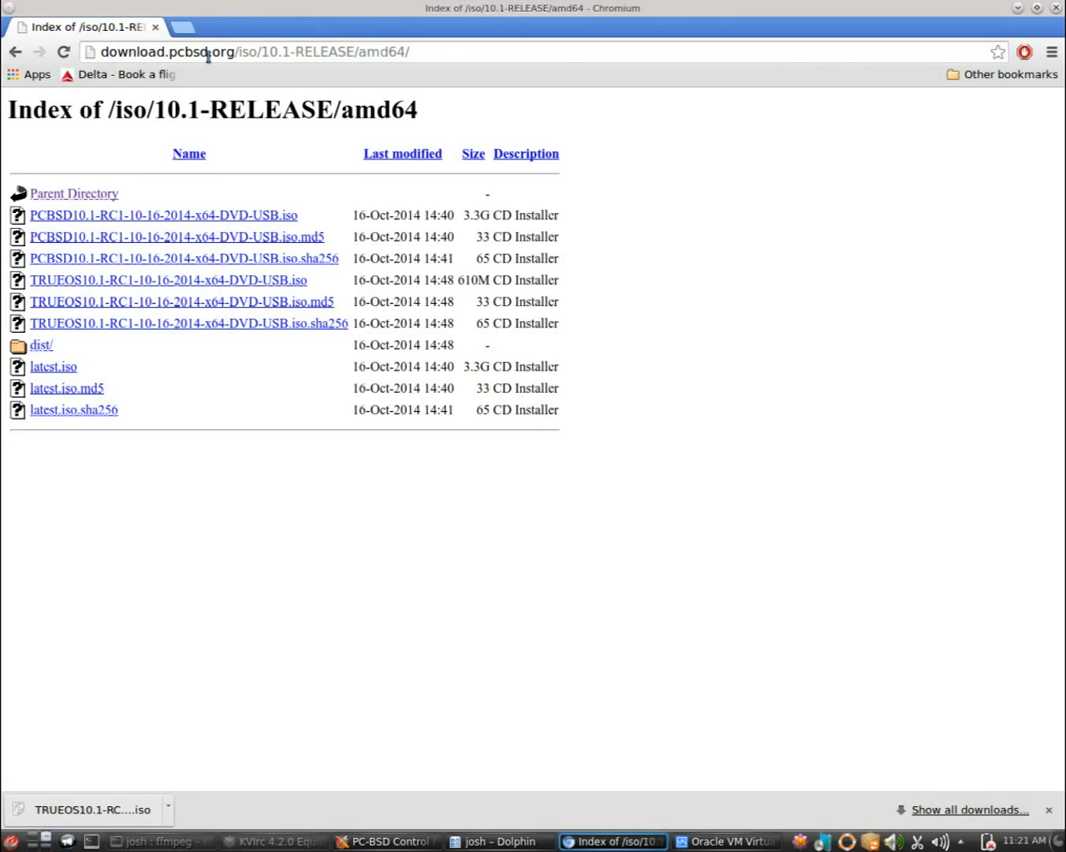
mouse_move(215, 76)
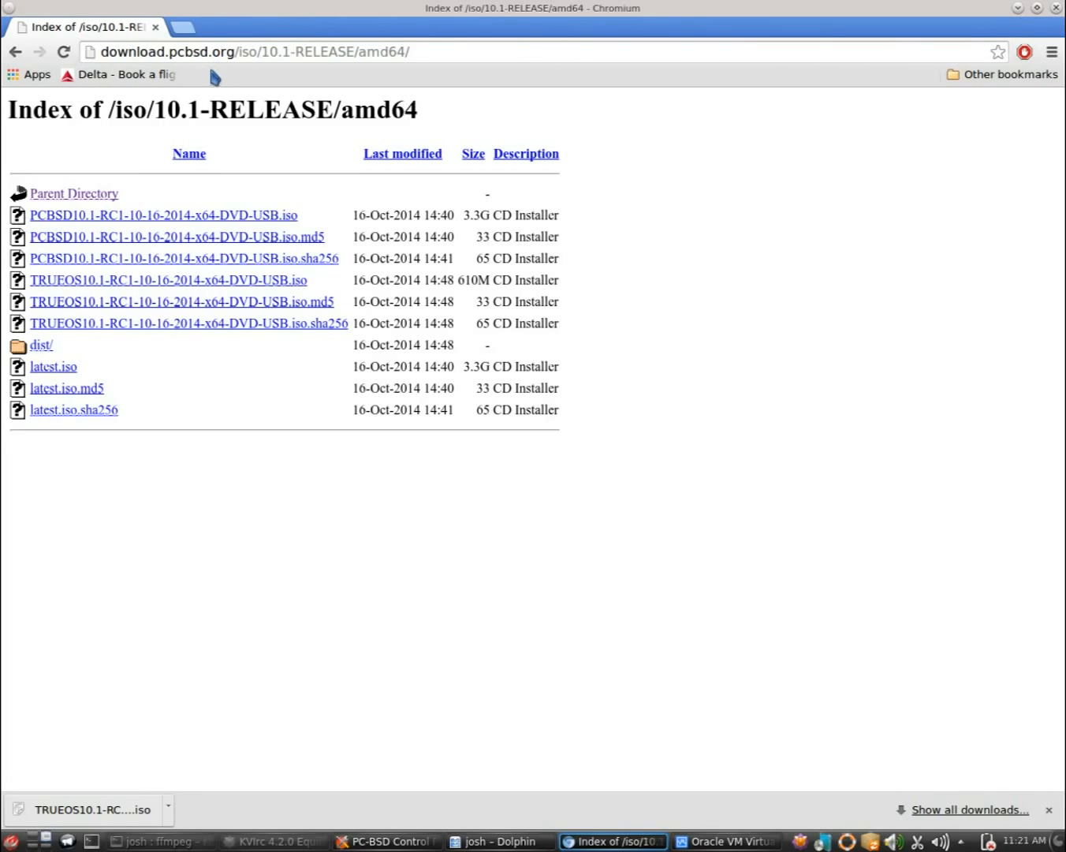
mouse_move(246, 73)
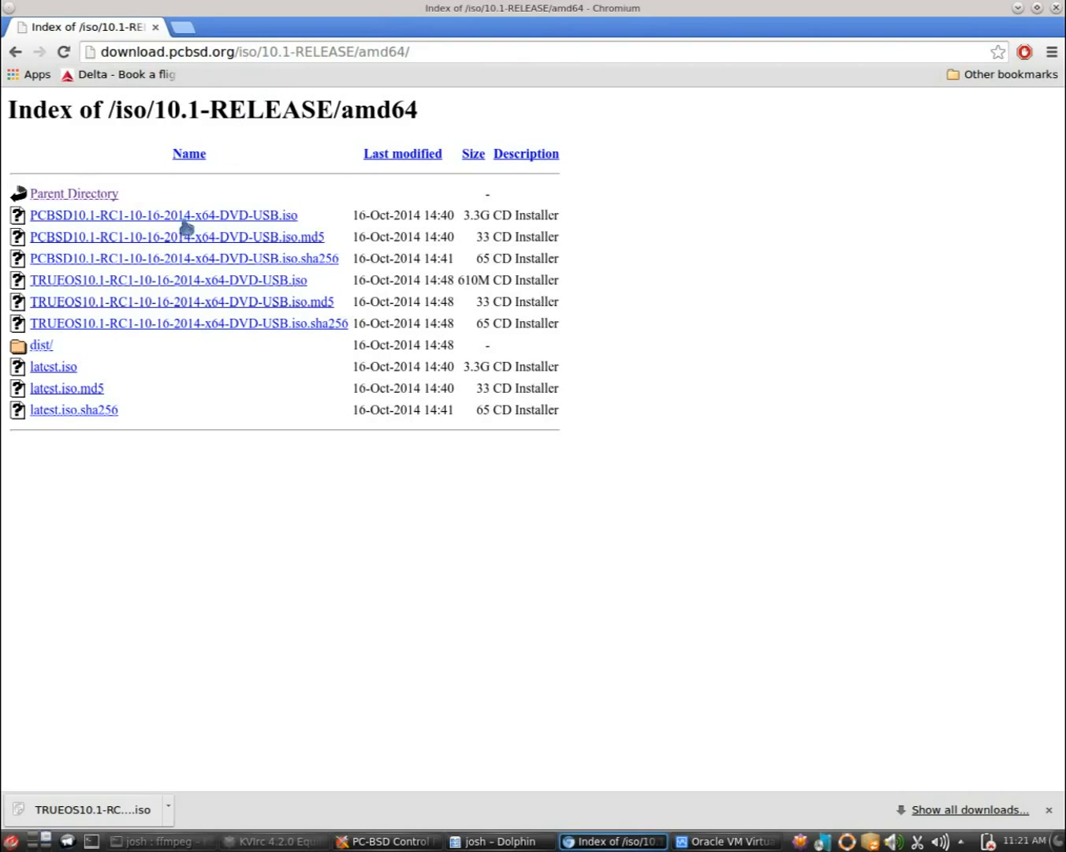
mouse_move(77, 344)
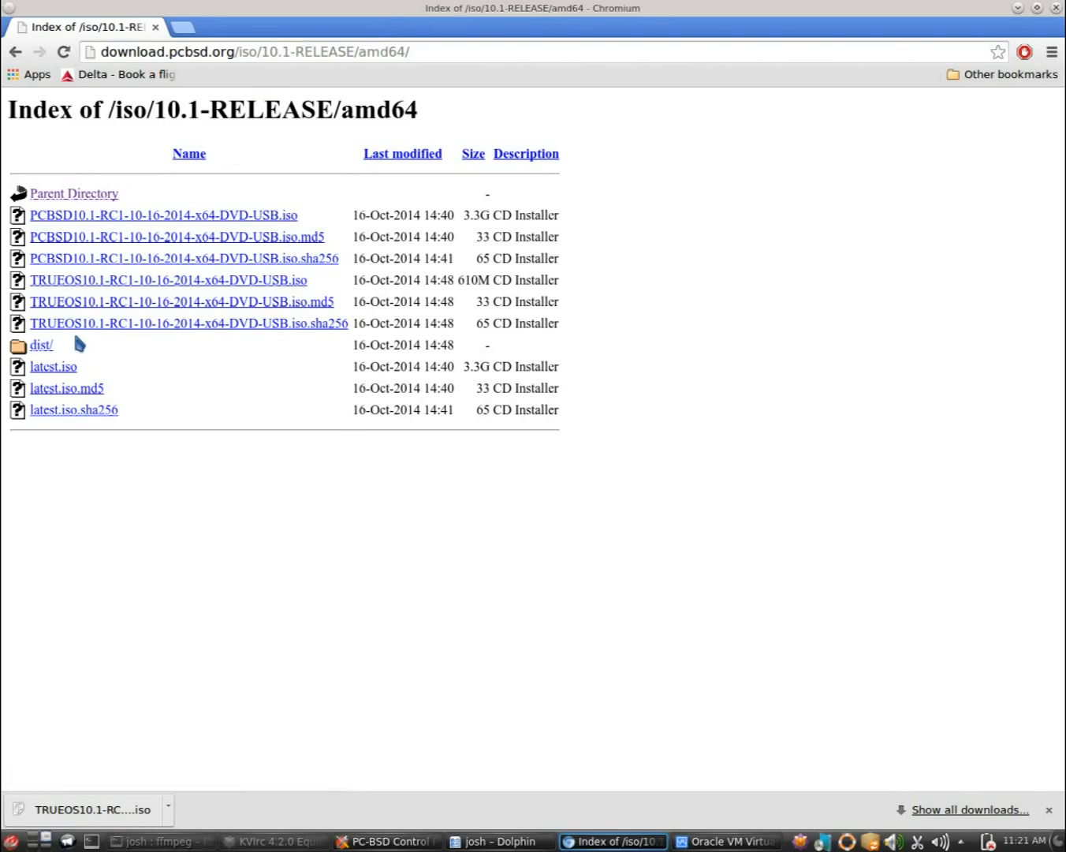
mouse_move(106, 284)
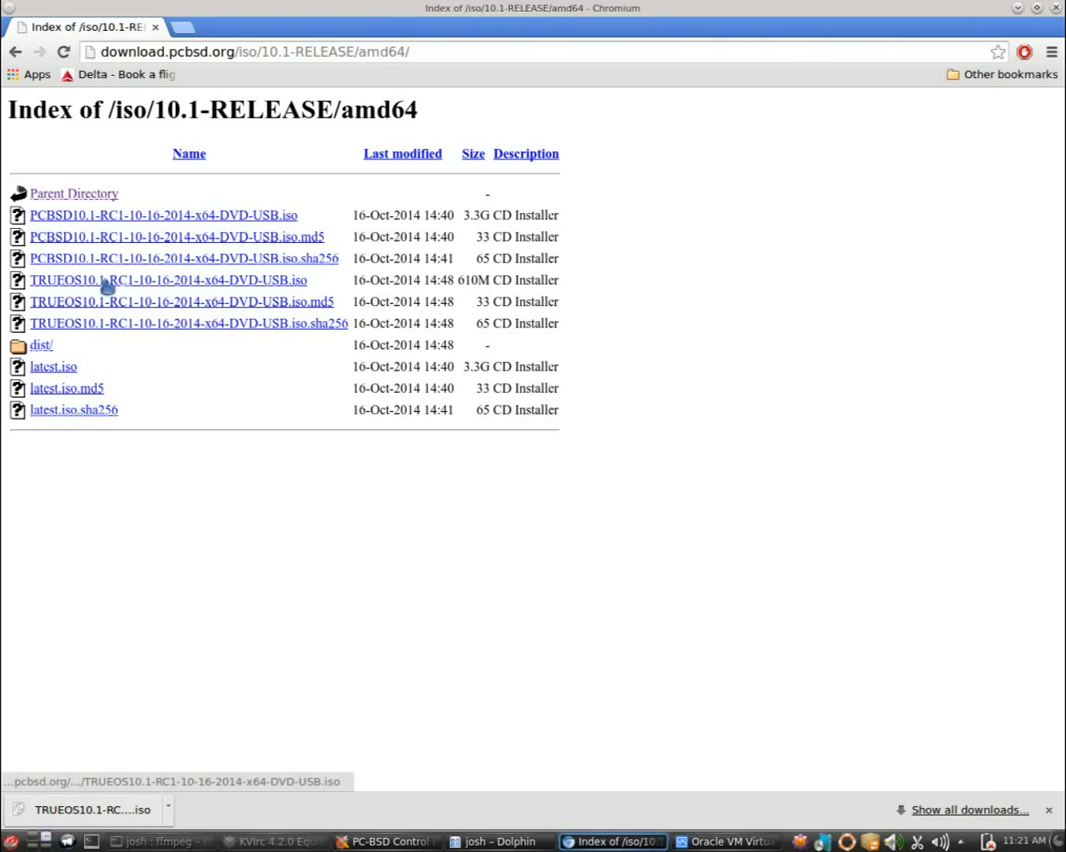
mouse_move(138, 289)
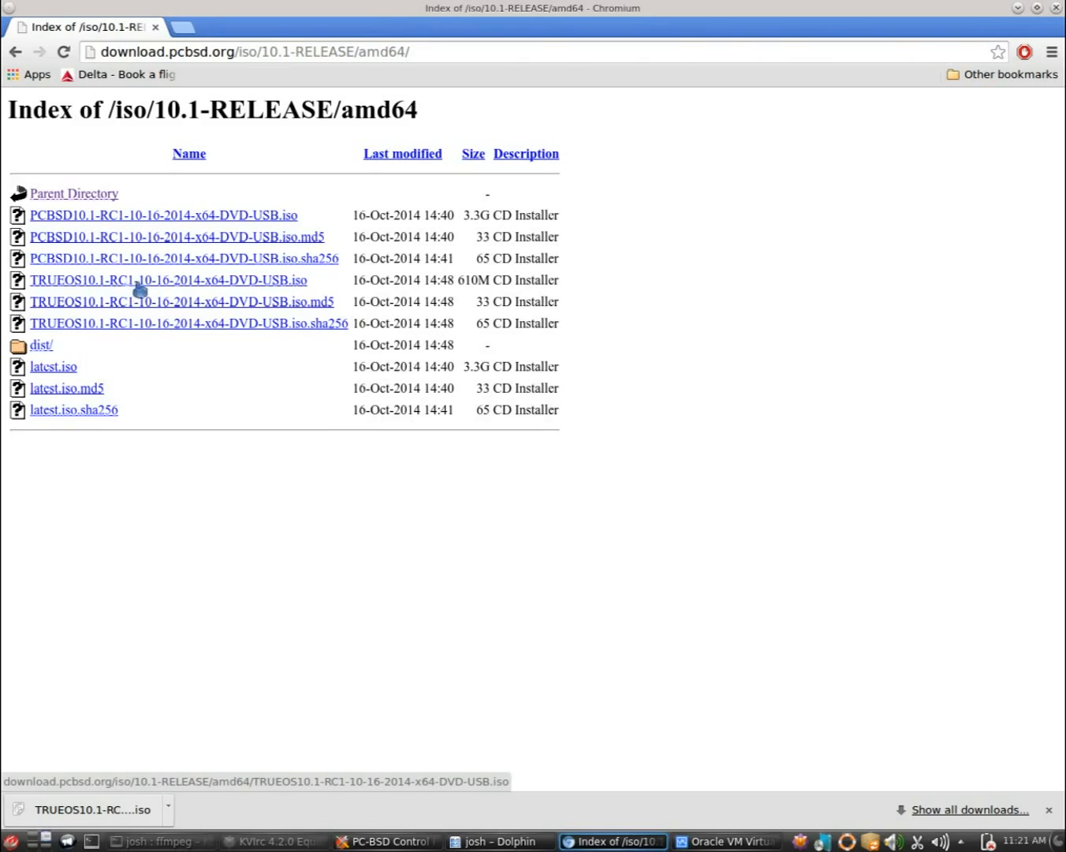
mouse_move(154, 286)
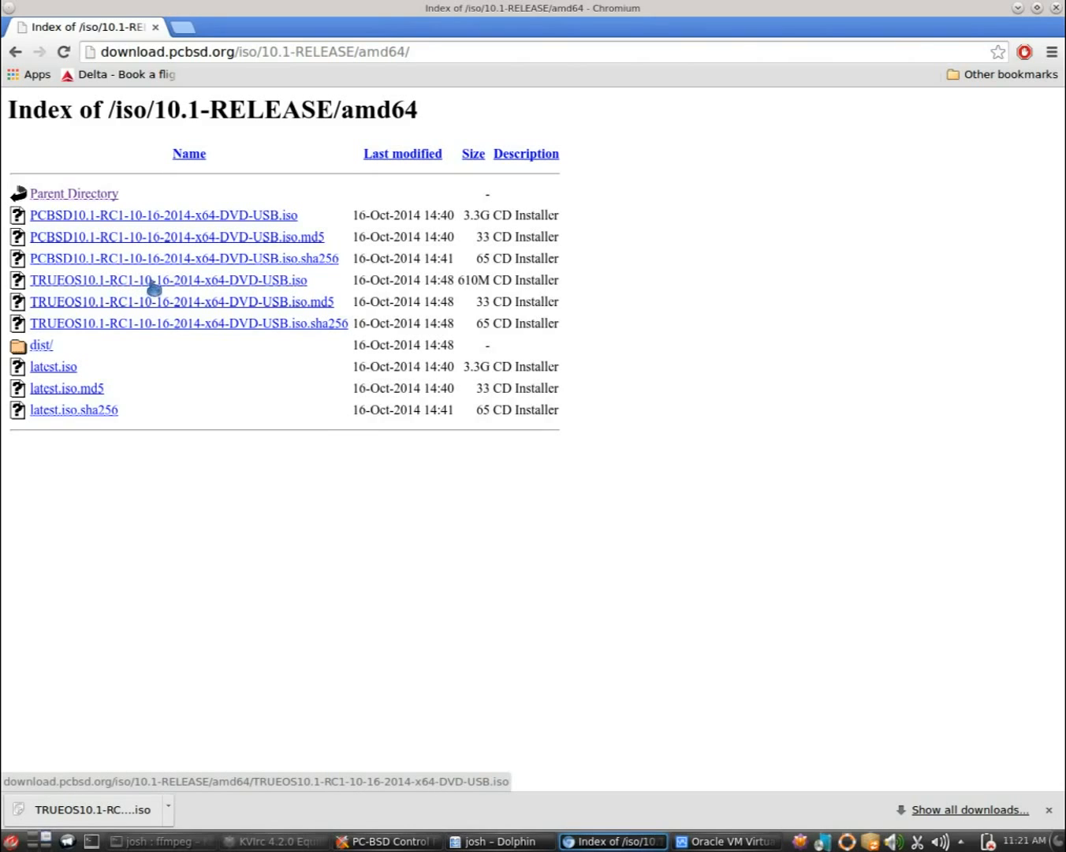
mouse_move(204, 288)
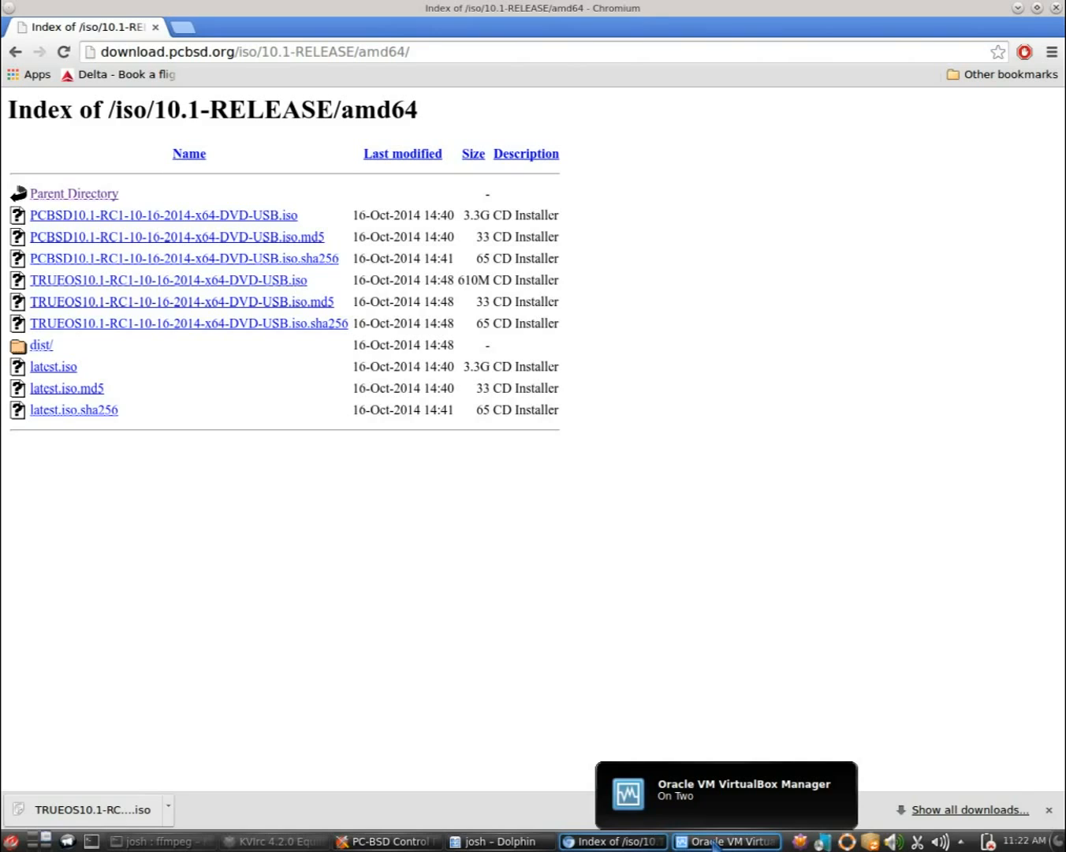
mouse_move(240, 256)
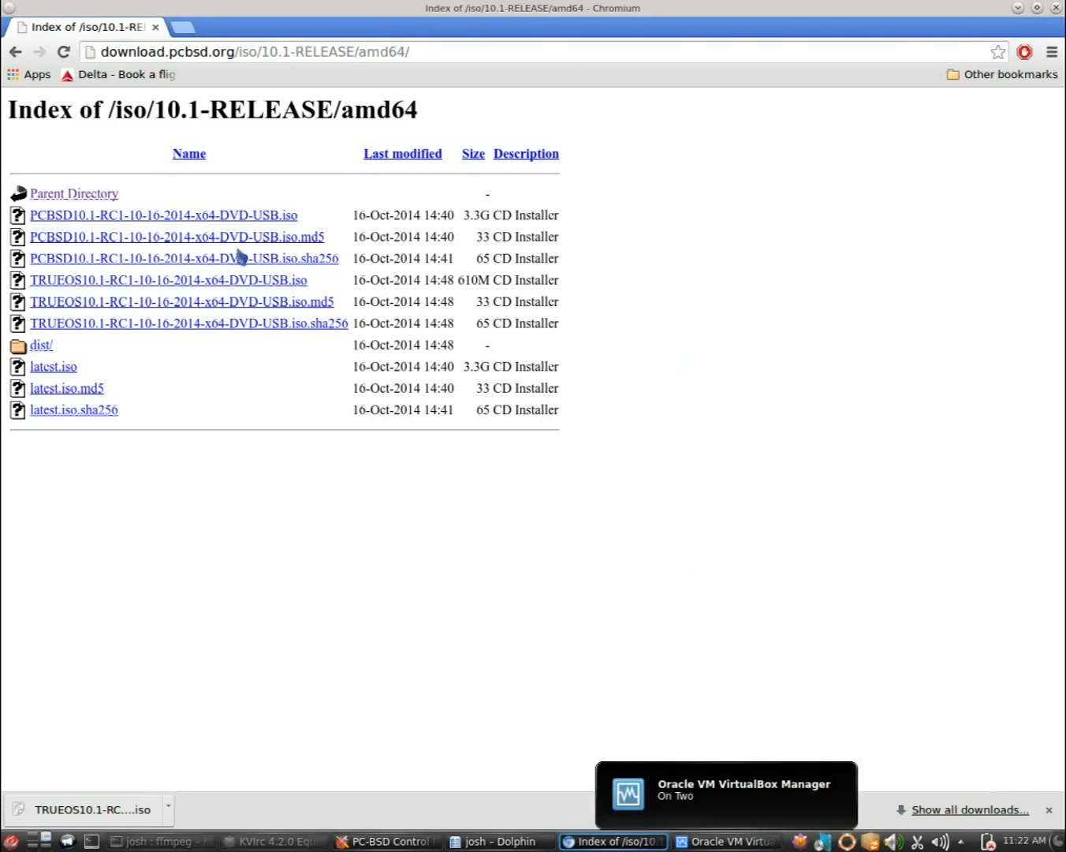
mouse_move(202, 280)
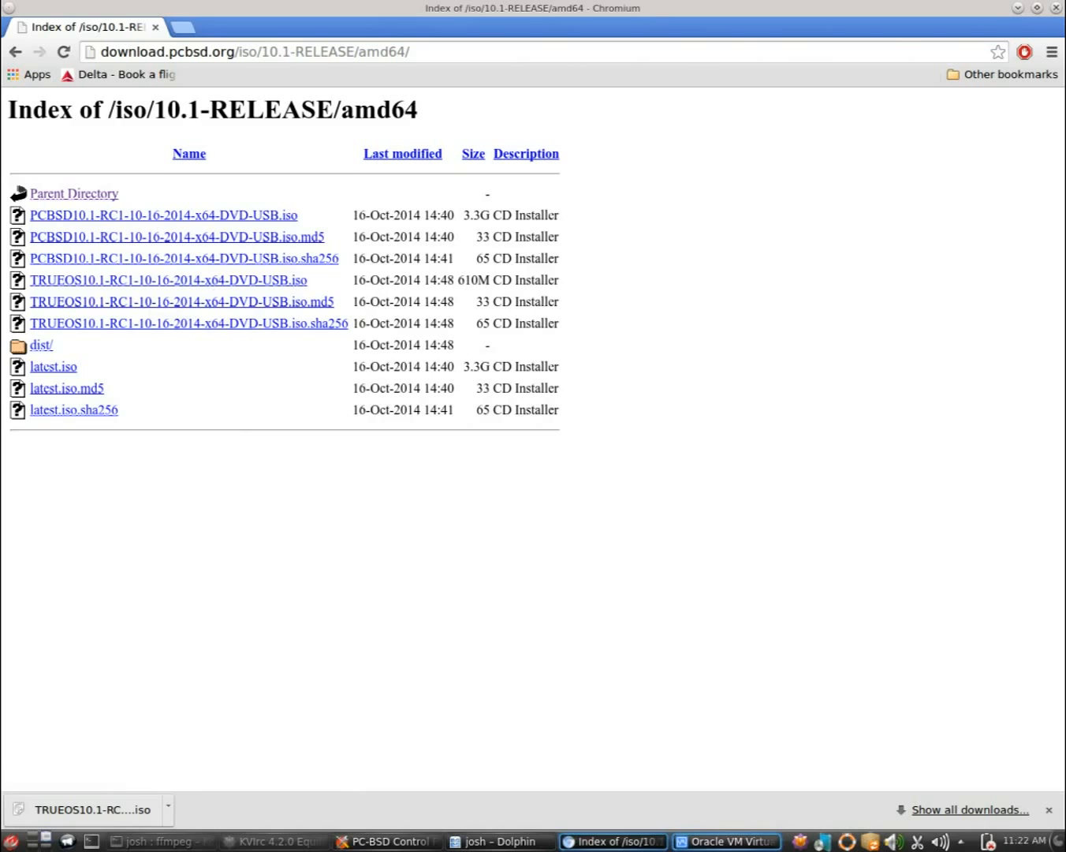
Bring the VirtualBox Manager back to the front, showing the powered-off PC-BSD machine
left_click(724, 841)
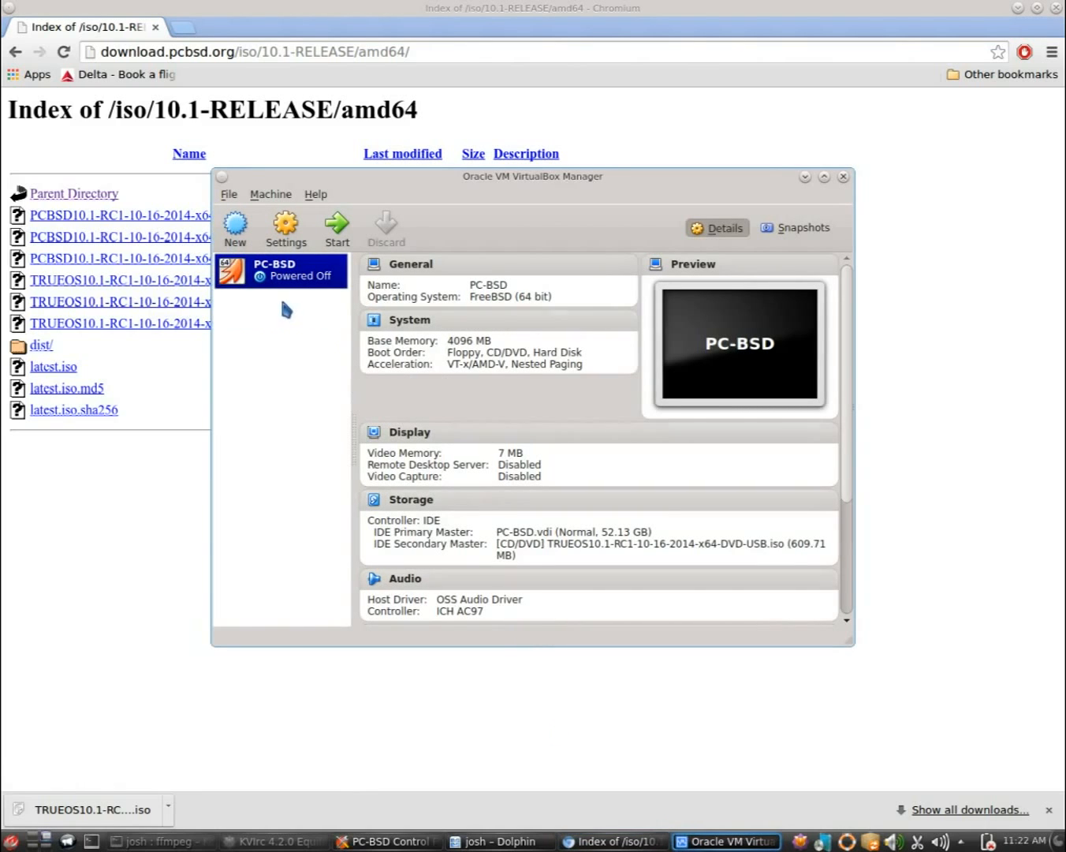
mouse_move(382, 180)
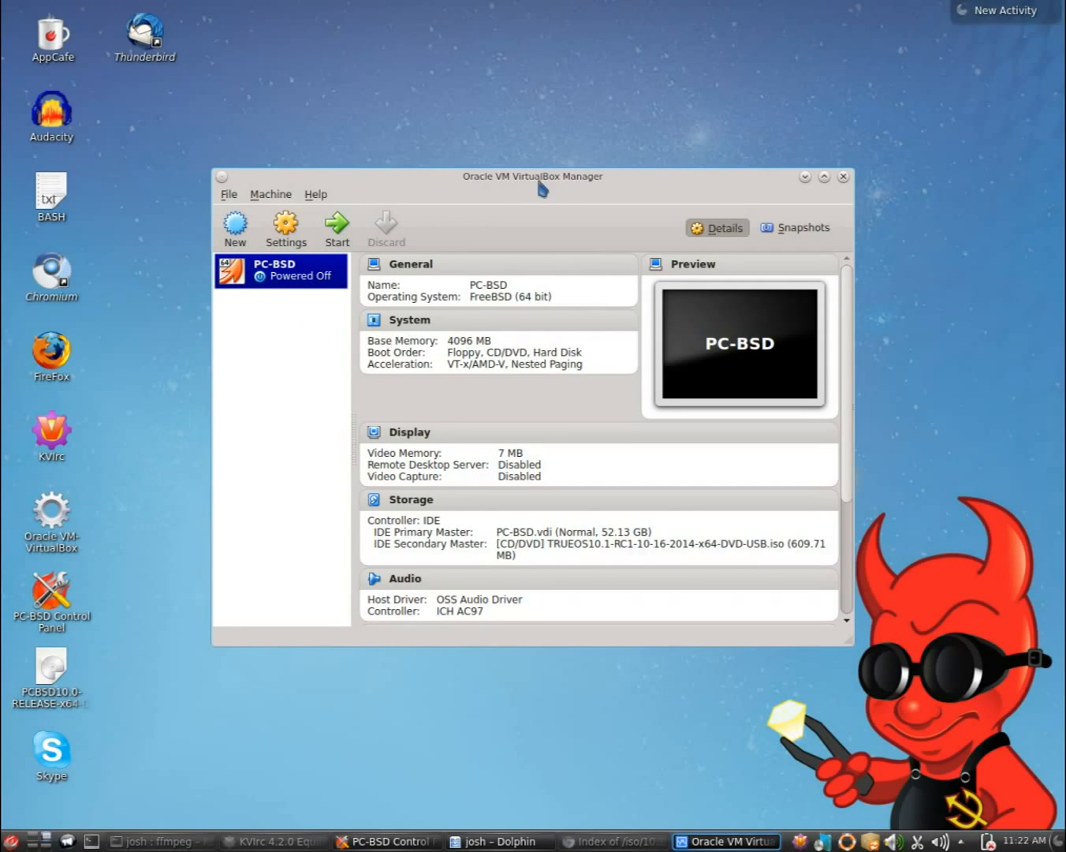
mouse_move(299, 284)
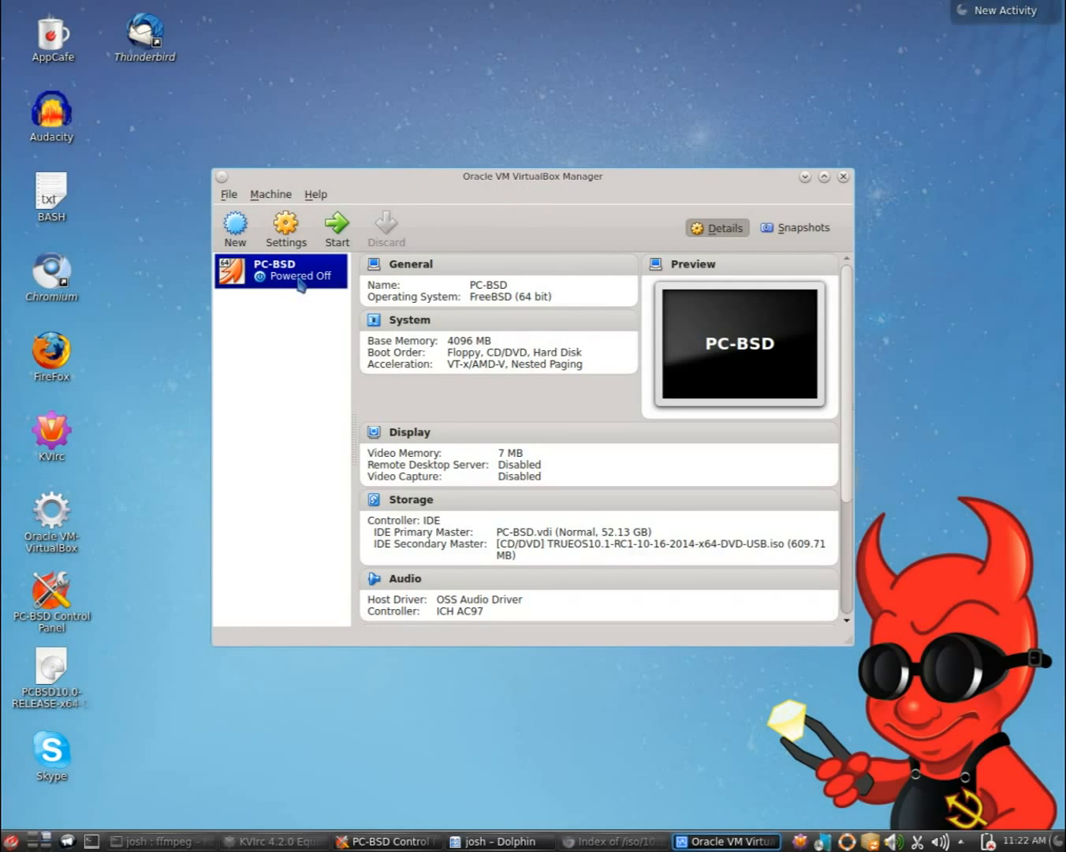
mouse_move(306, 300)
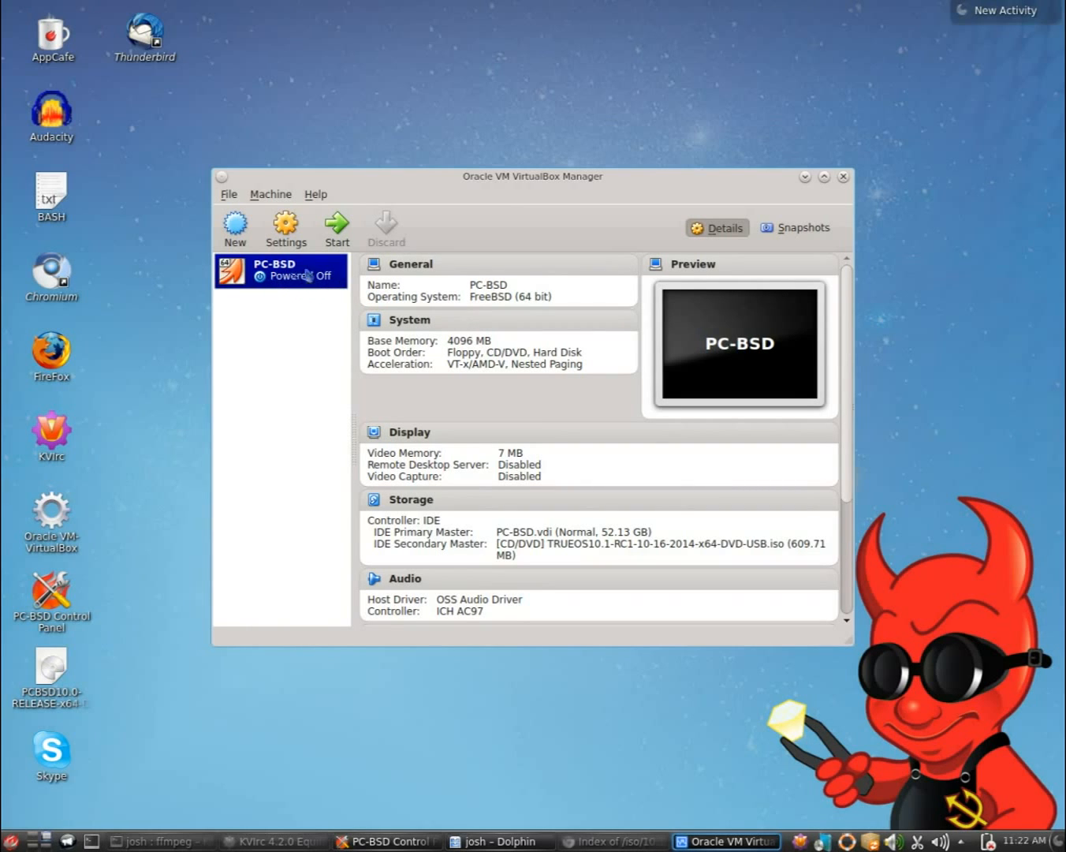
mouse_move(336, 228)
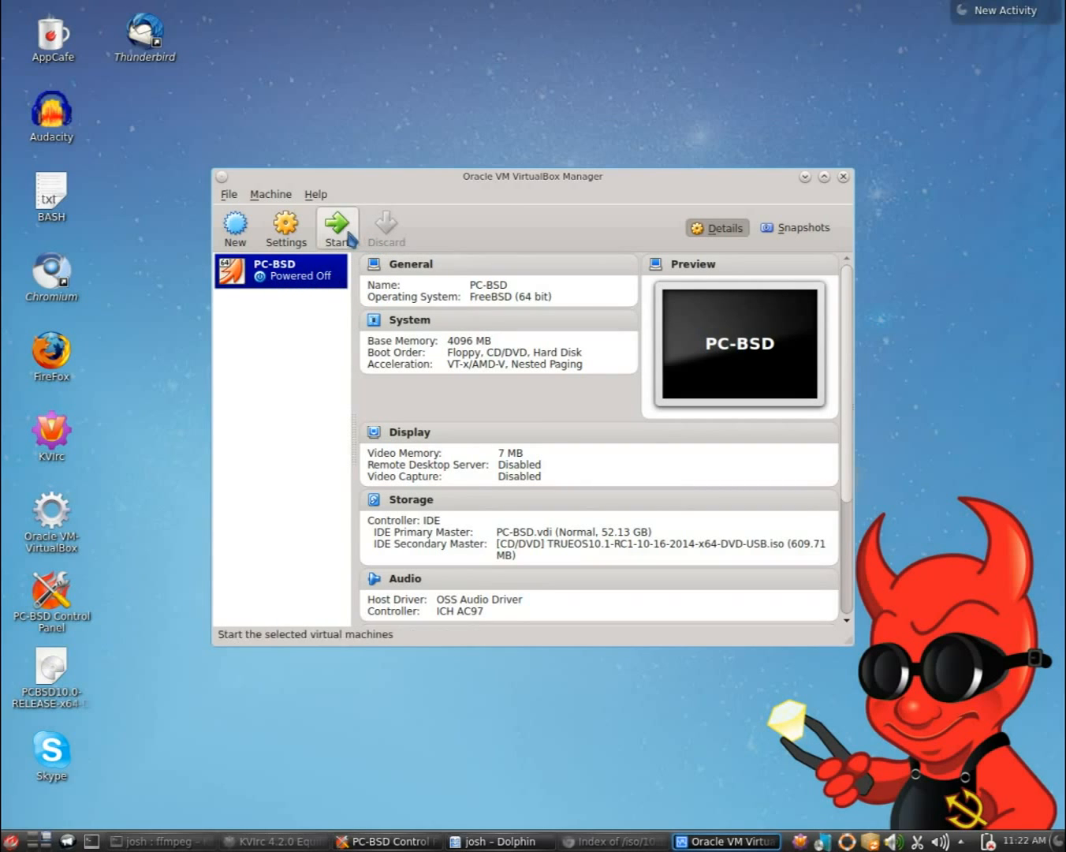
left_click(284, 228)
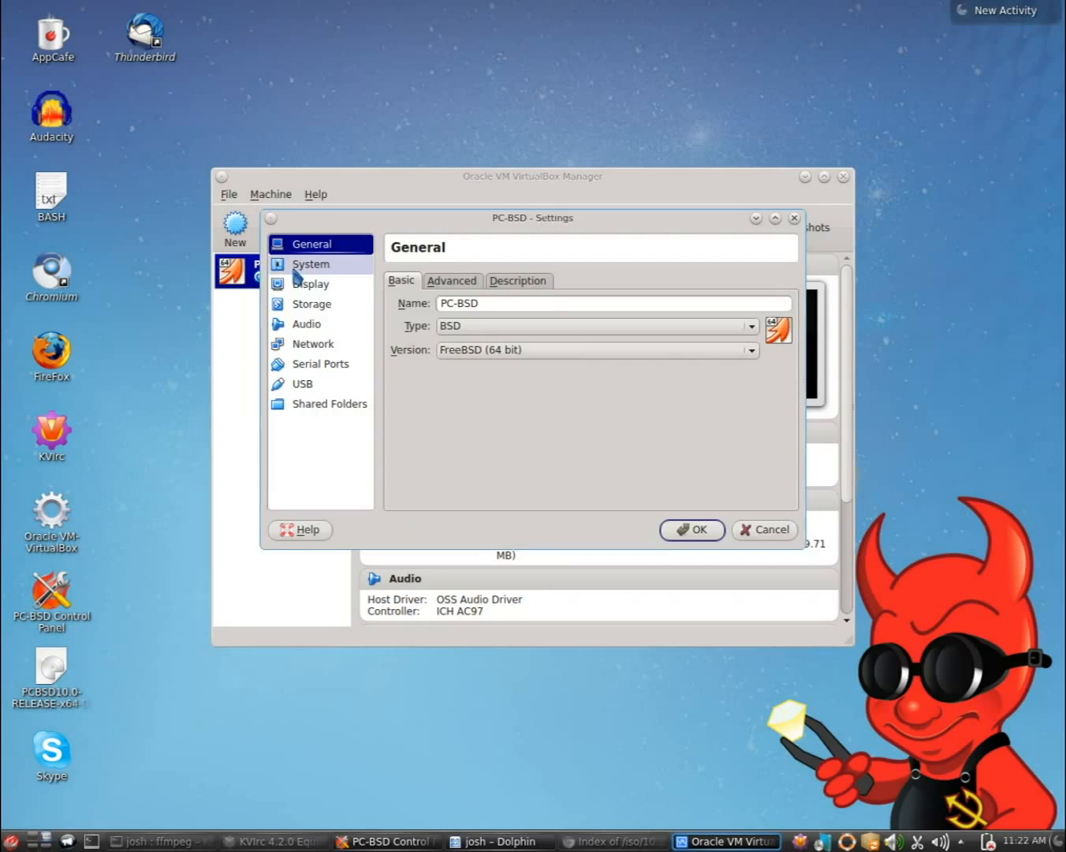
left_click(313, 304)
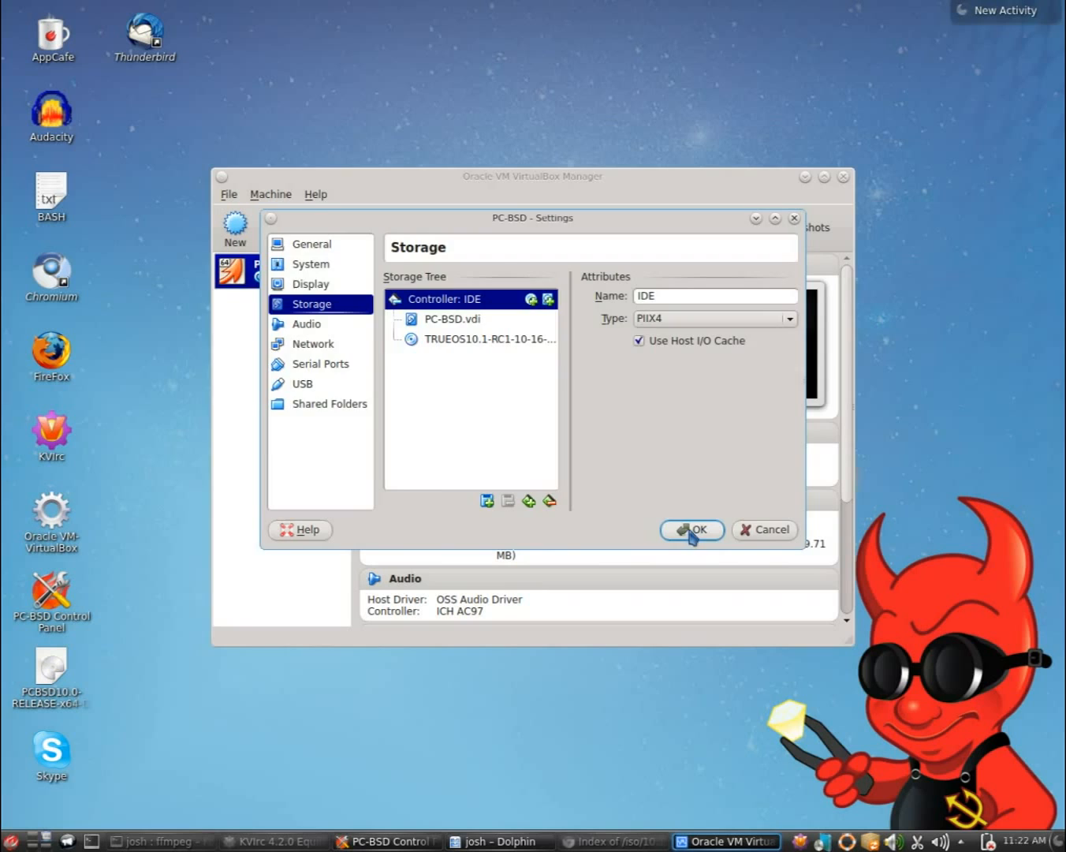
left_click(692, 530)
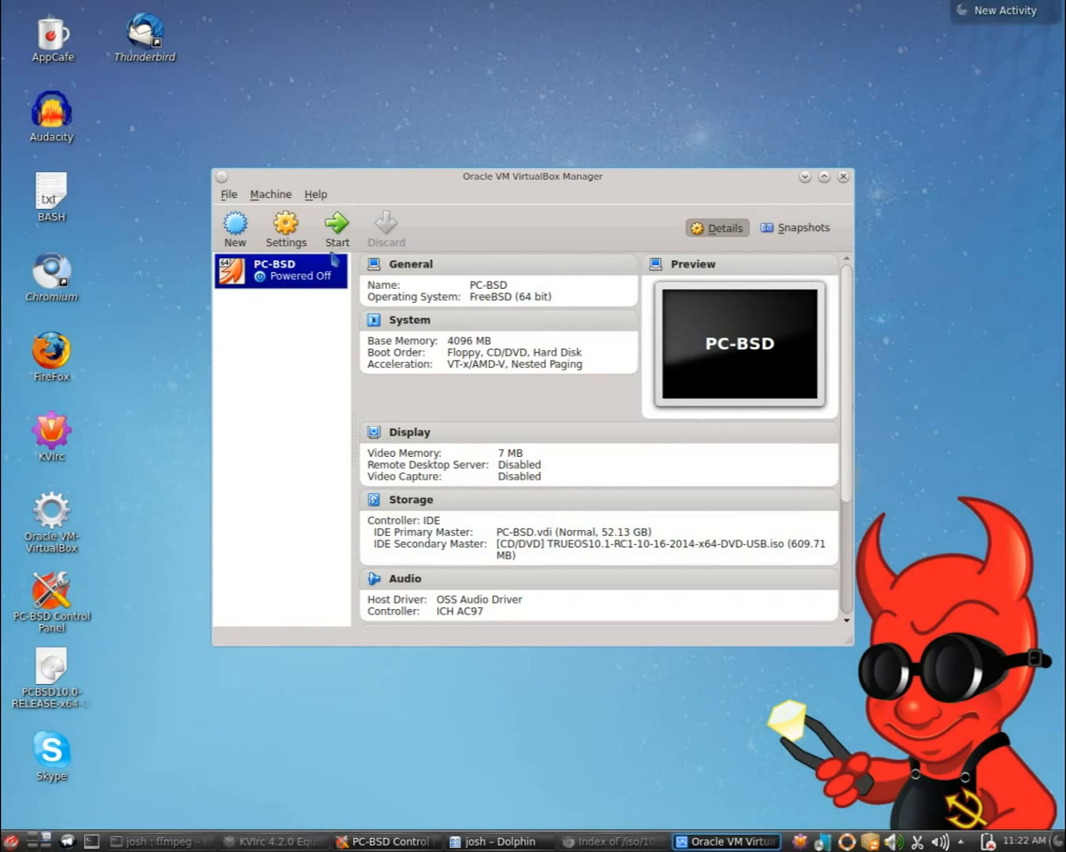
Start the PC-BSD virtual machine and focus its window so the installer boots
left_click(336, 228)
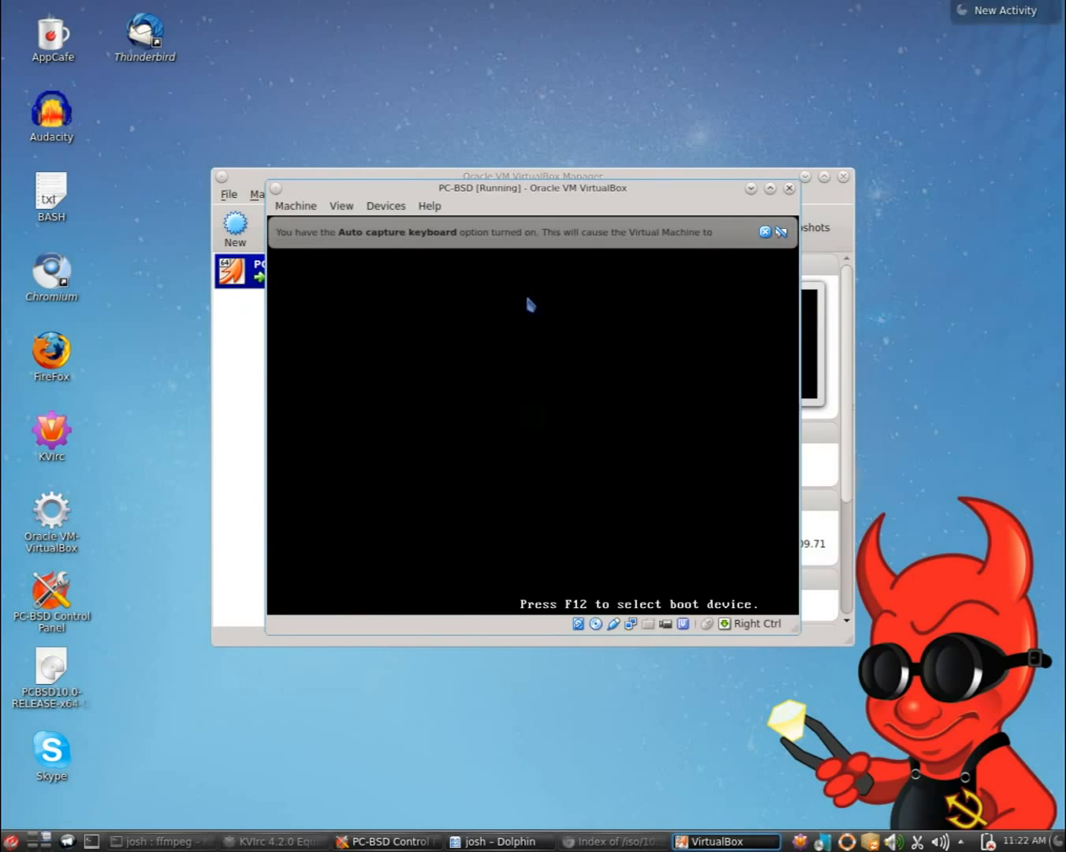
left_click(763, 232)
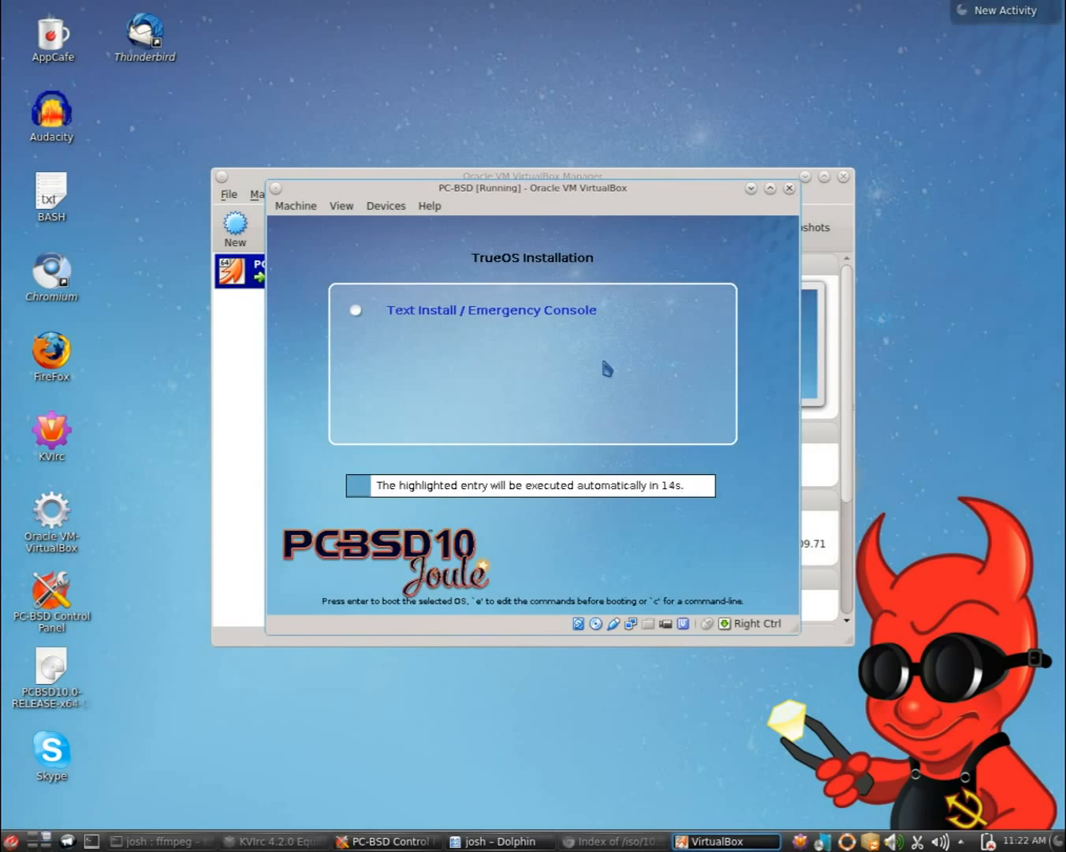
mouse_move(387, 342)
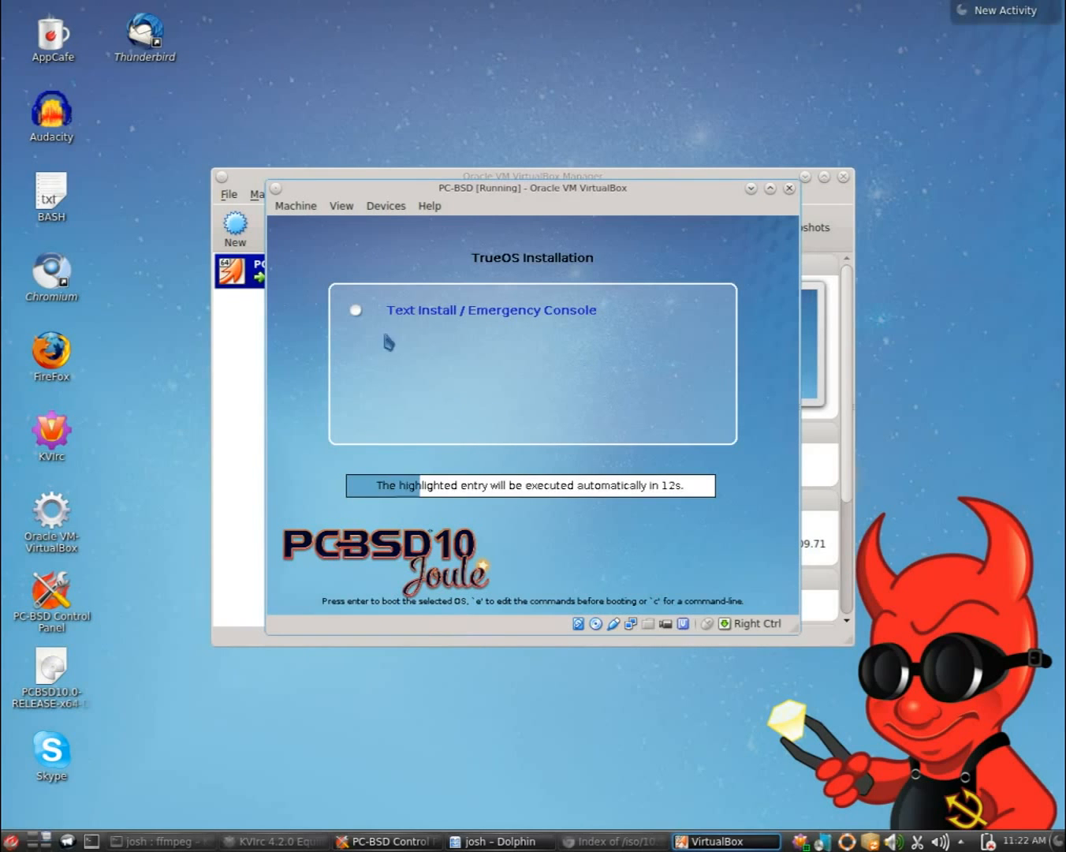
mouse_move(640, 424)
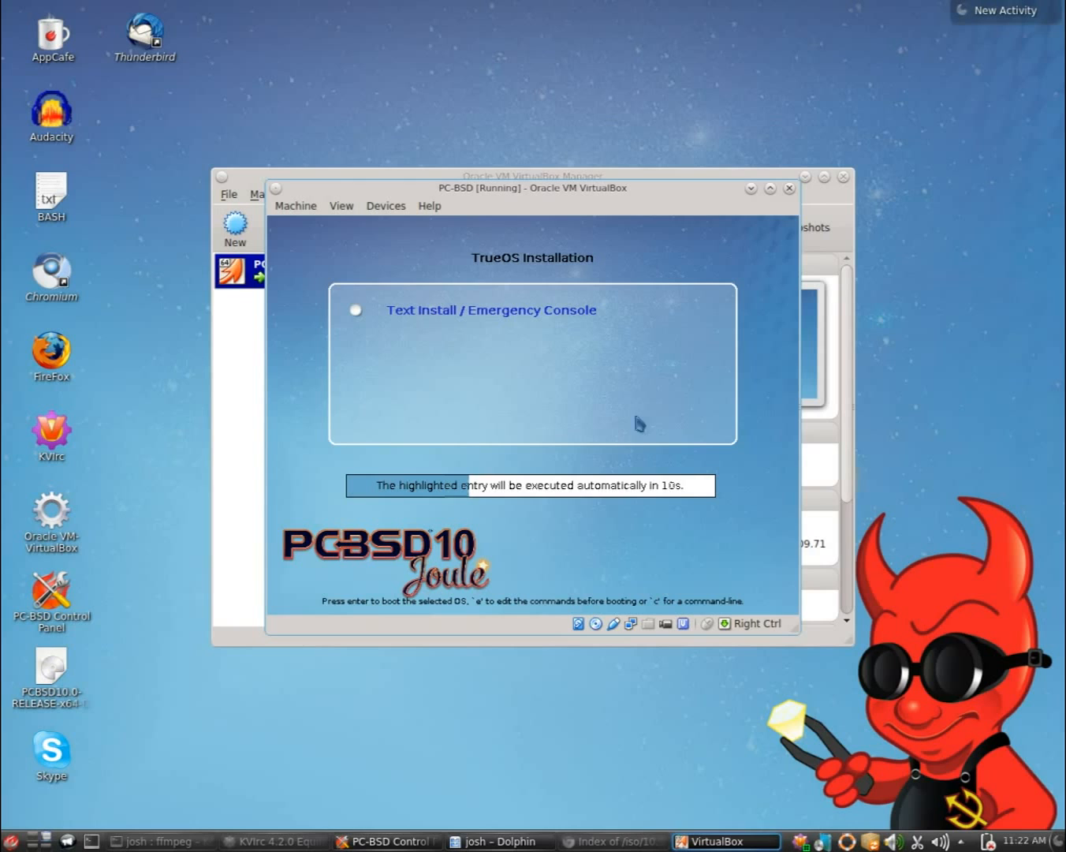
mouse_move(770, 366)
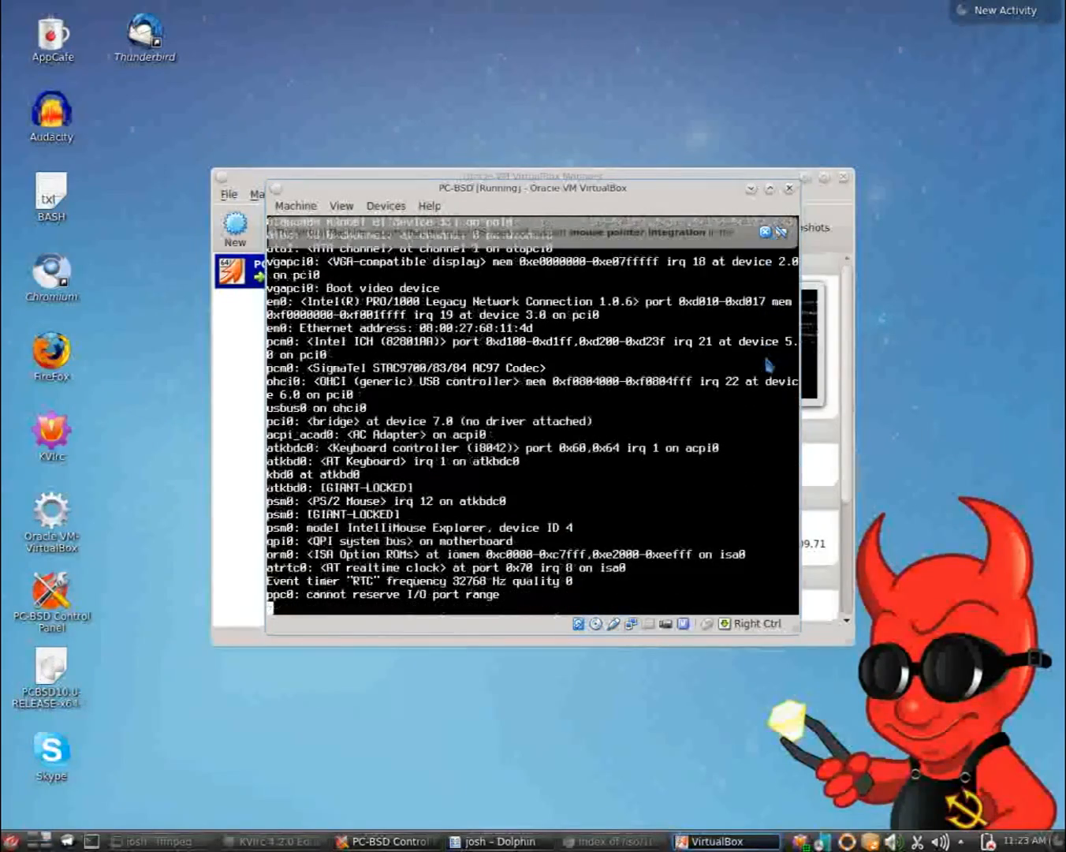
Wait through kernel boot messages until the PC-BSD Installation Menu appears
scroll("down", 3)
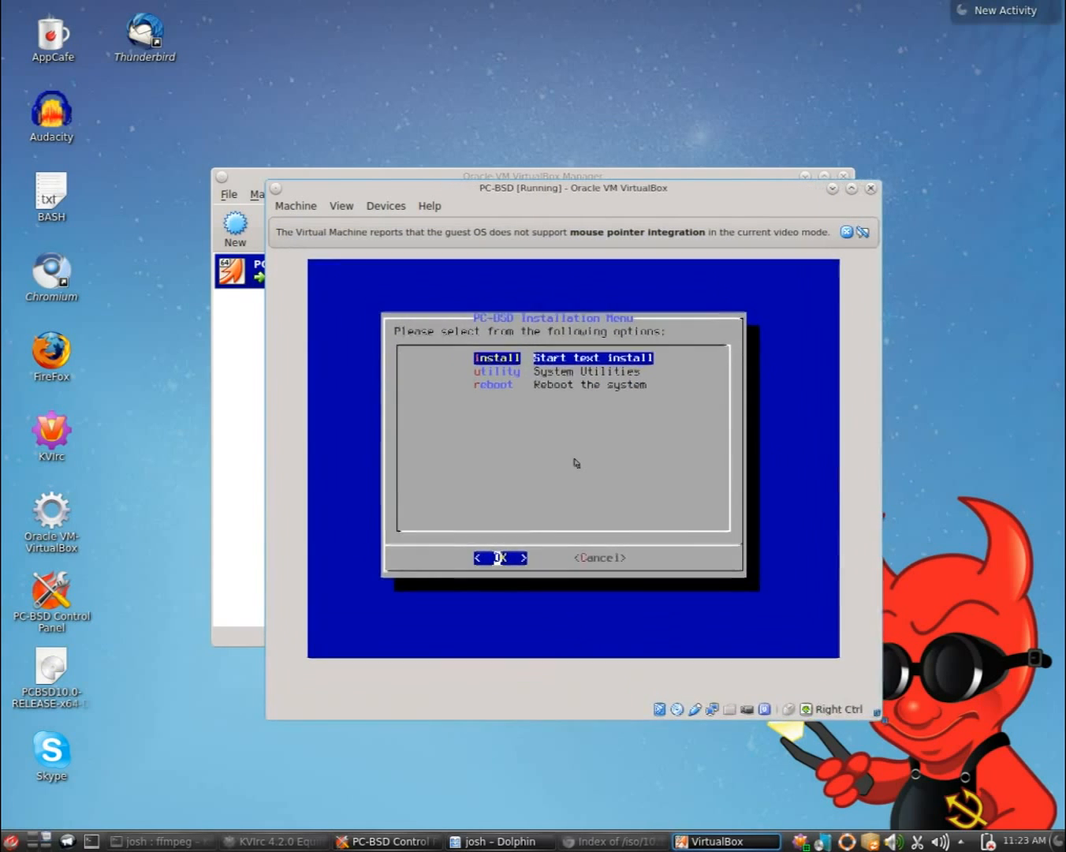
Switch the virtual machine window to fullscreen from the View menu and confirm
left_click(340, 206)
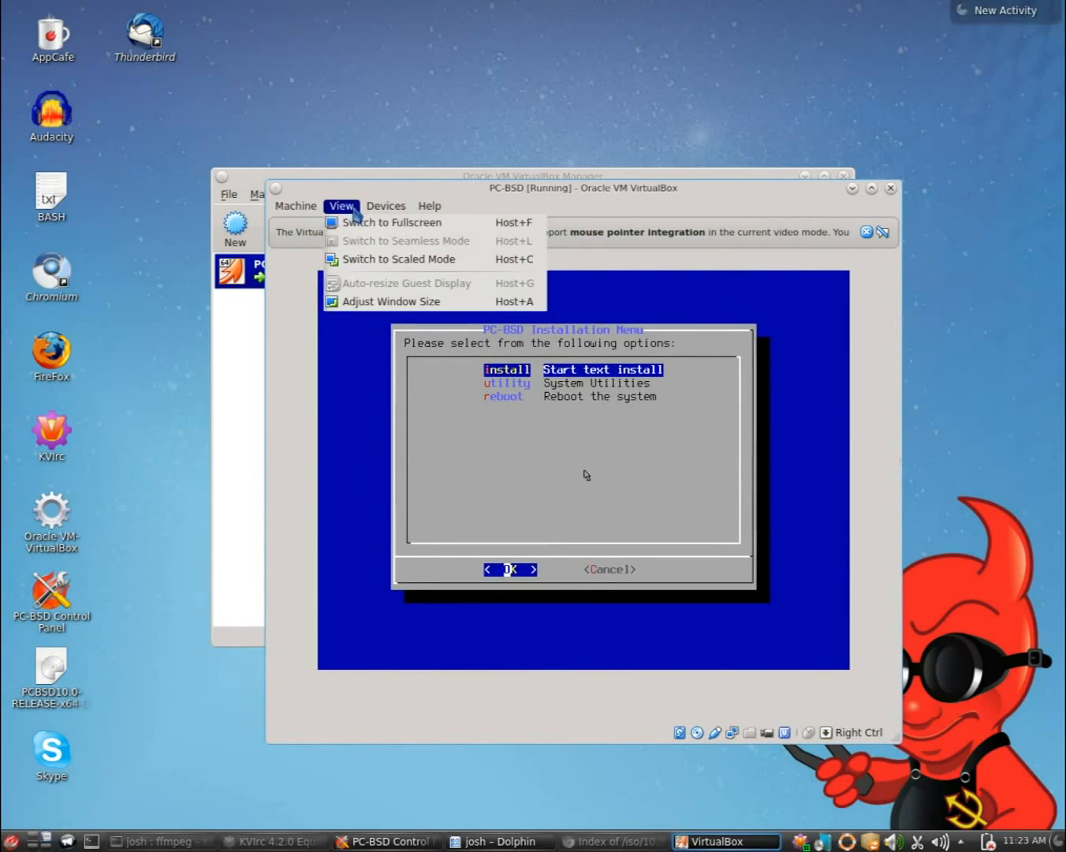
mouse_move(389, 249)
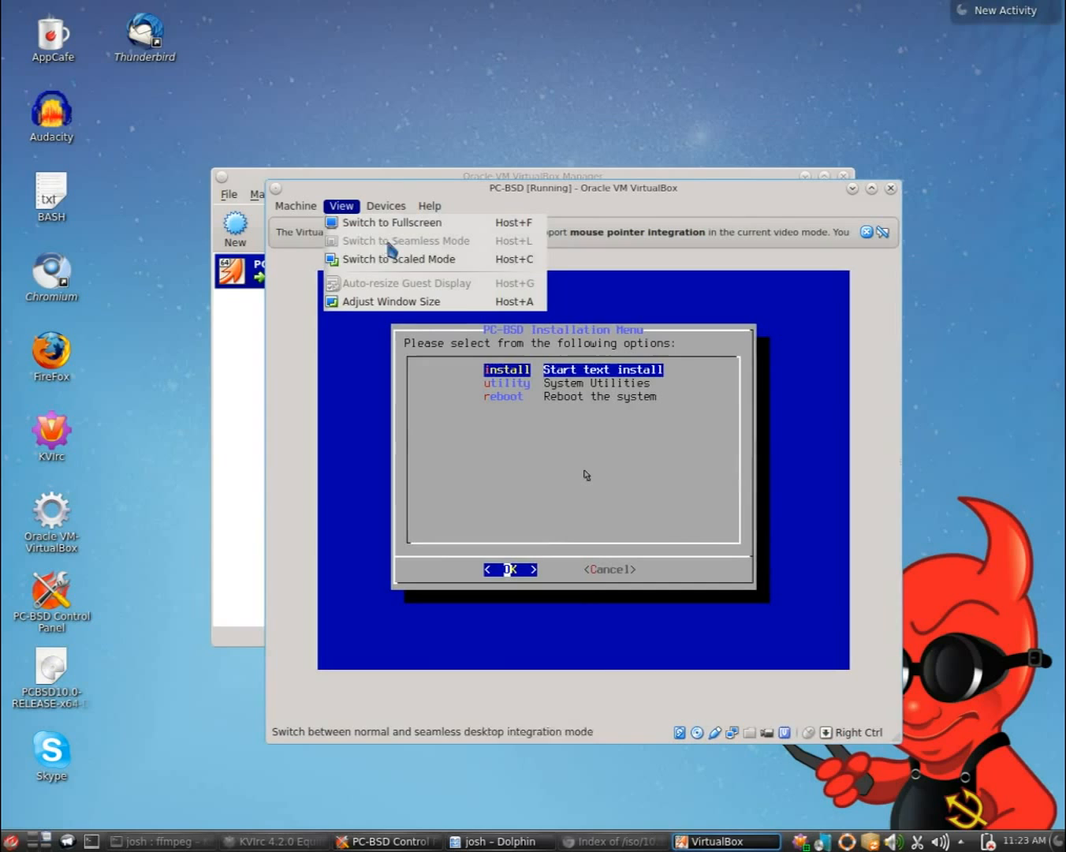
mouse_move(391, 222)
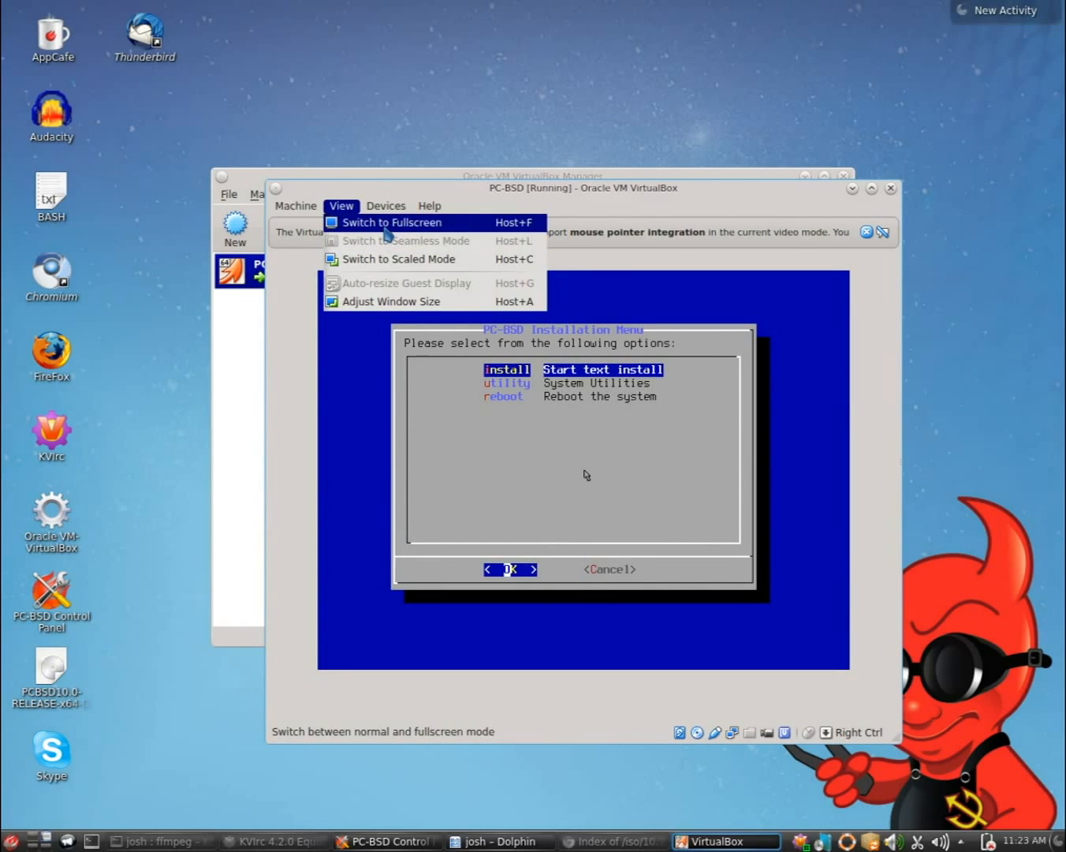
left_click(390, 222)
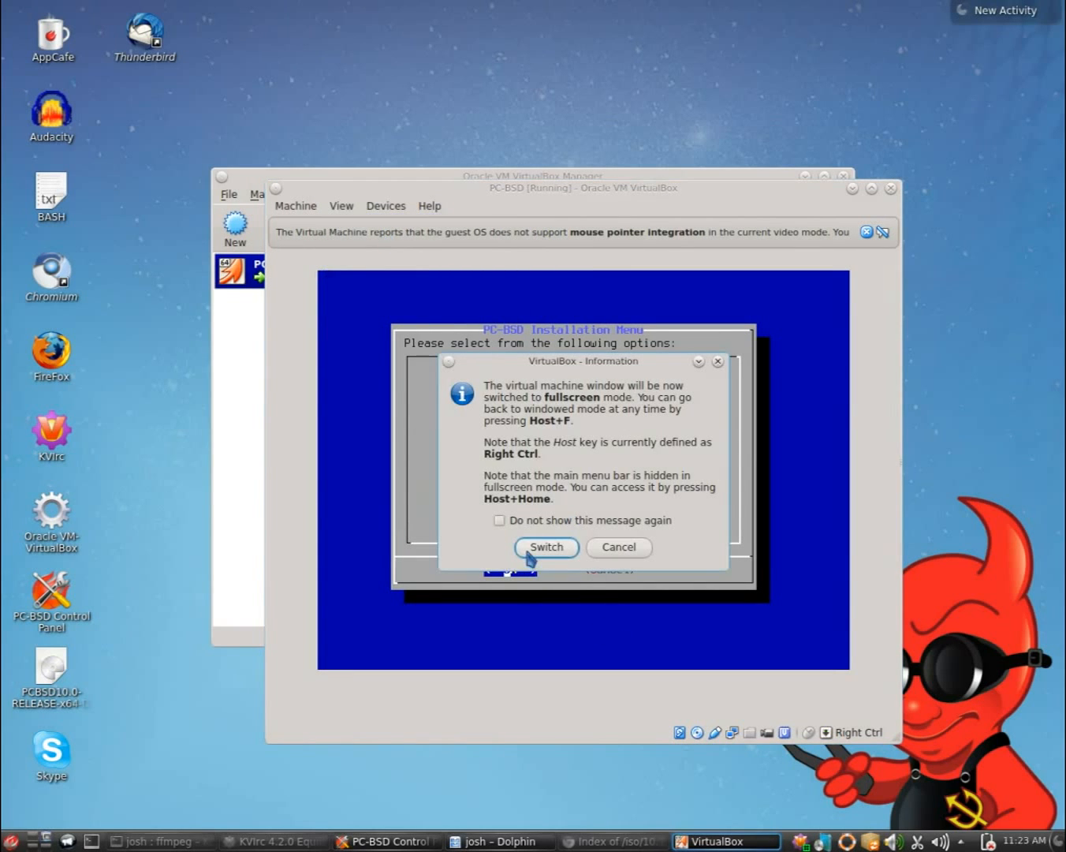
left_click(546, 546)
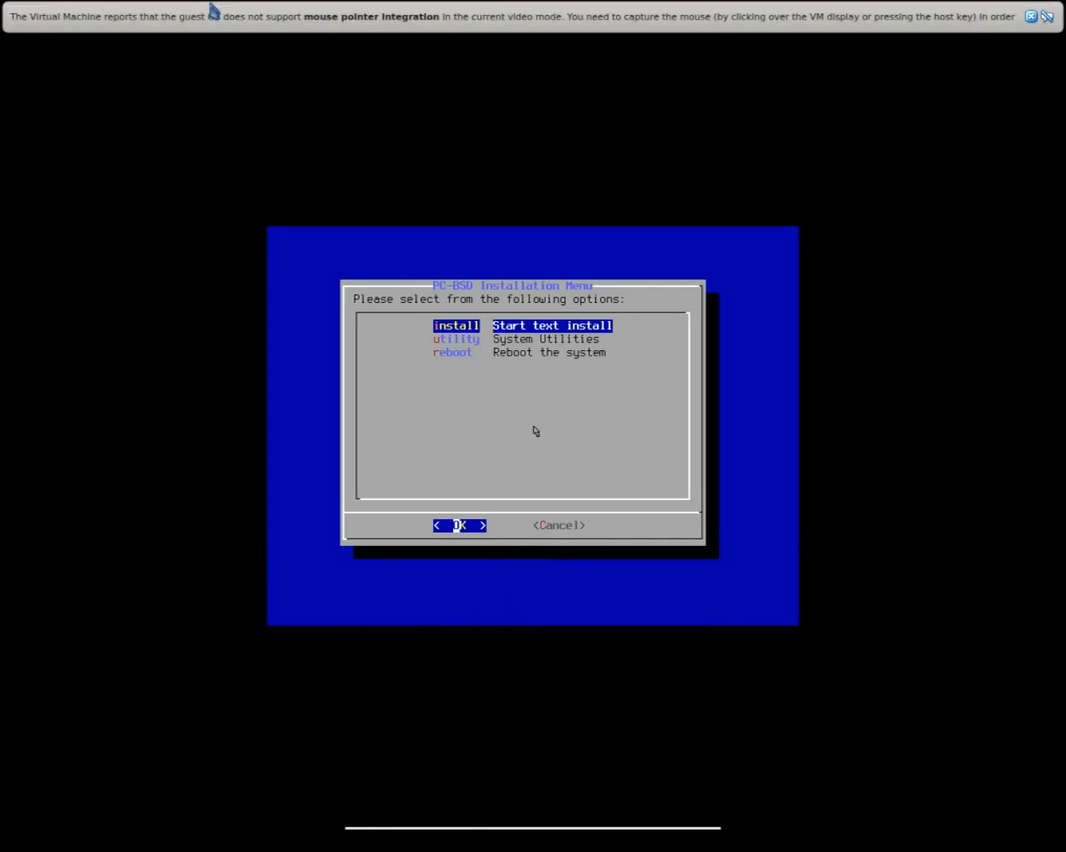
mouse_move(306, 341)
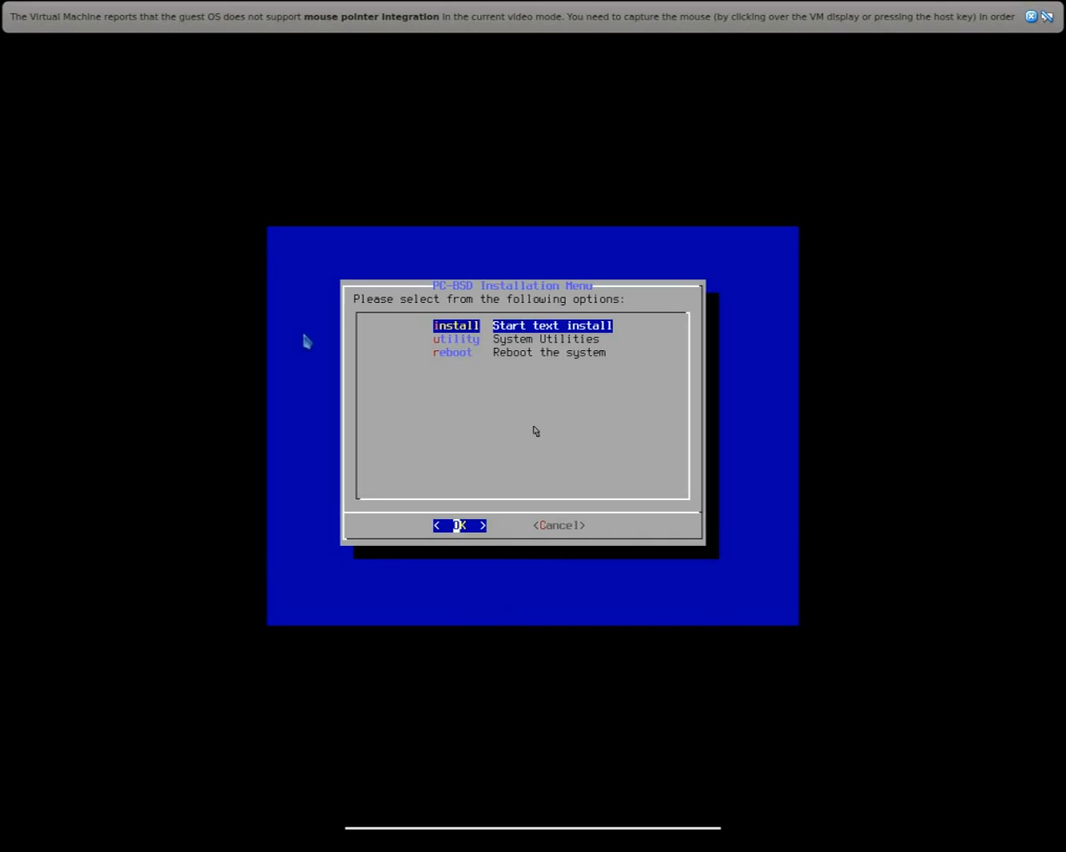
mouse_move(545, 8)
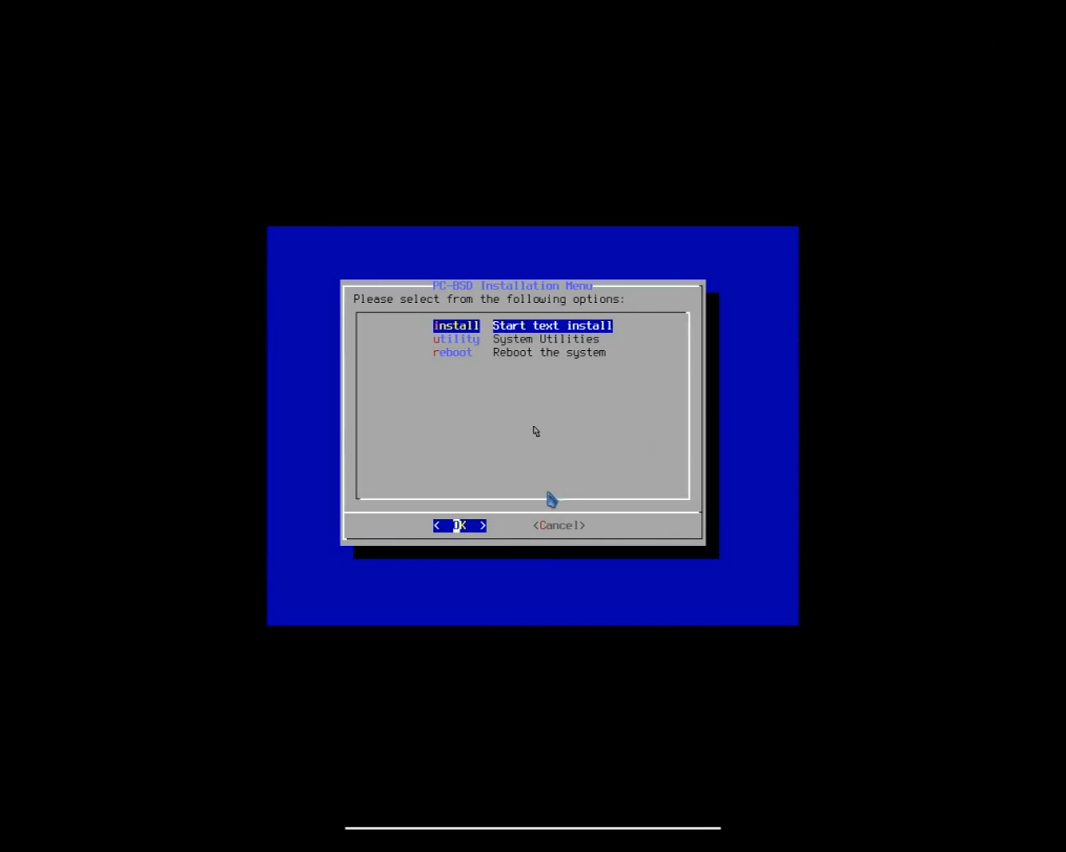
mouse_move(959, 435)
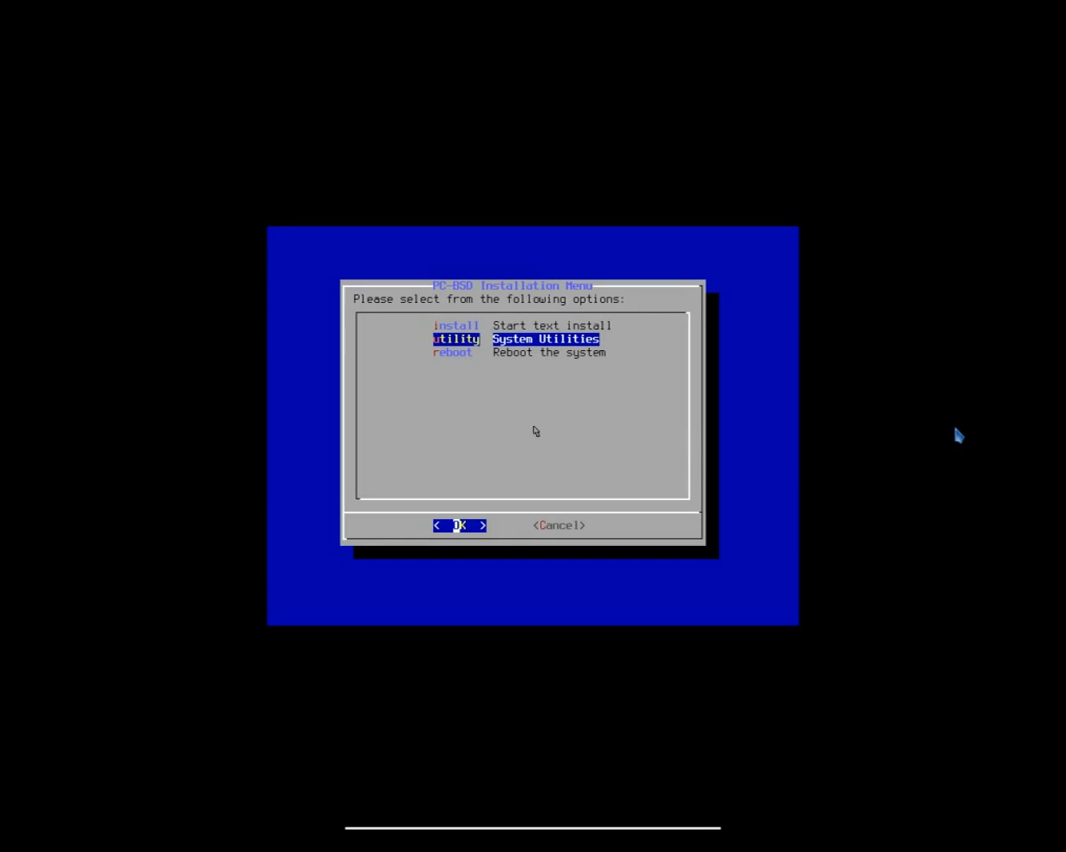
key("Up")
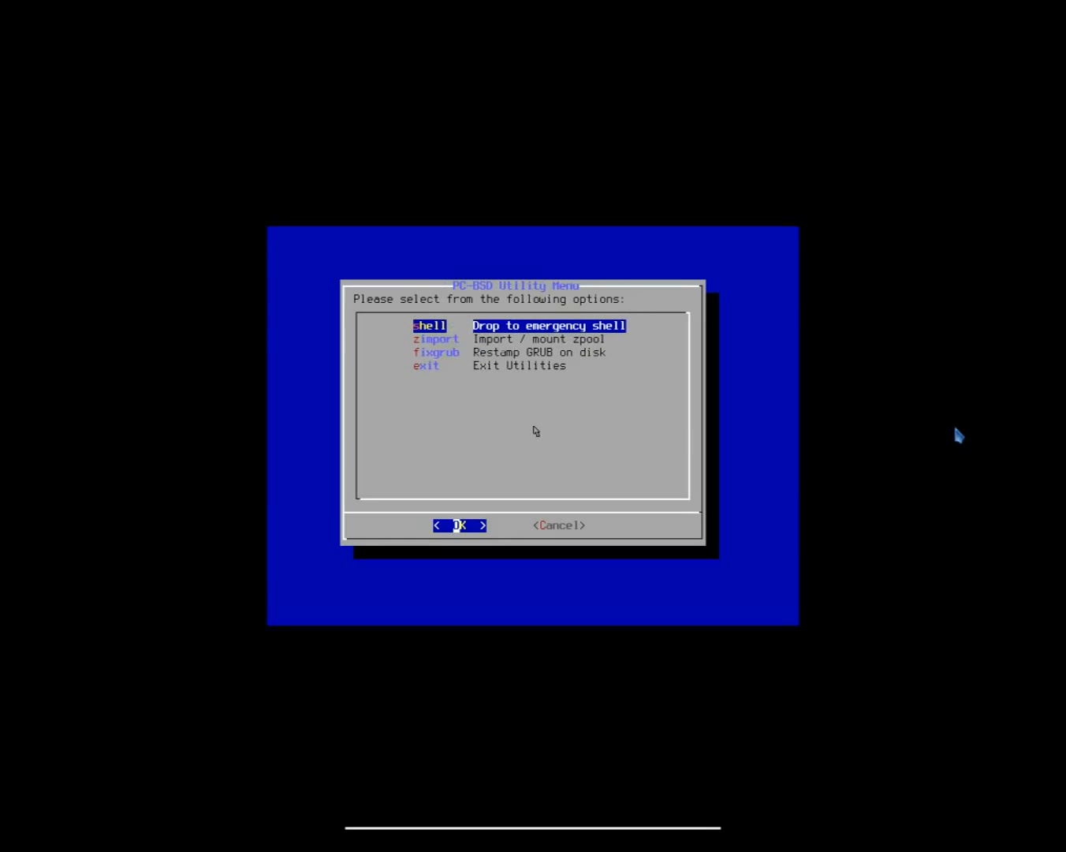
key("Down")
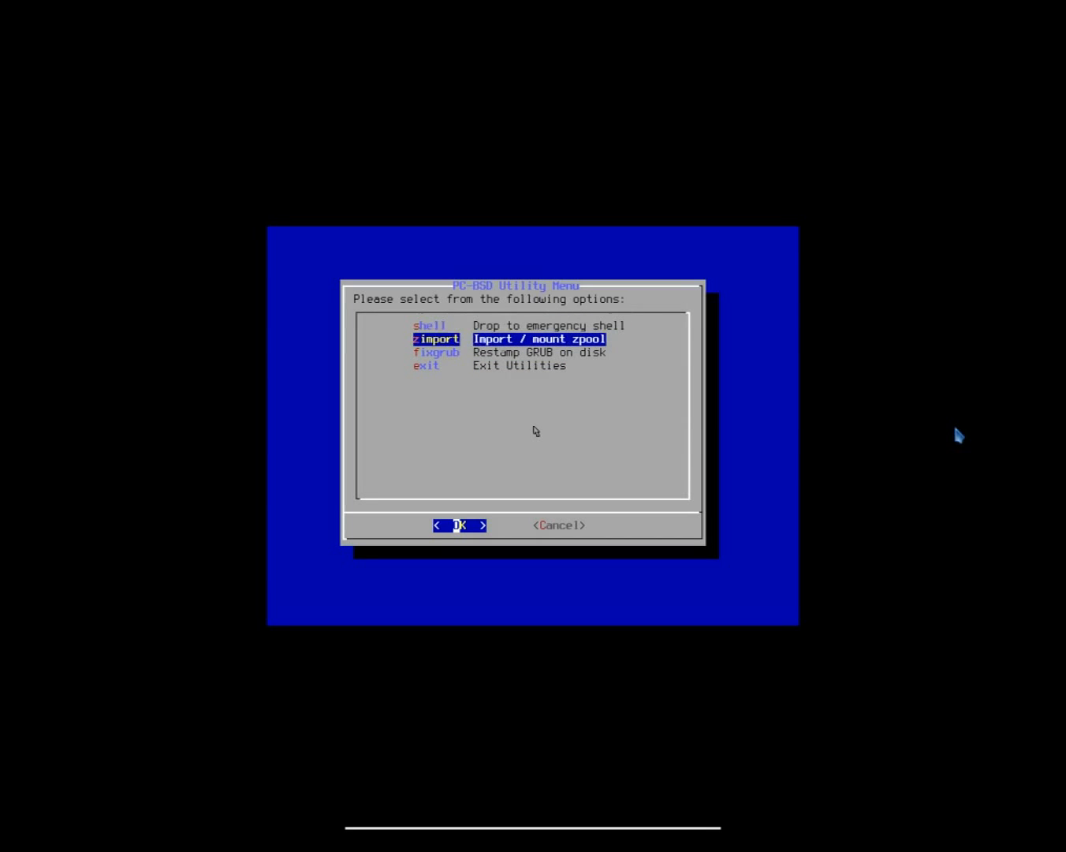
key("Down")
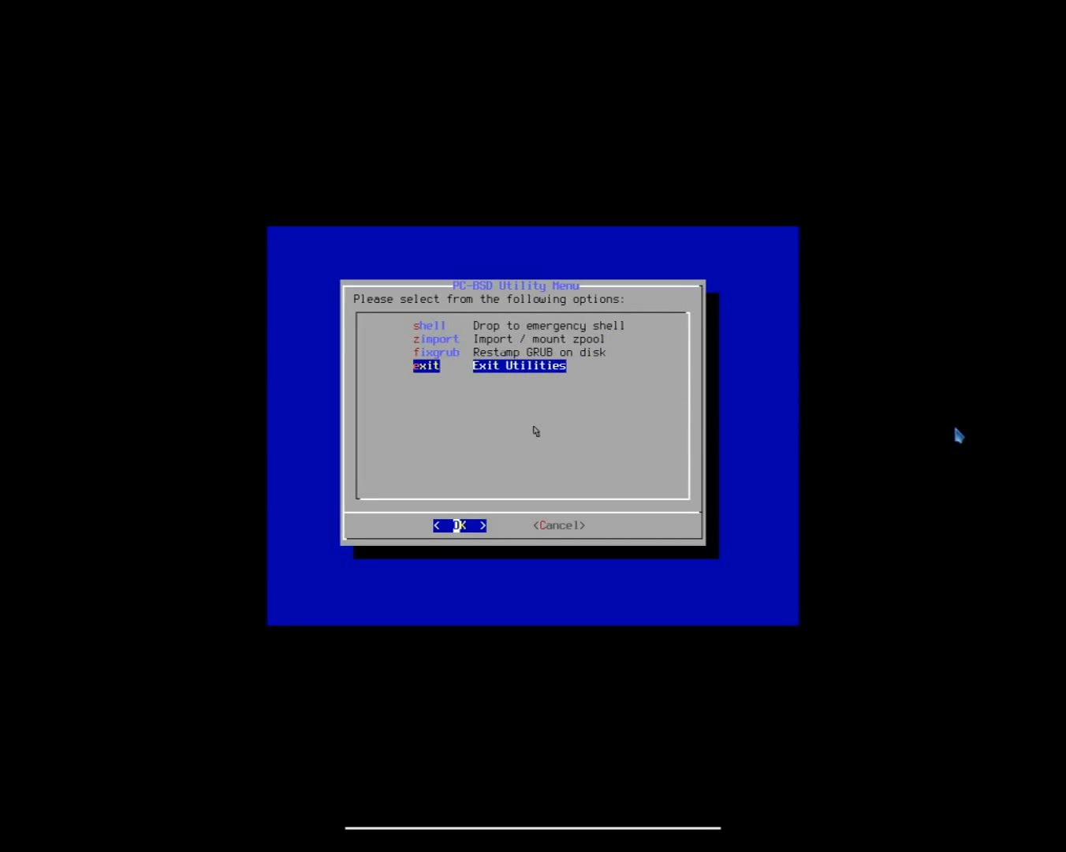
left_click(458, 524)
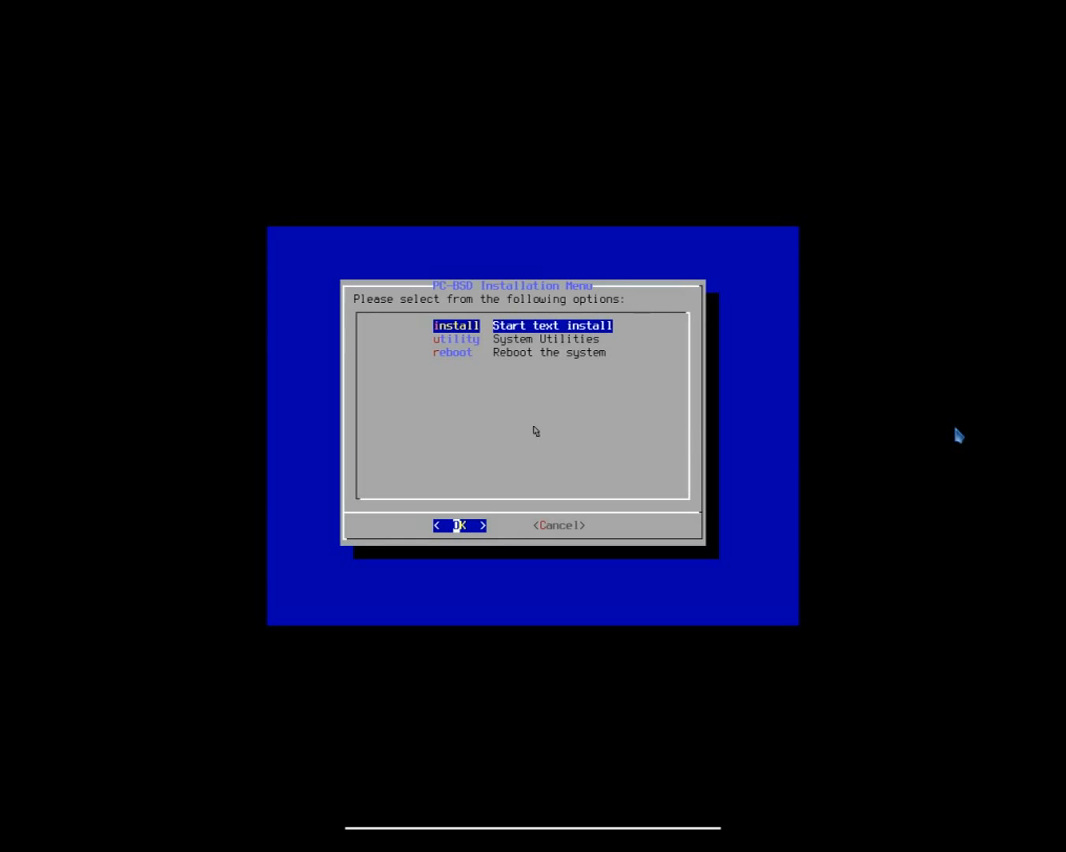
Start text install on the entire VBOX HARDDISK with GPT format and GRUB
left_click(460, 525)
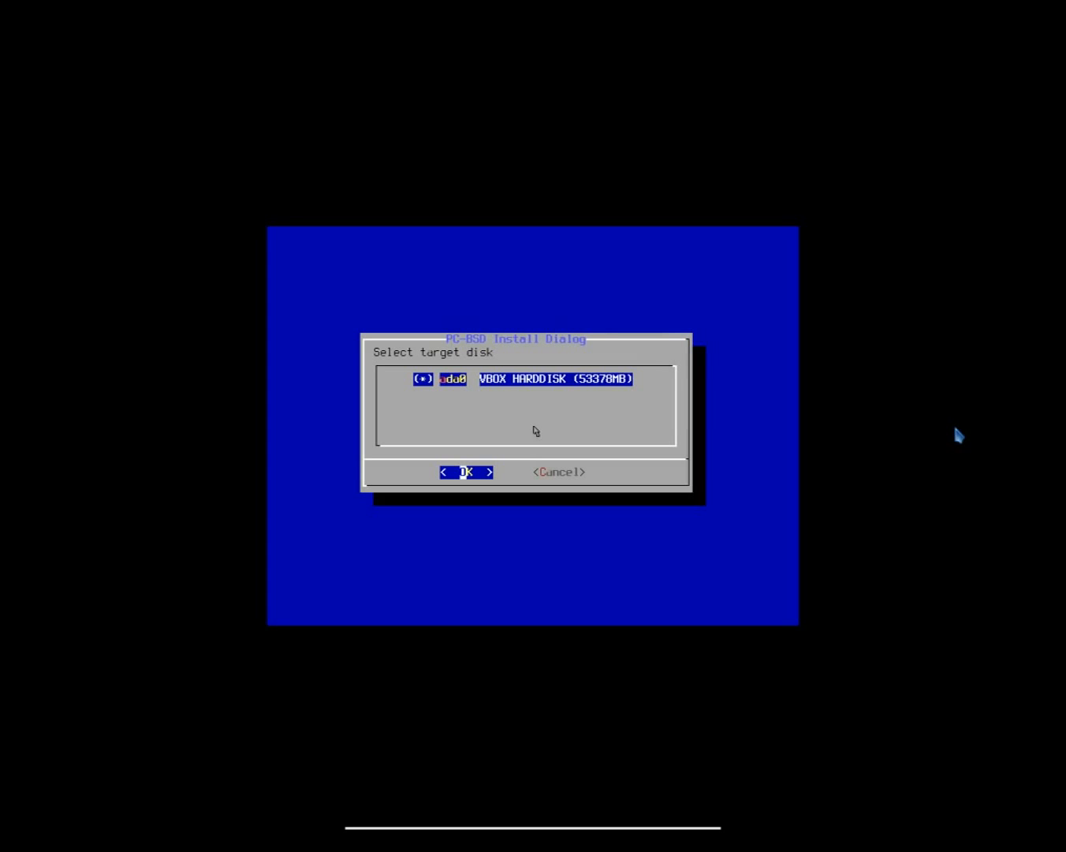
left_click(465, 471)
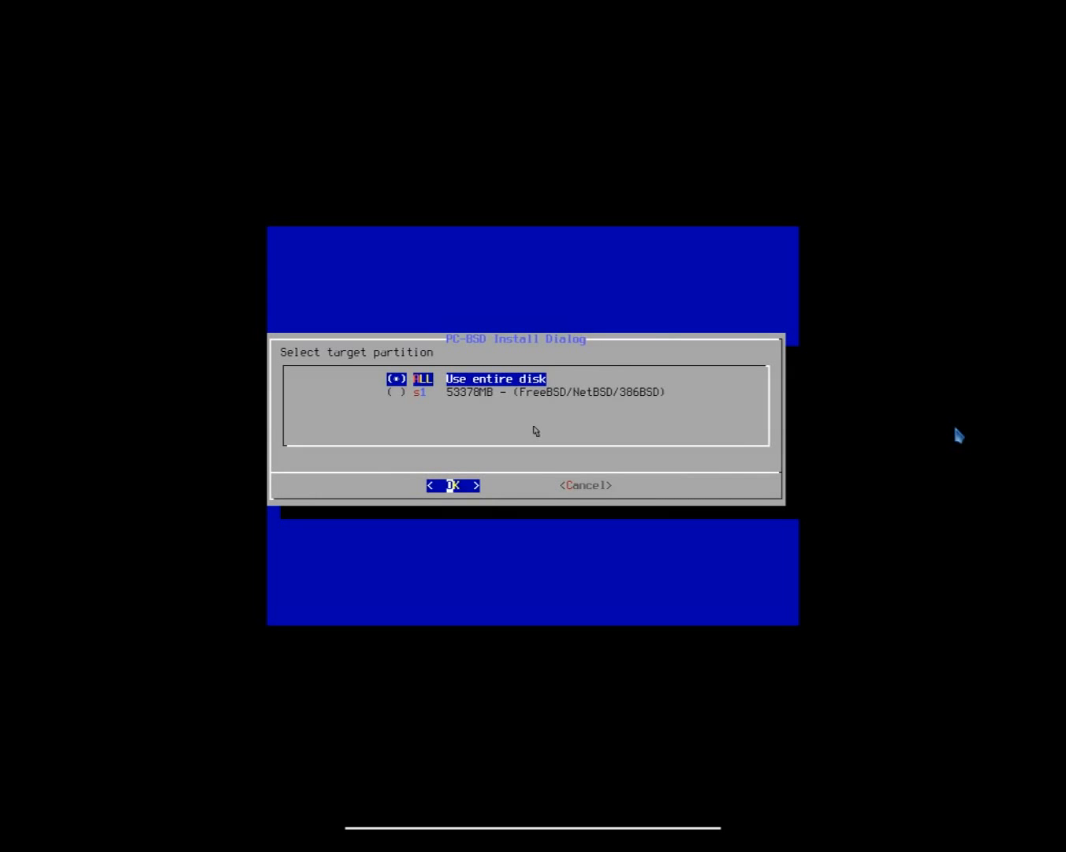
left_click(452, 485)
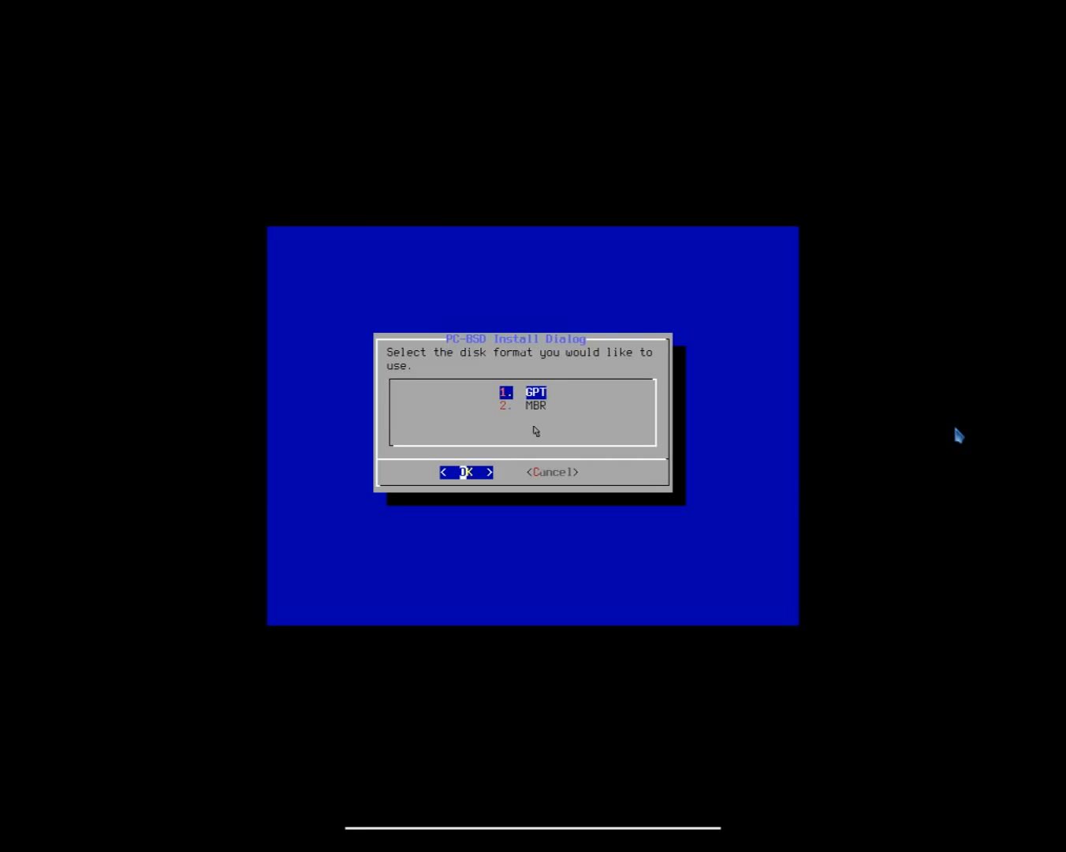
left_click(466, 472)
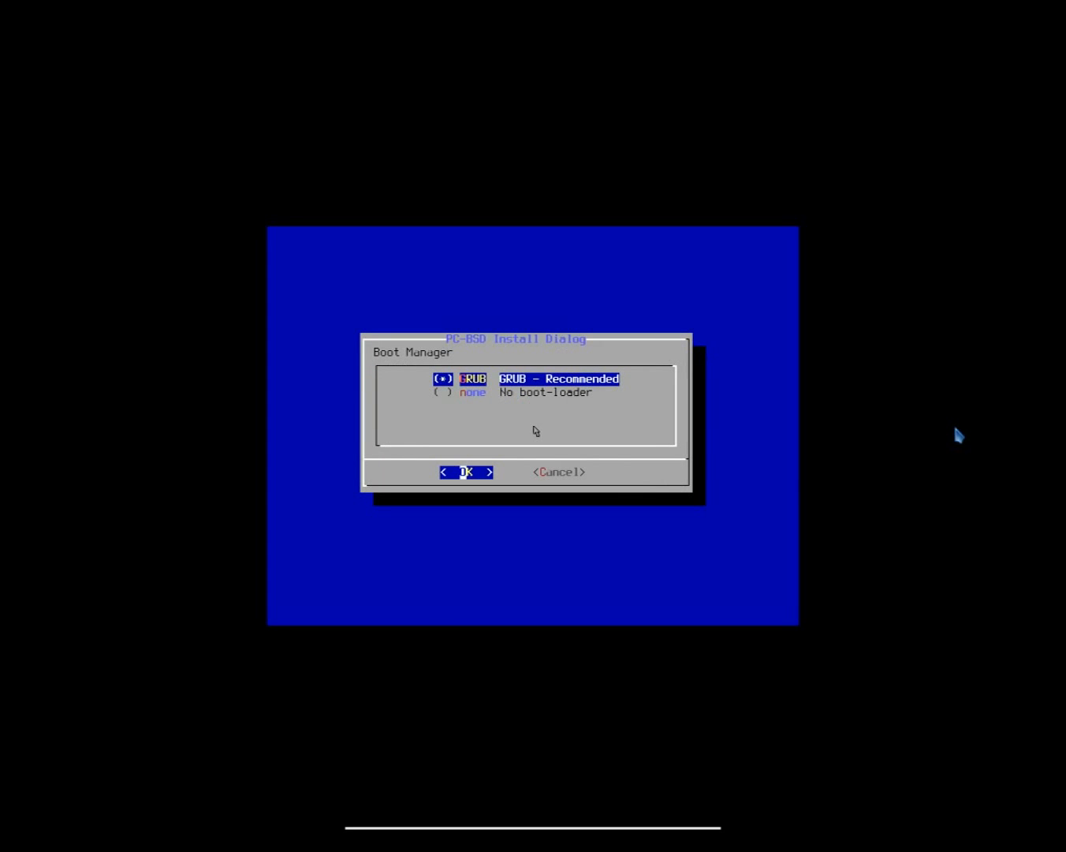
left_click(465, 472)
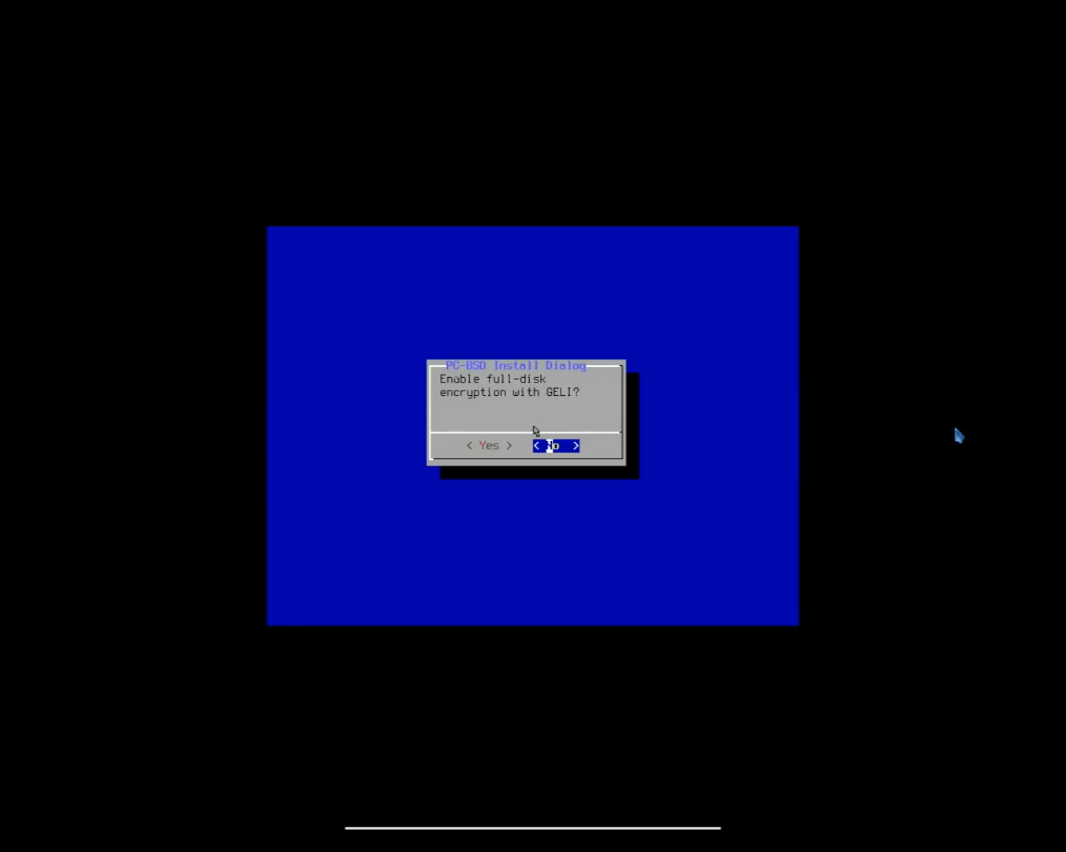
Decline GELI encryption and create user JoshDW19, real name Josh, with a password
left_click(555, 445)
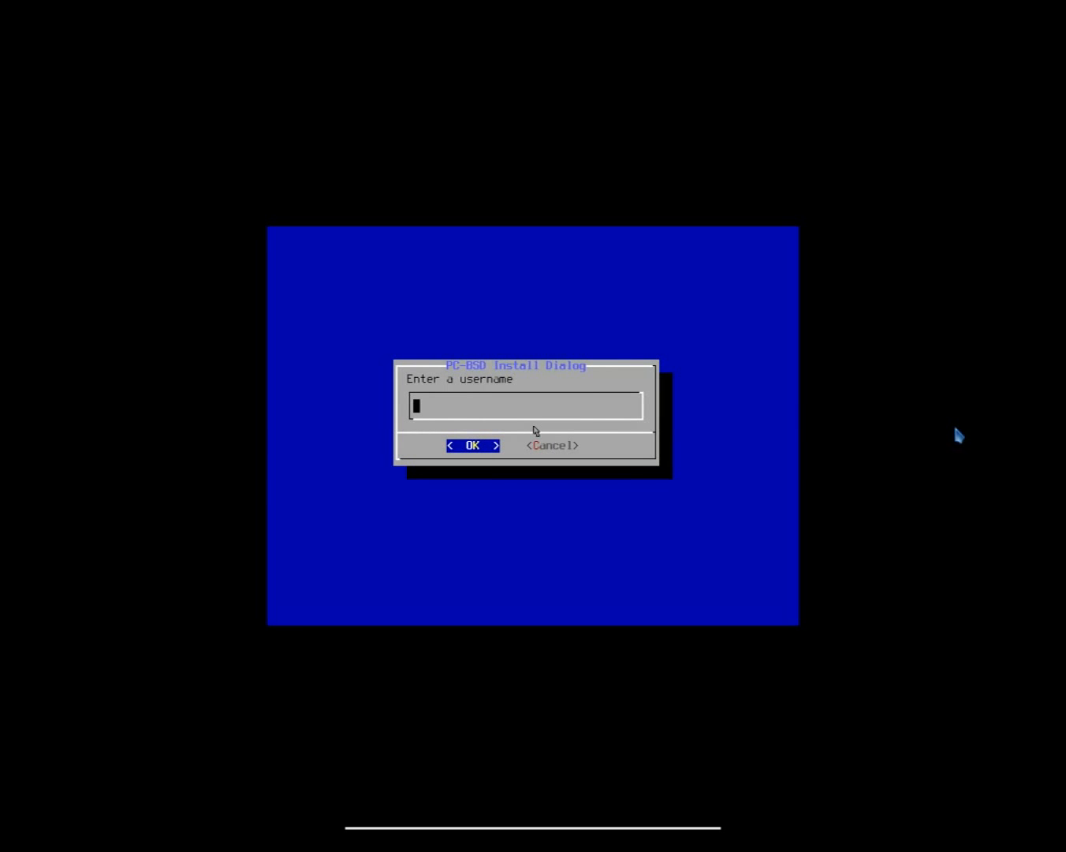
type("JoshDW19")
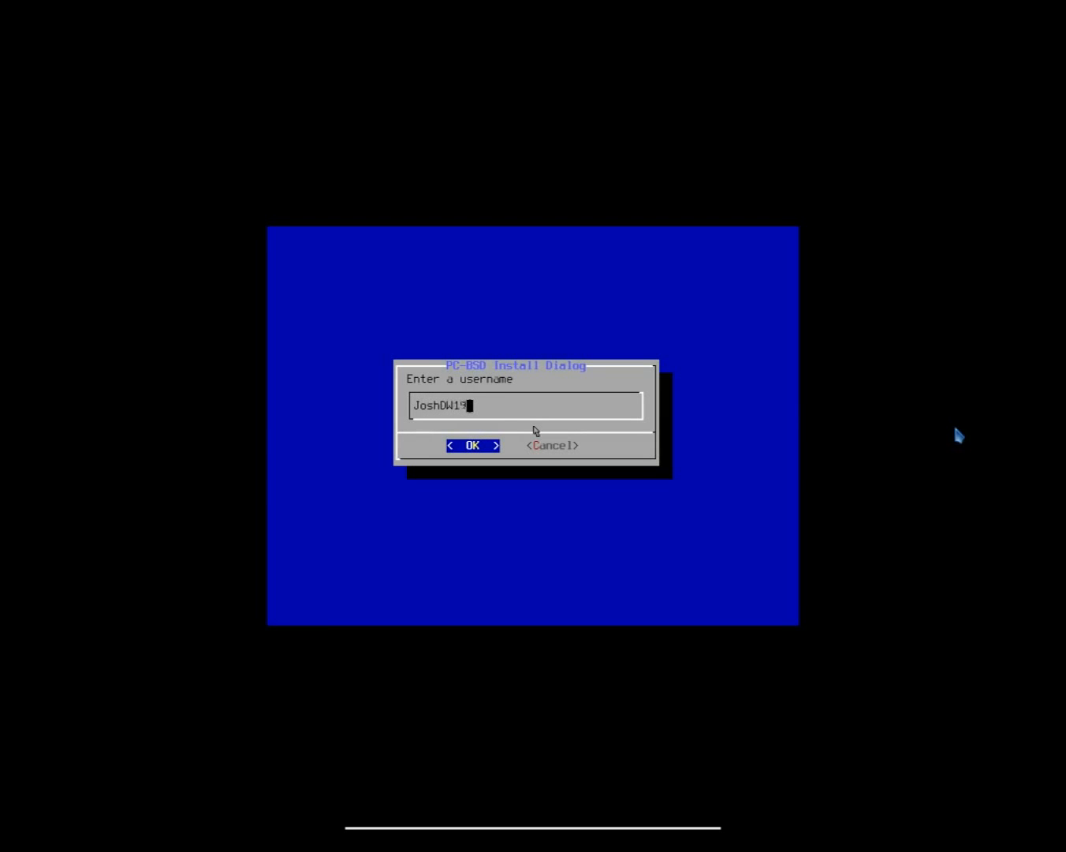
left_click(471, 445)
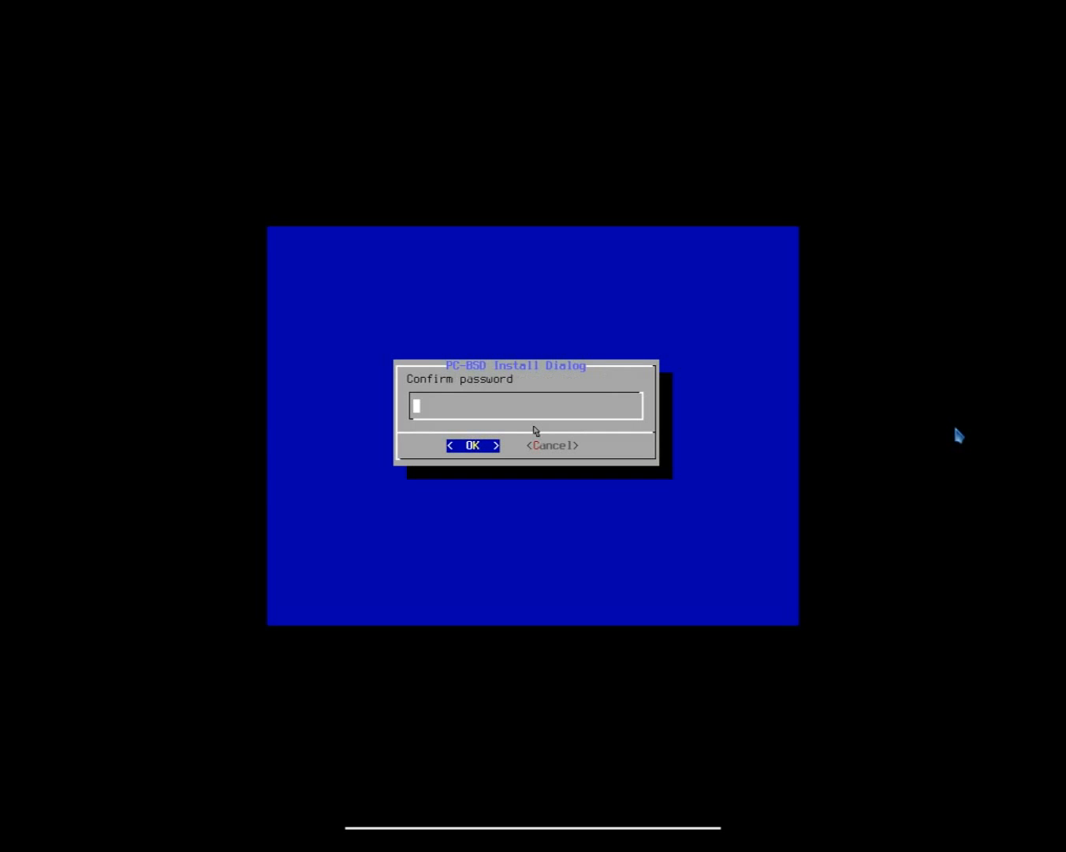
left_click(471, 444)
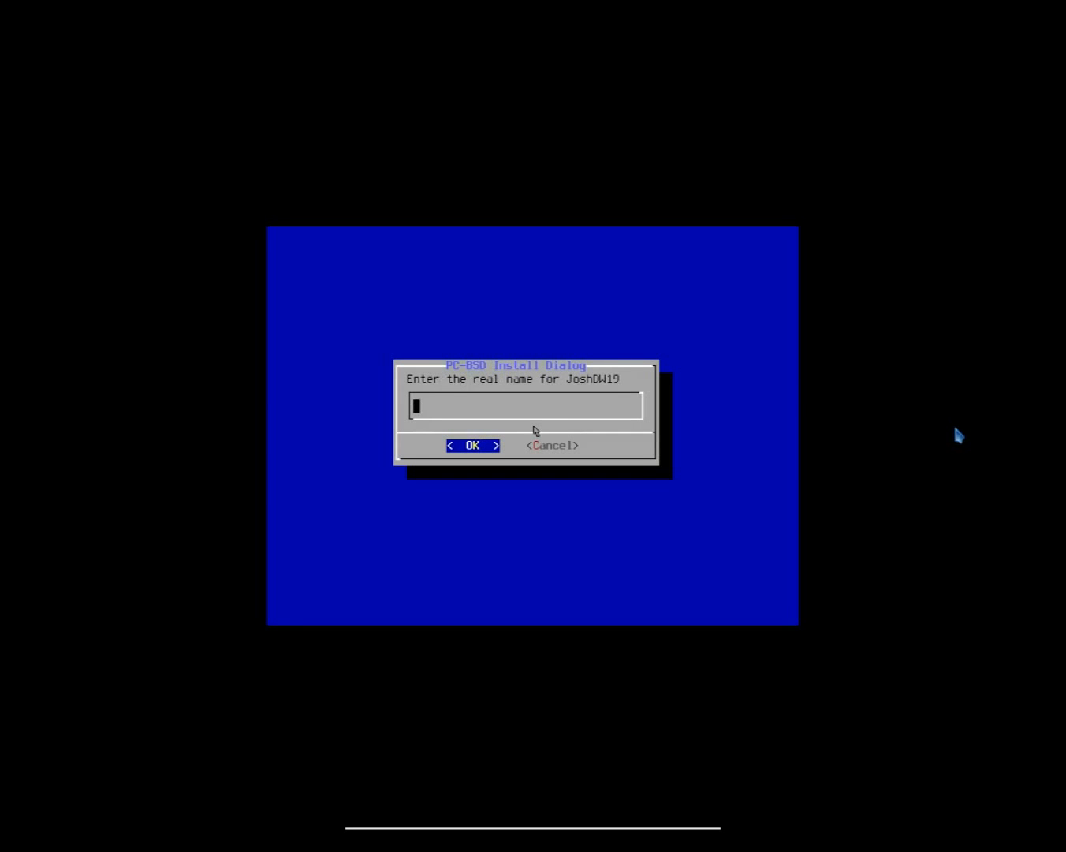
type("Josh")
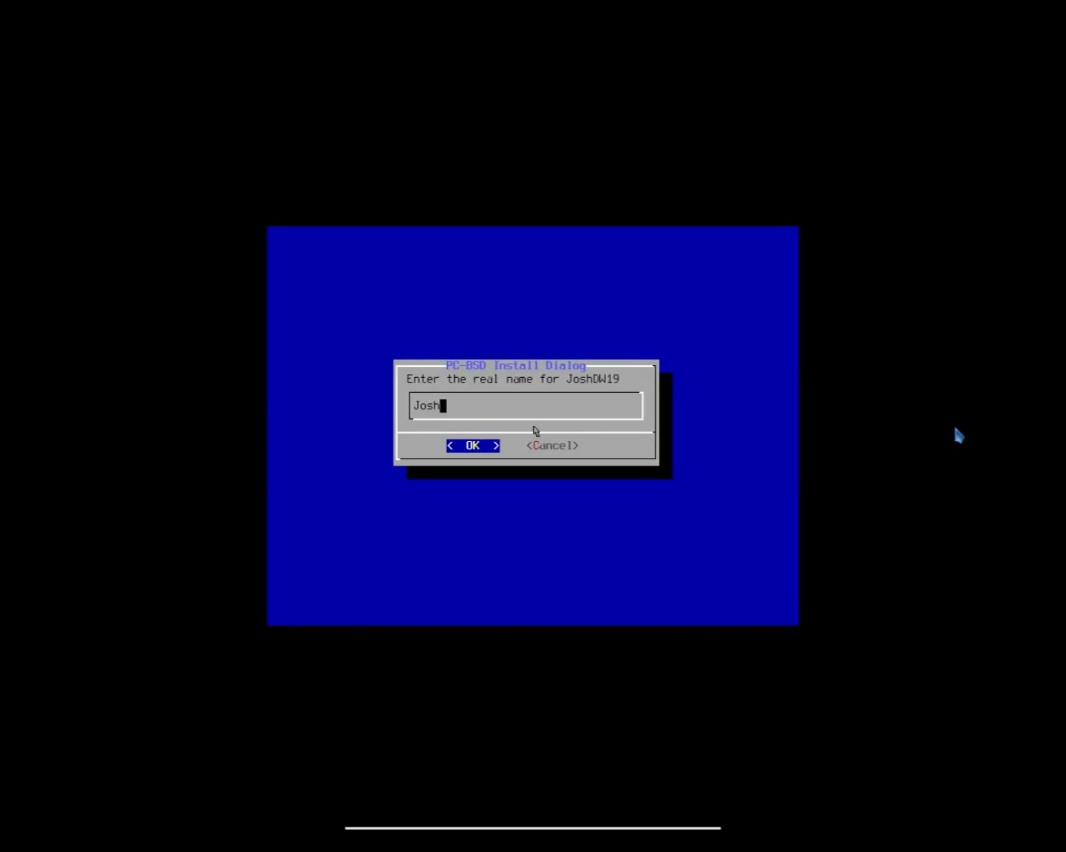
left_click(473, 445)
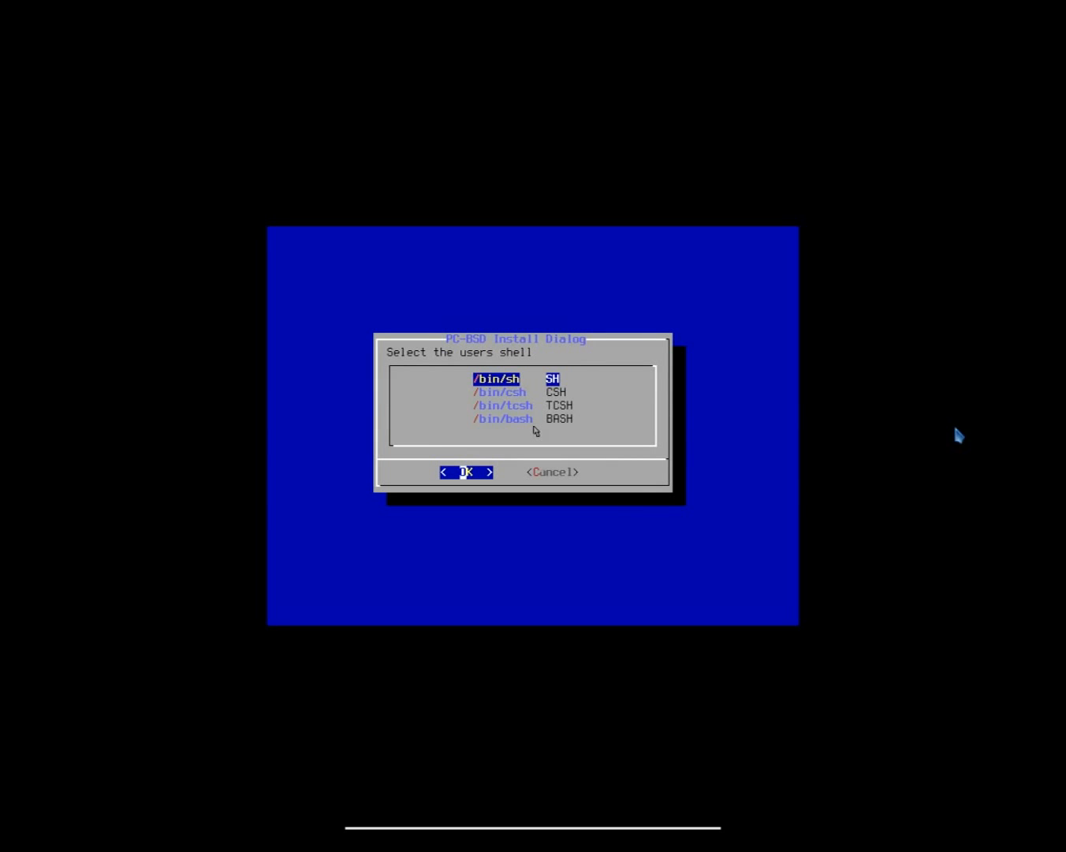
Choose sh as the user's shell and set the hostname to TrueOS
left_click(466, 471)
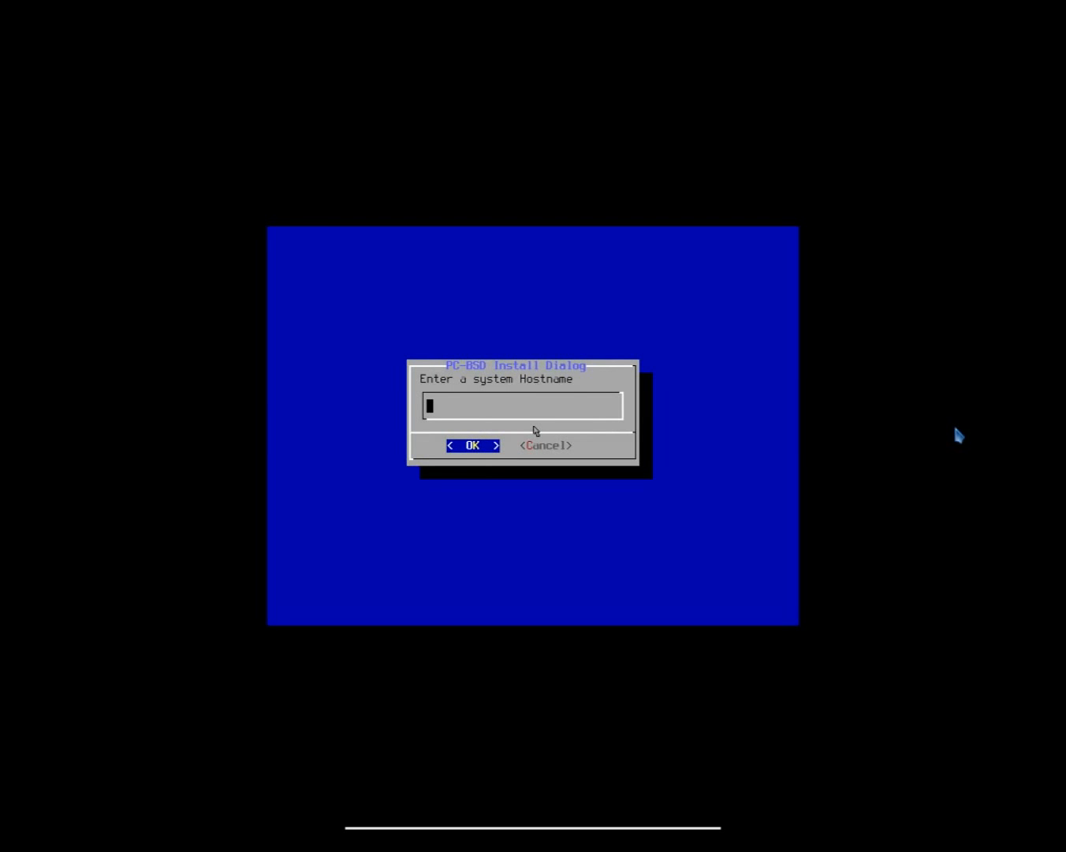
type("TrueOS")
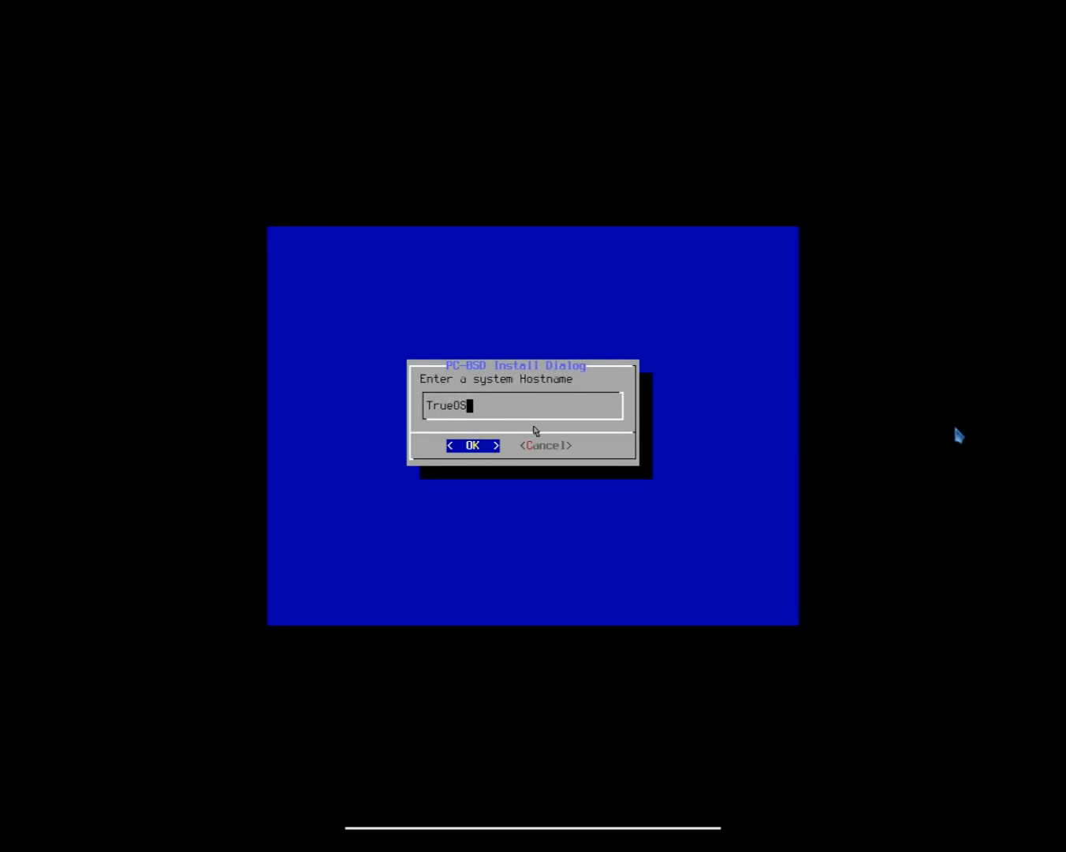
left_click(472, 446)
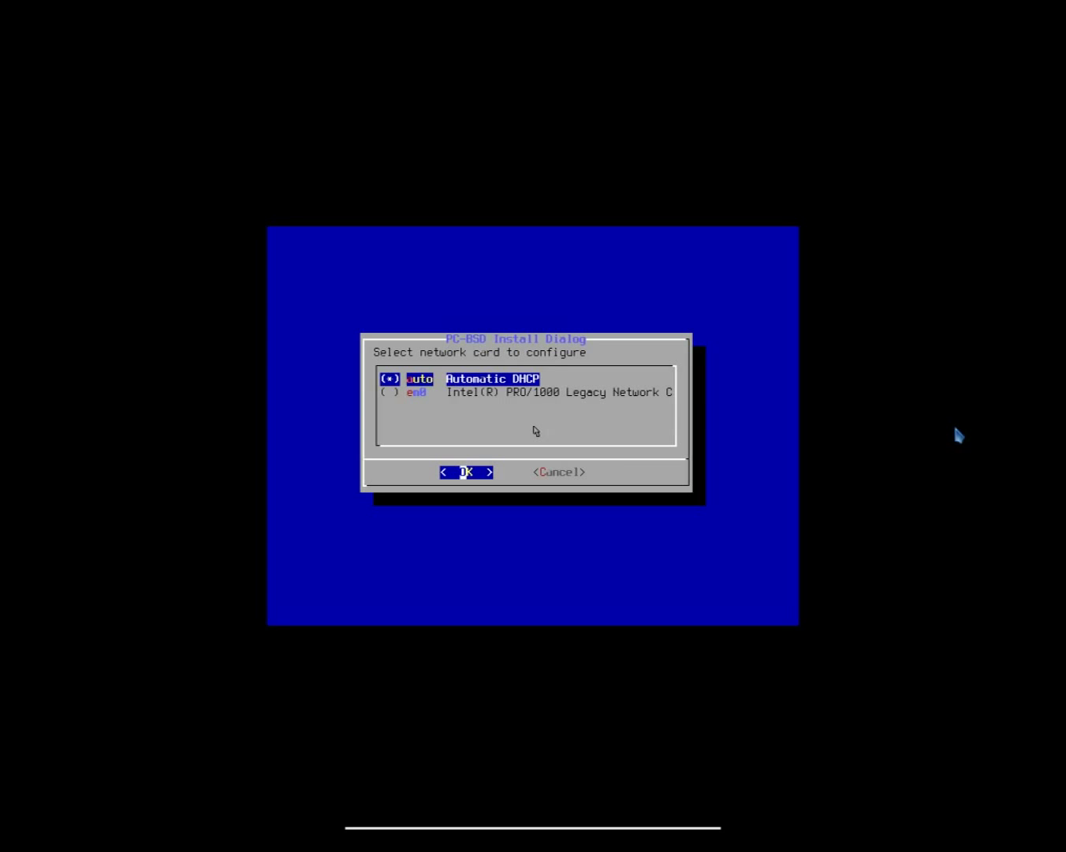
Configure networking with automatic DHCP and leave SSH disabled
left_click(465, 471)
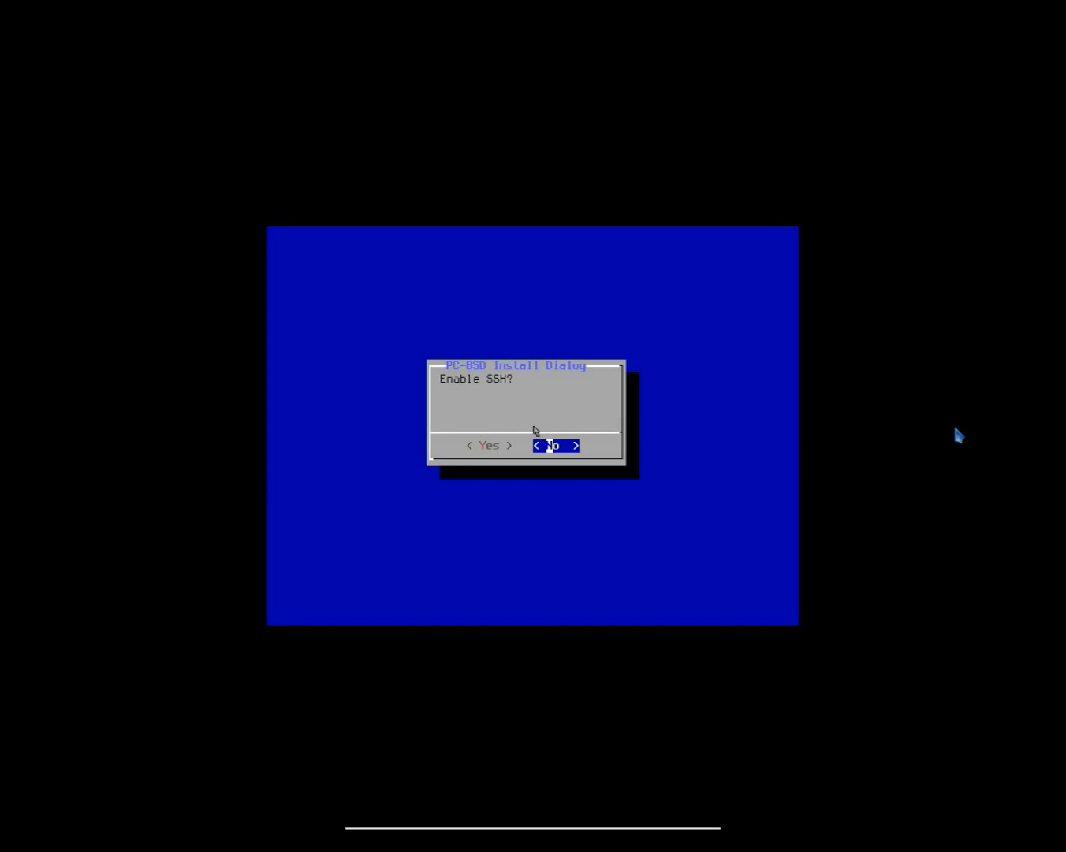
left_click(556, 445)
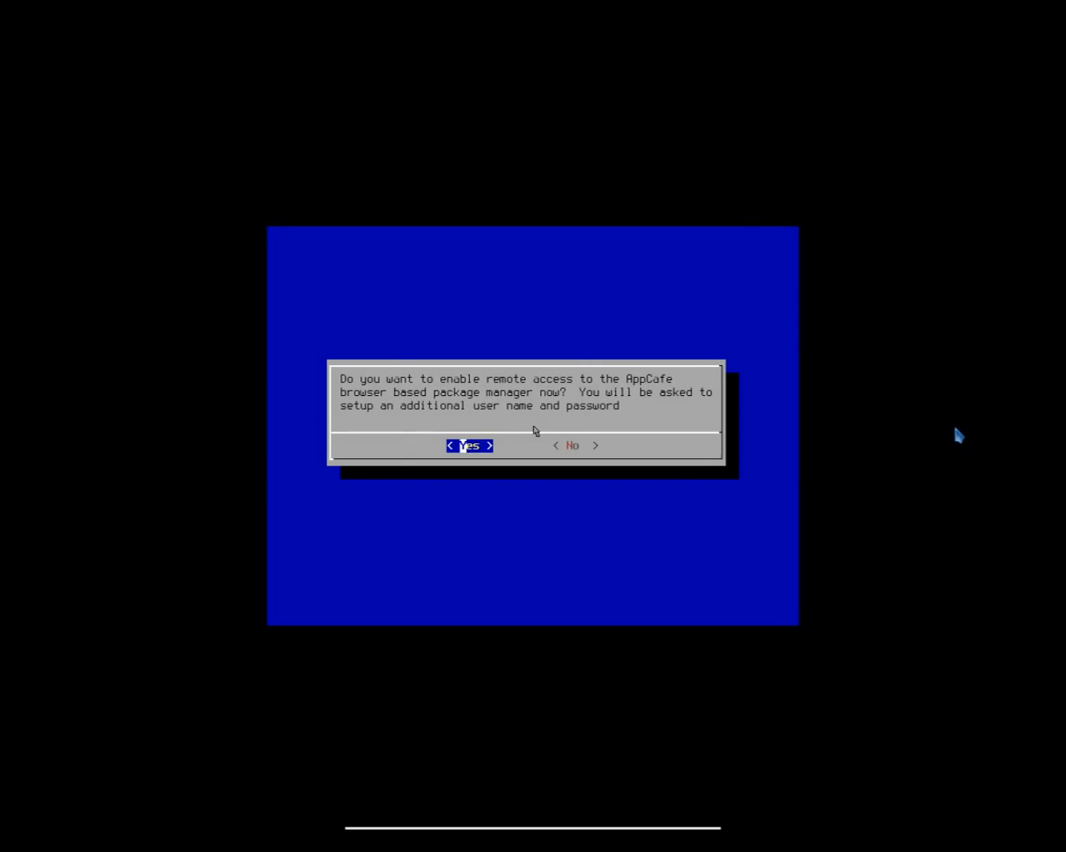
left_click(469, 445)
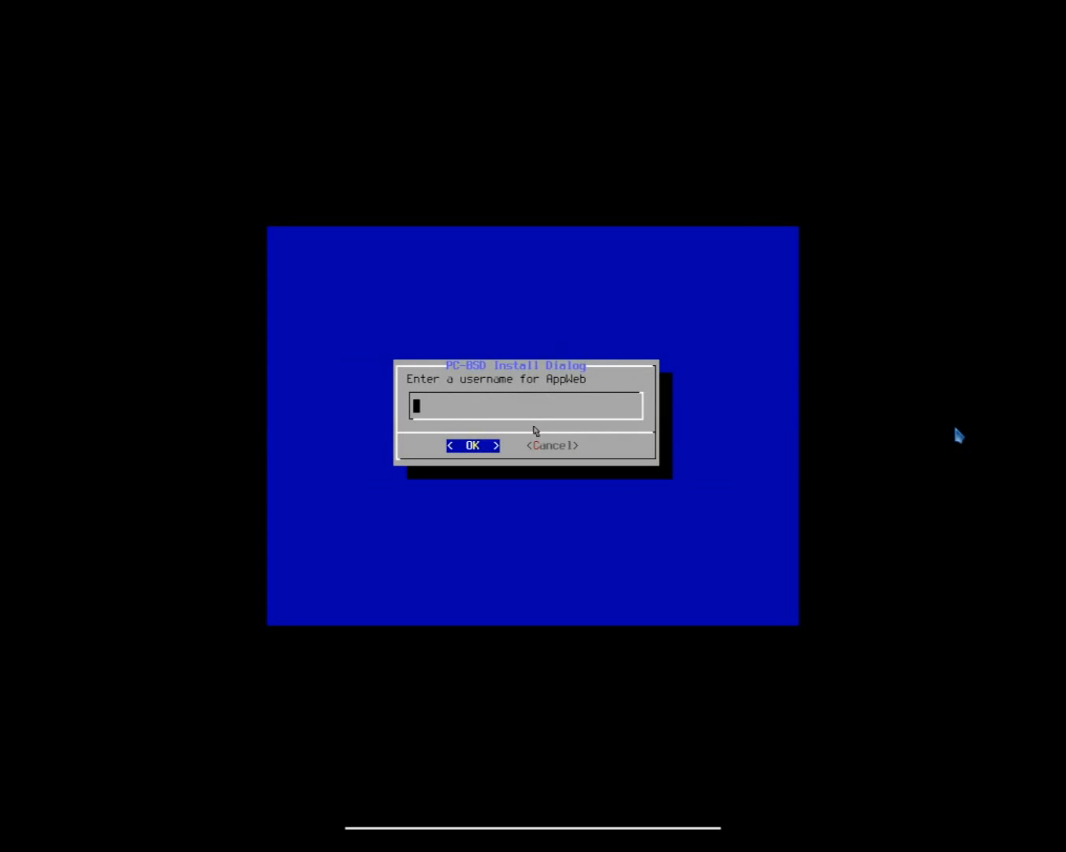
type("JoshDW")
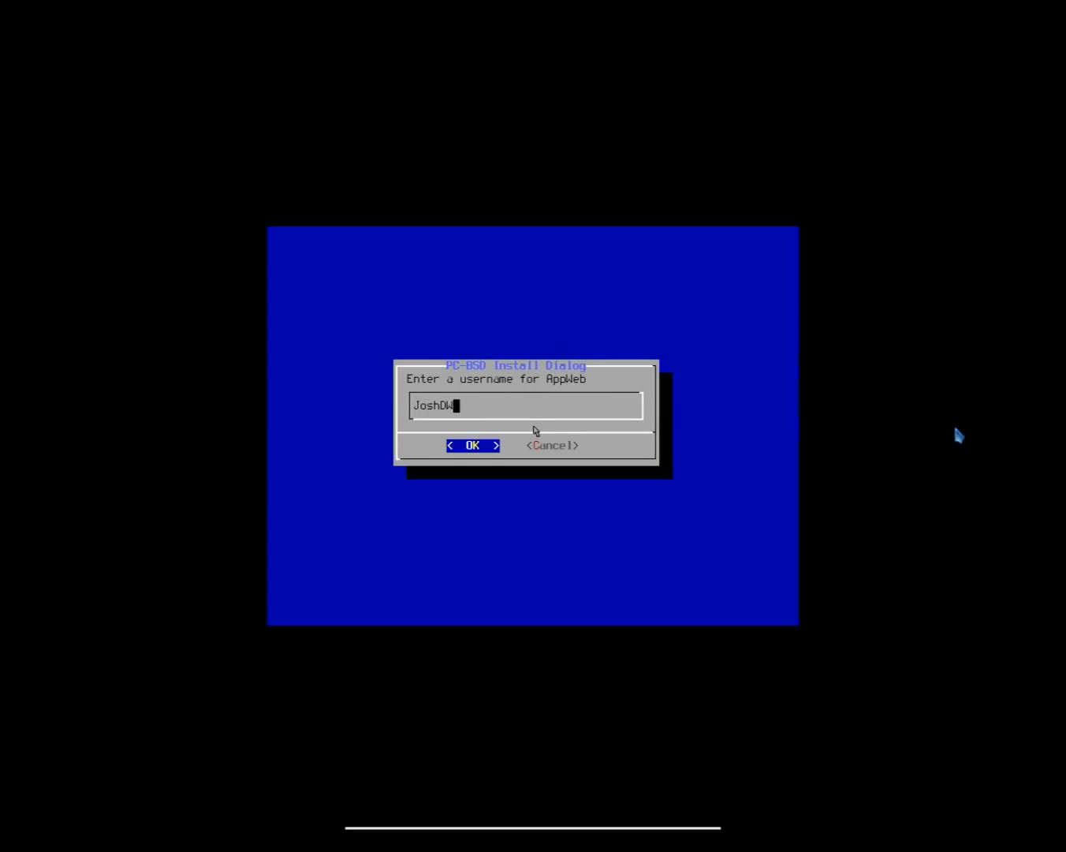
type("19")
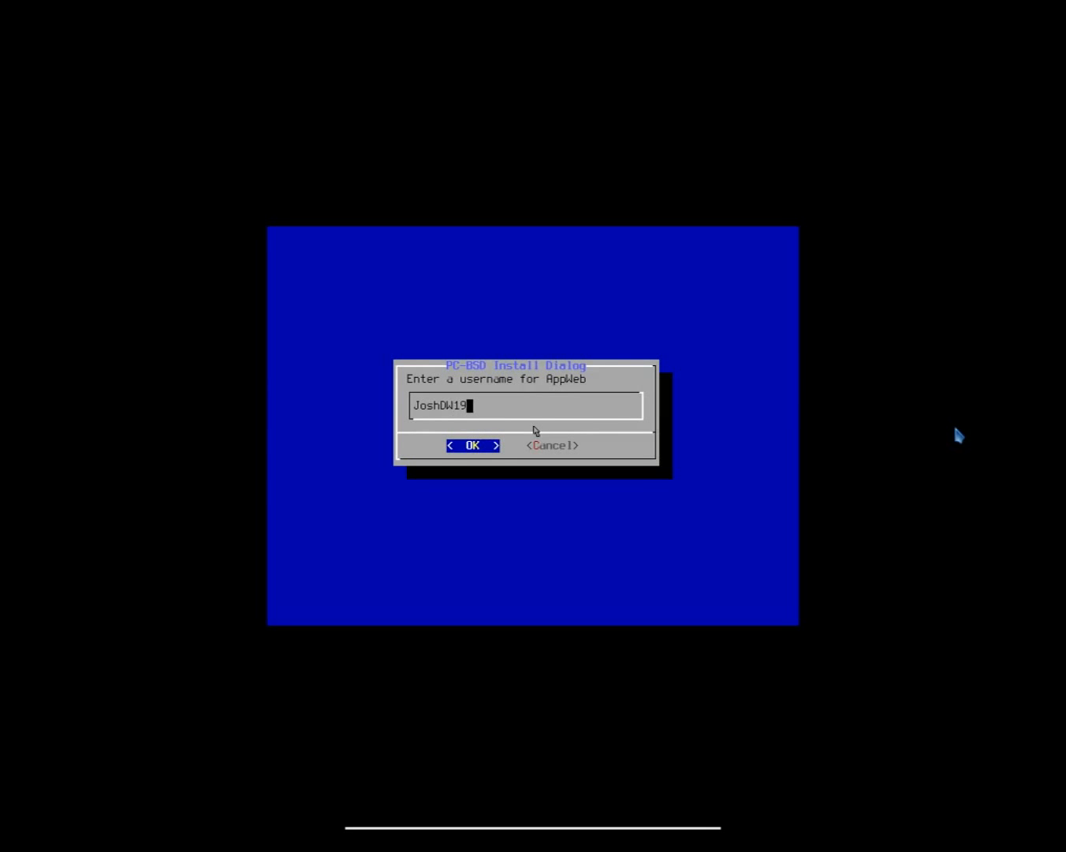
left_click(473, 445)
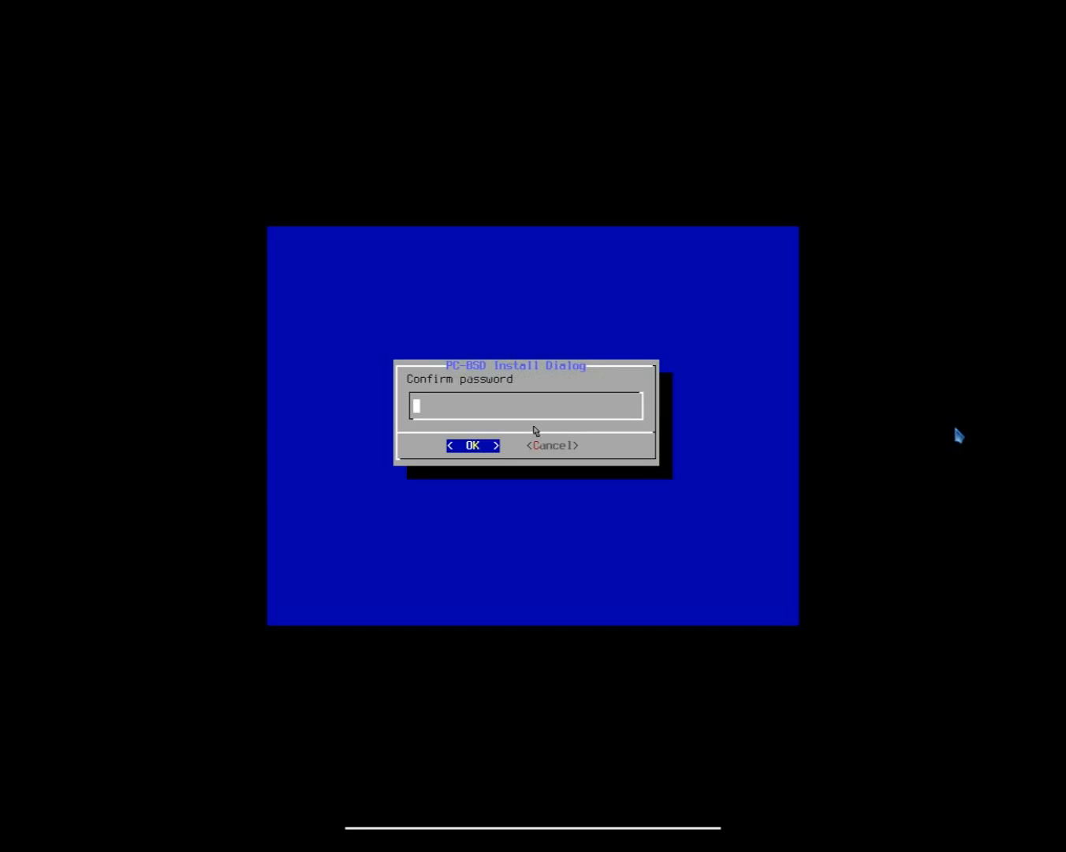
left_click(471, 445)
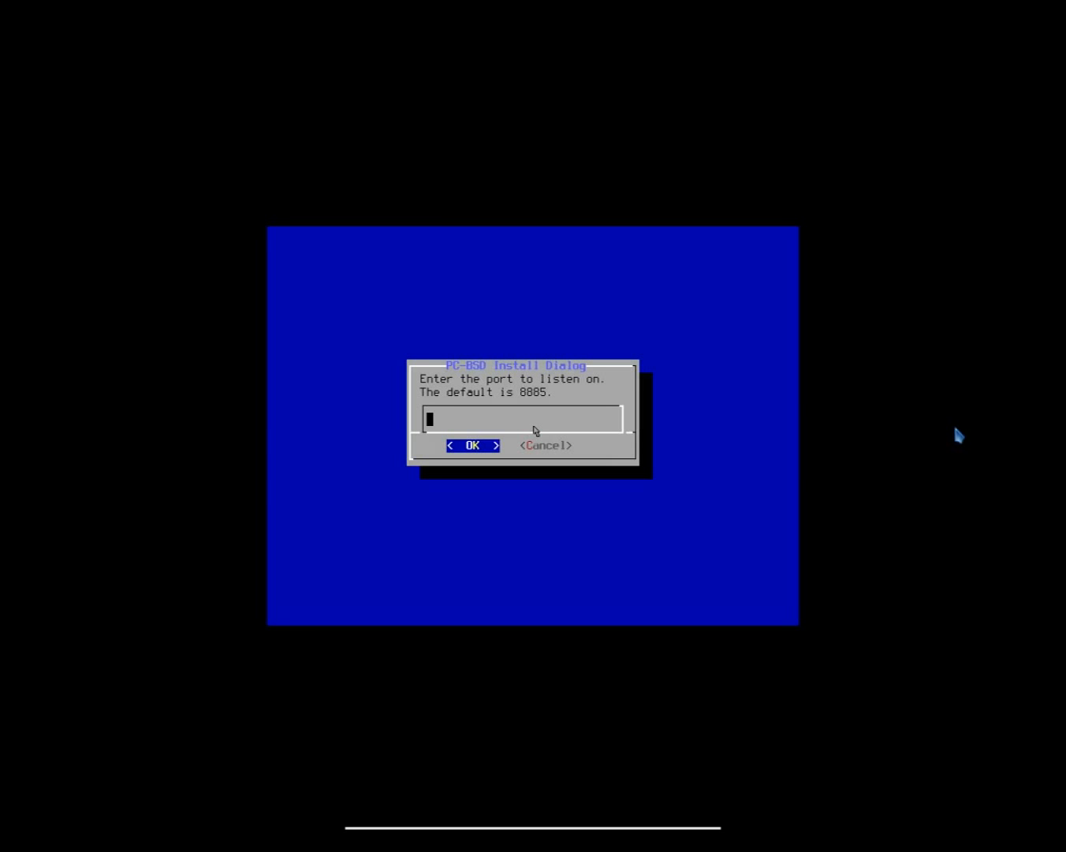
type("88")
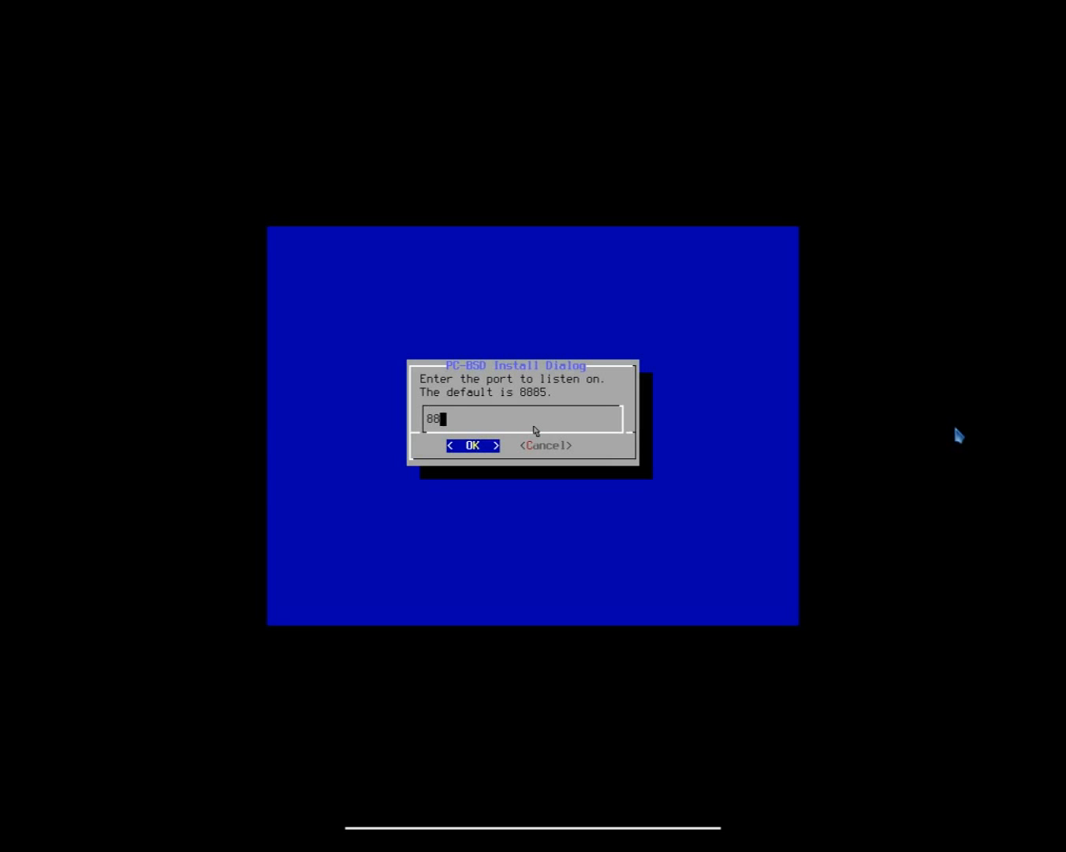
type("8")
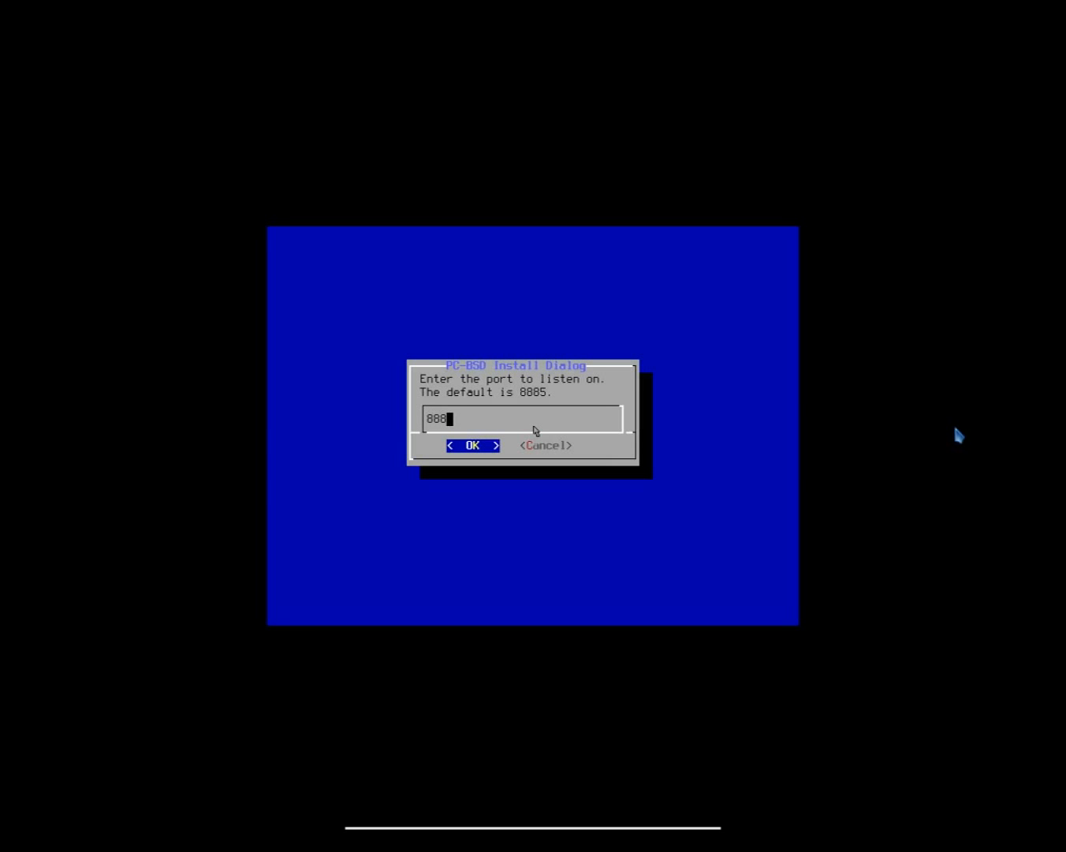
left_click(472, 445)
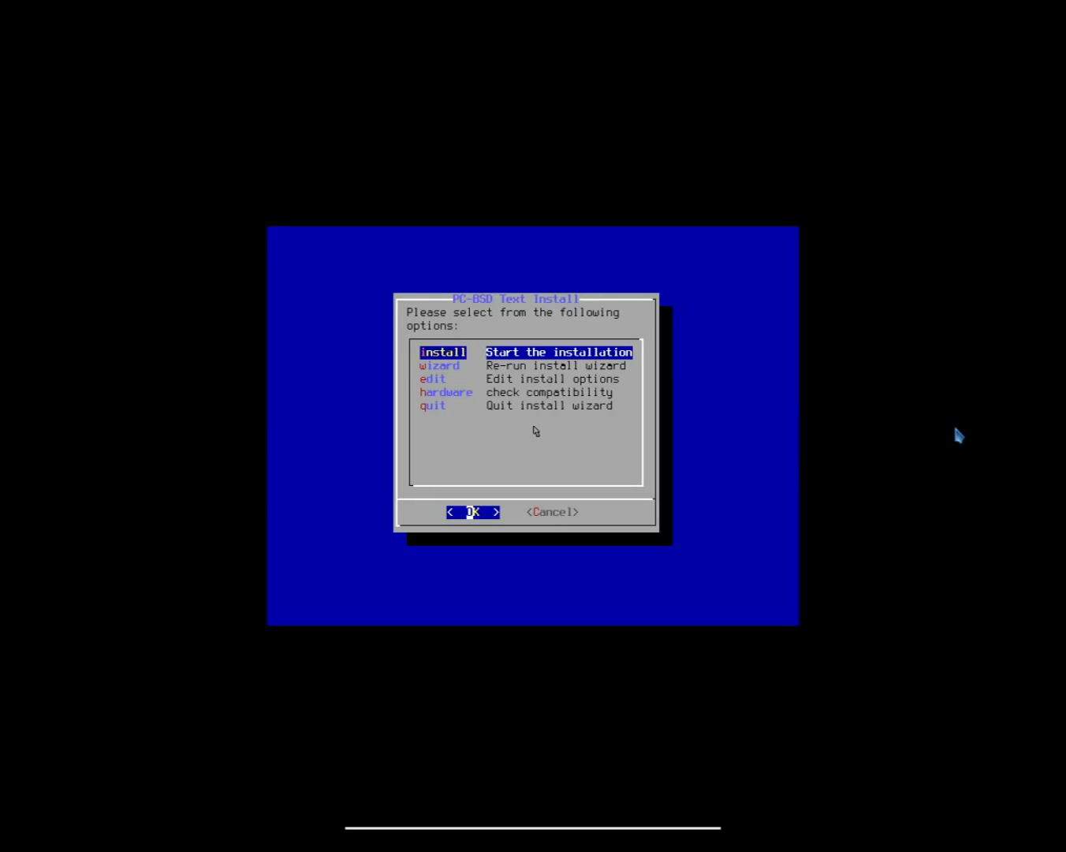
key("Down")
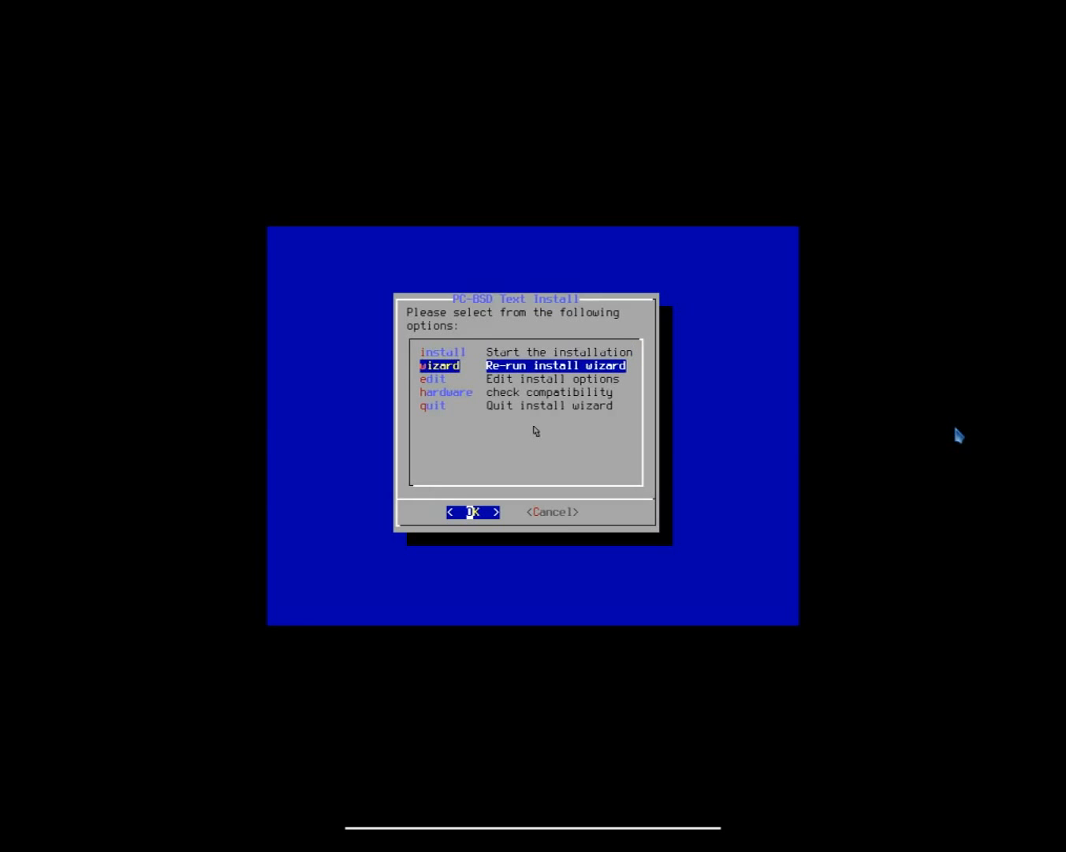
key("Down")
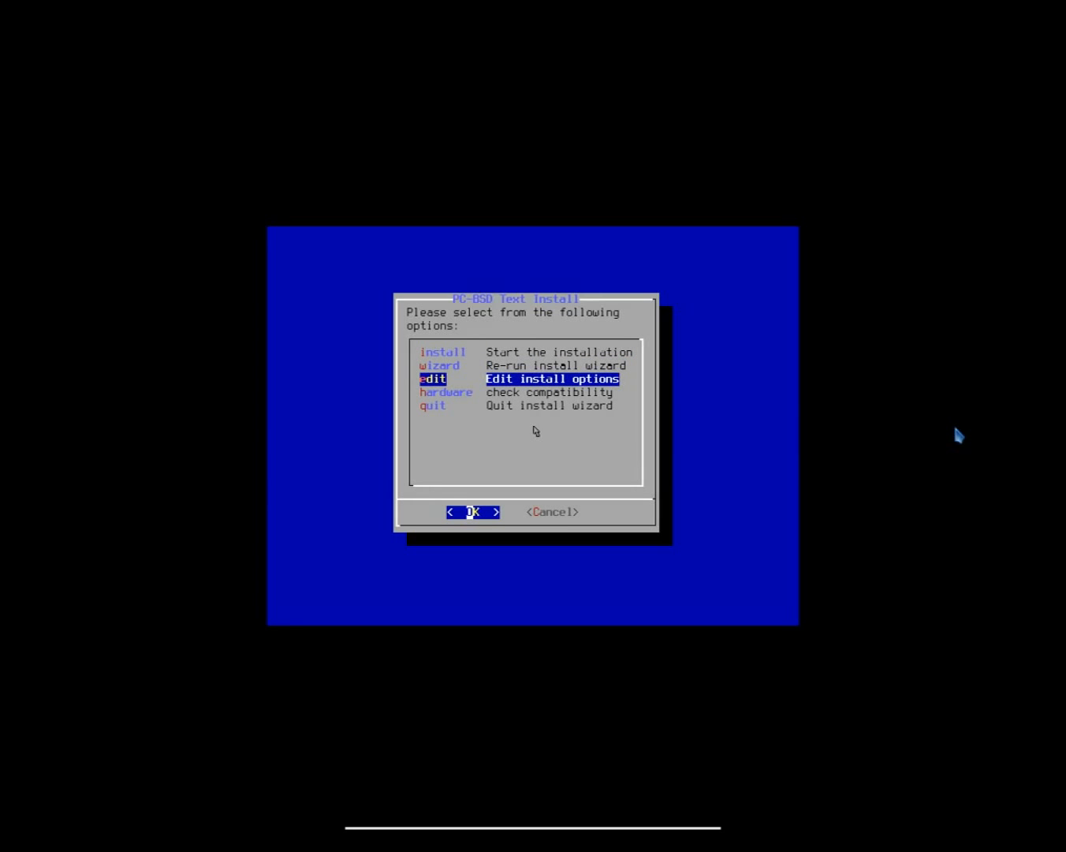
left_click(472, 511)
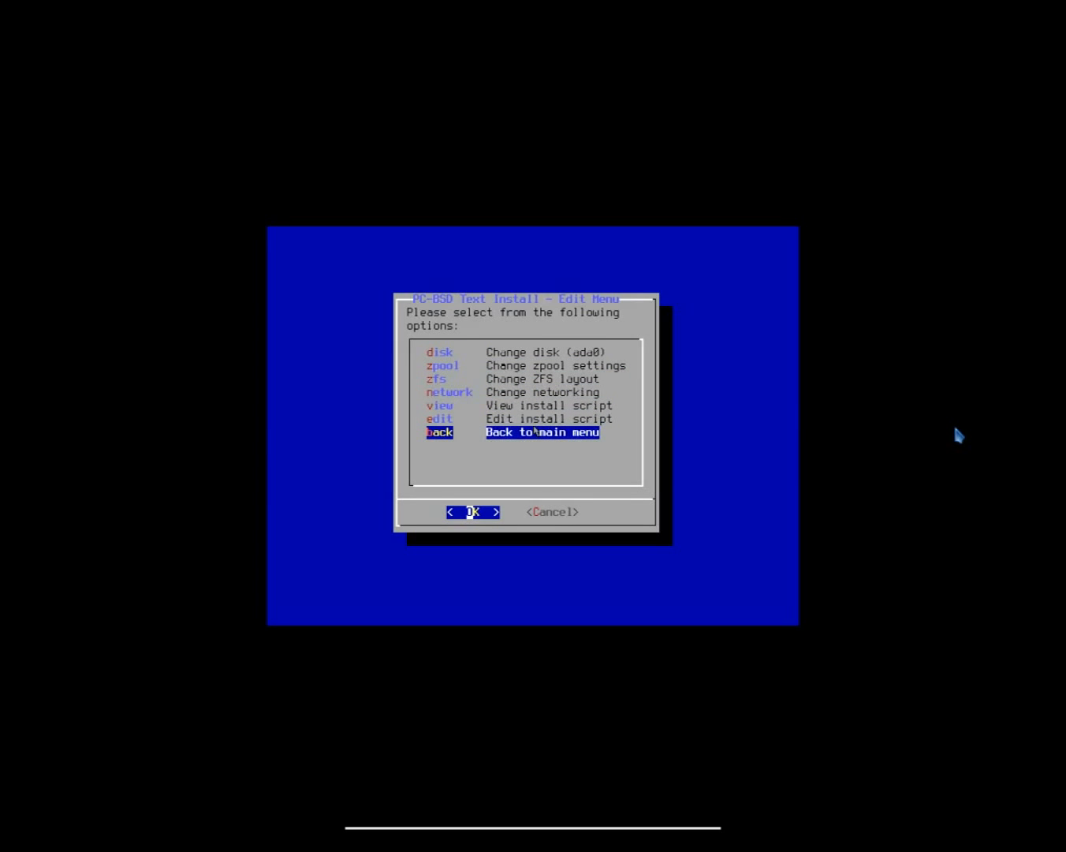
left_click(472, 511)
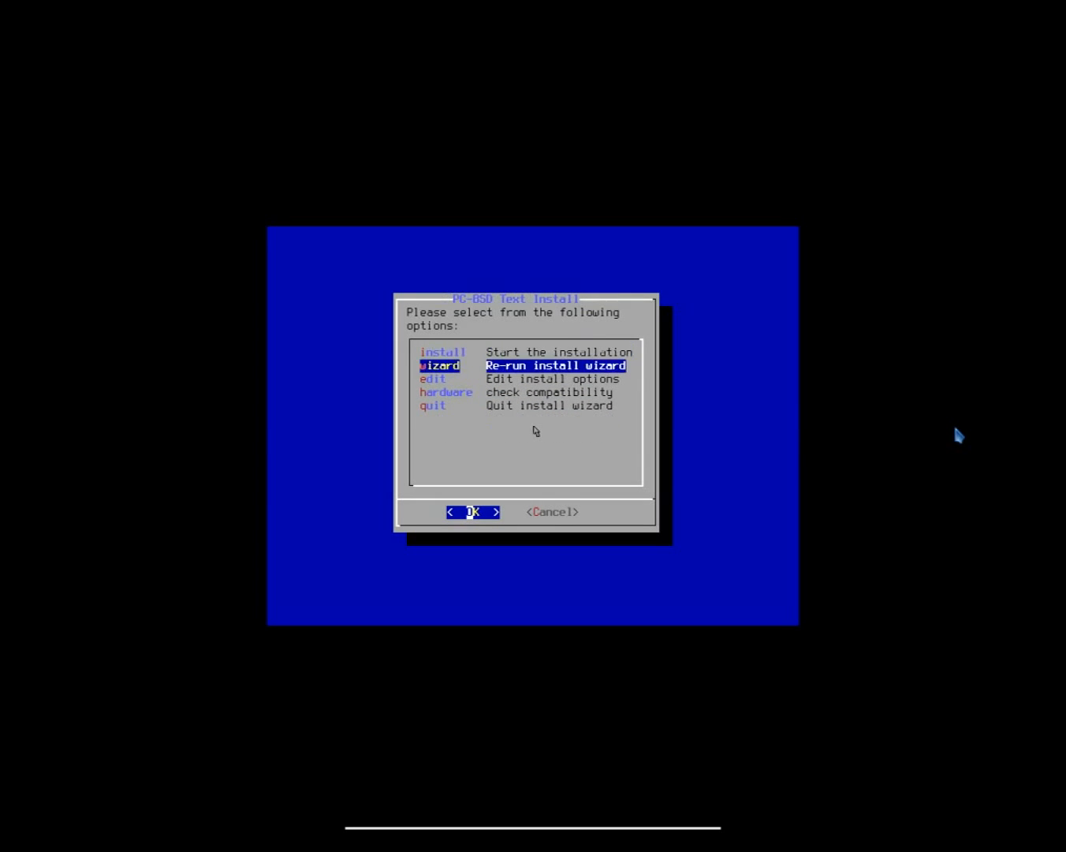
key("Down")
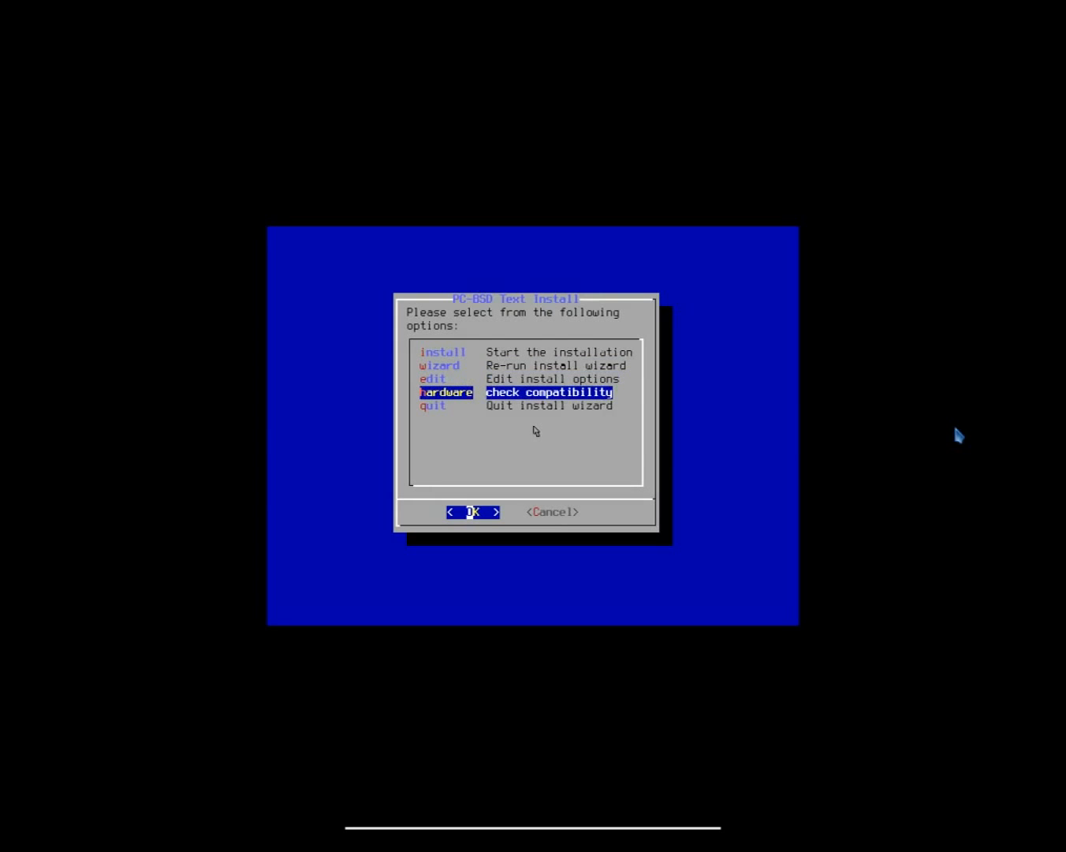
left_click(473, 512)
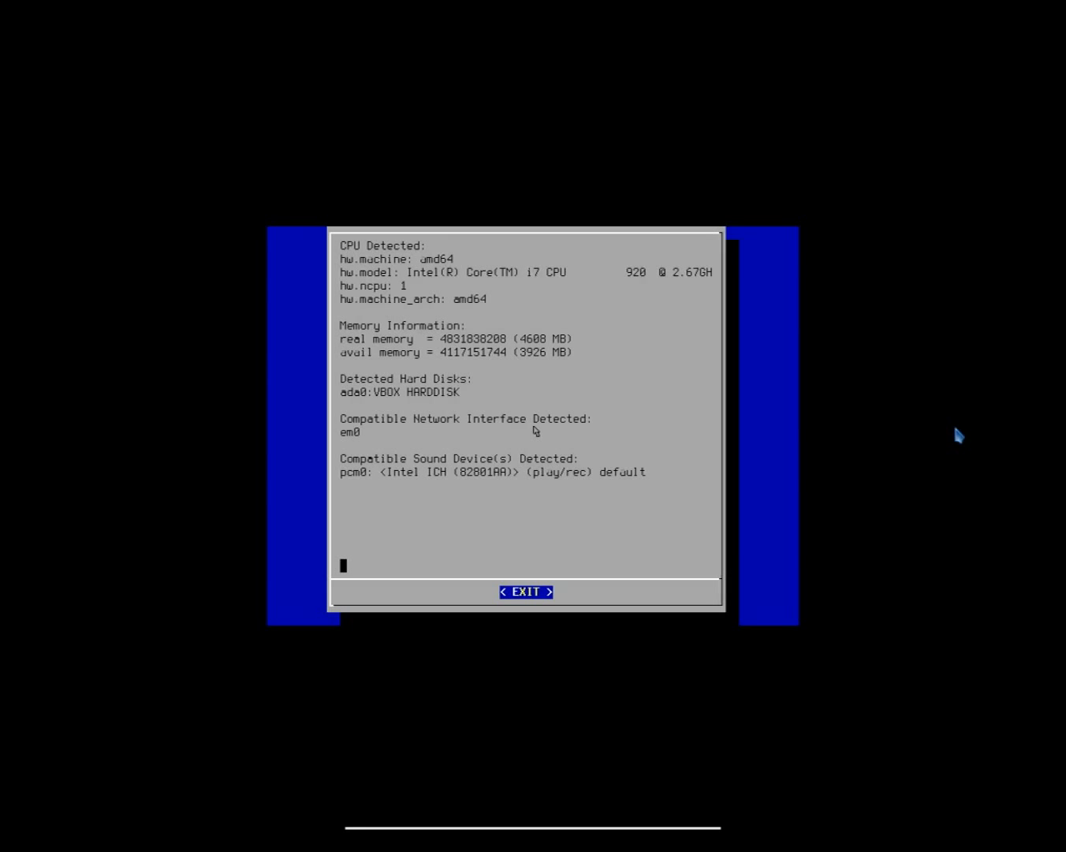
left_click(525, 592)
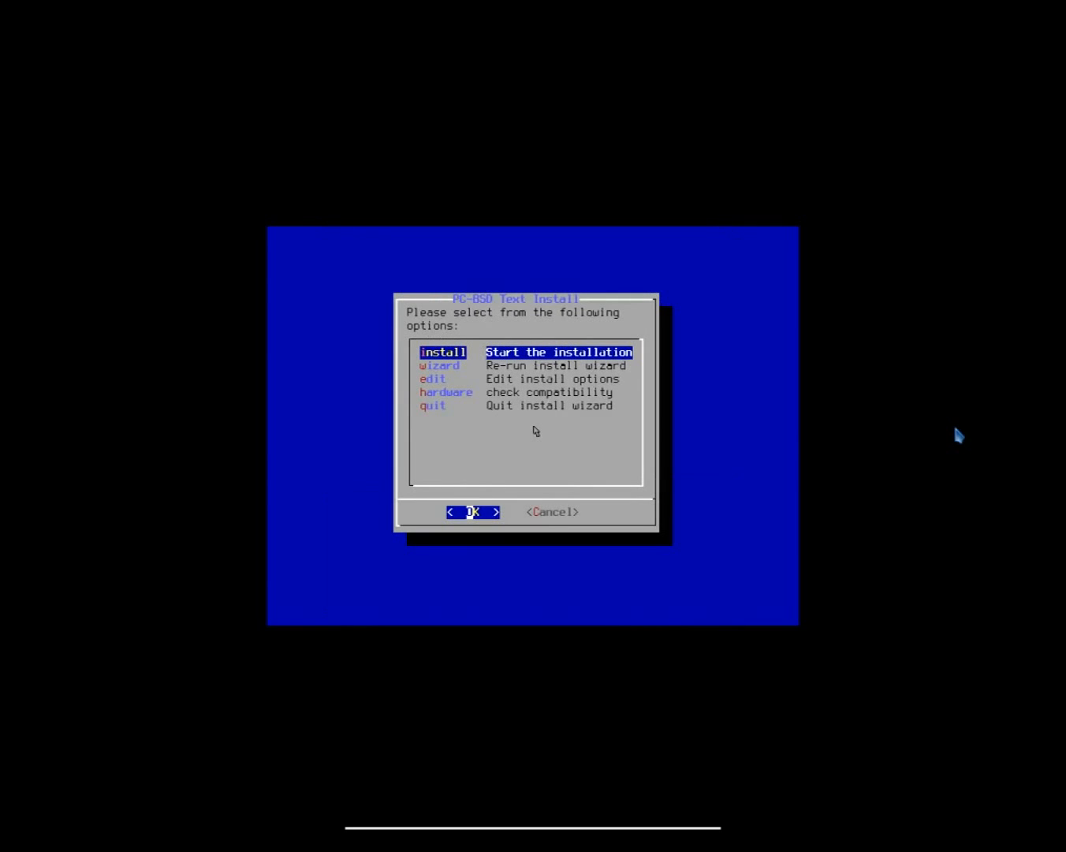
Choose 'install' from the main menu and confirm Yes to begin installation
left_click(472, 511)
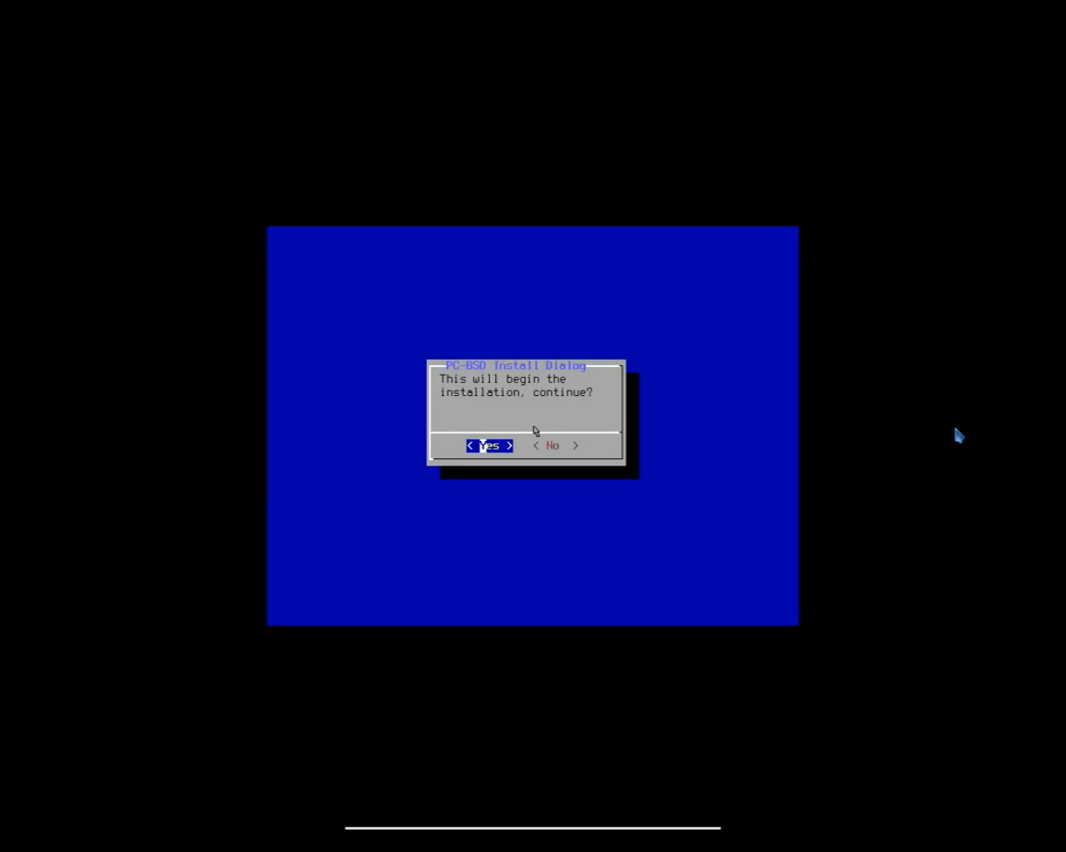
left_click(489, 444)
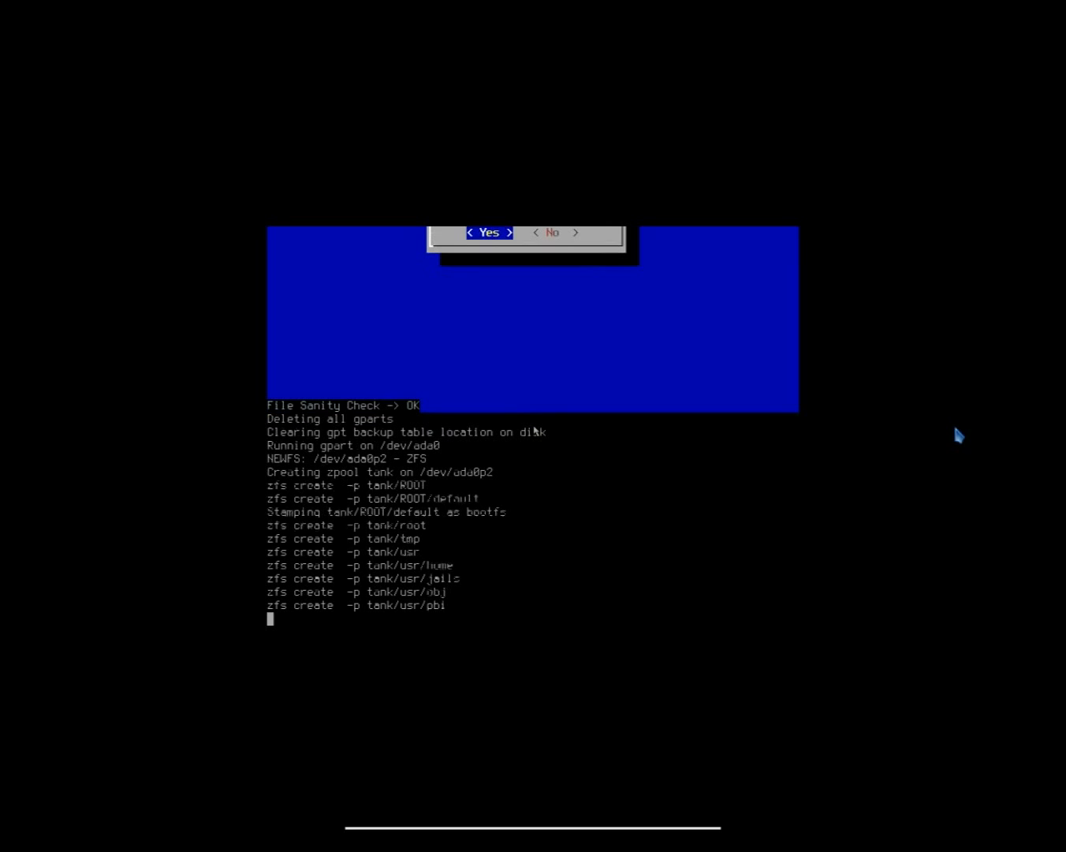
Click in the guest window while datasets are created and encrypted swap is enabled
left_click(488, 232)
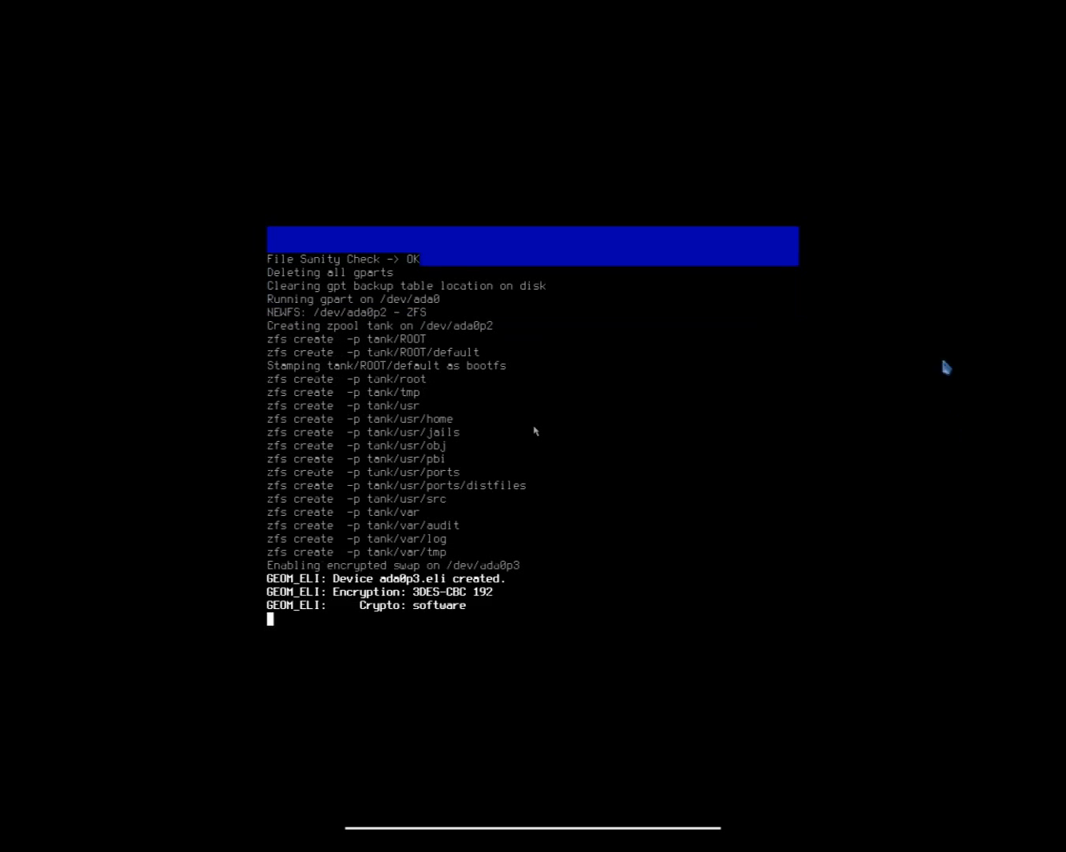
mouse_move(907, 267)
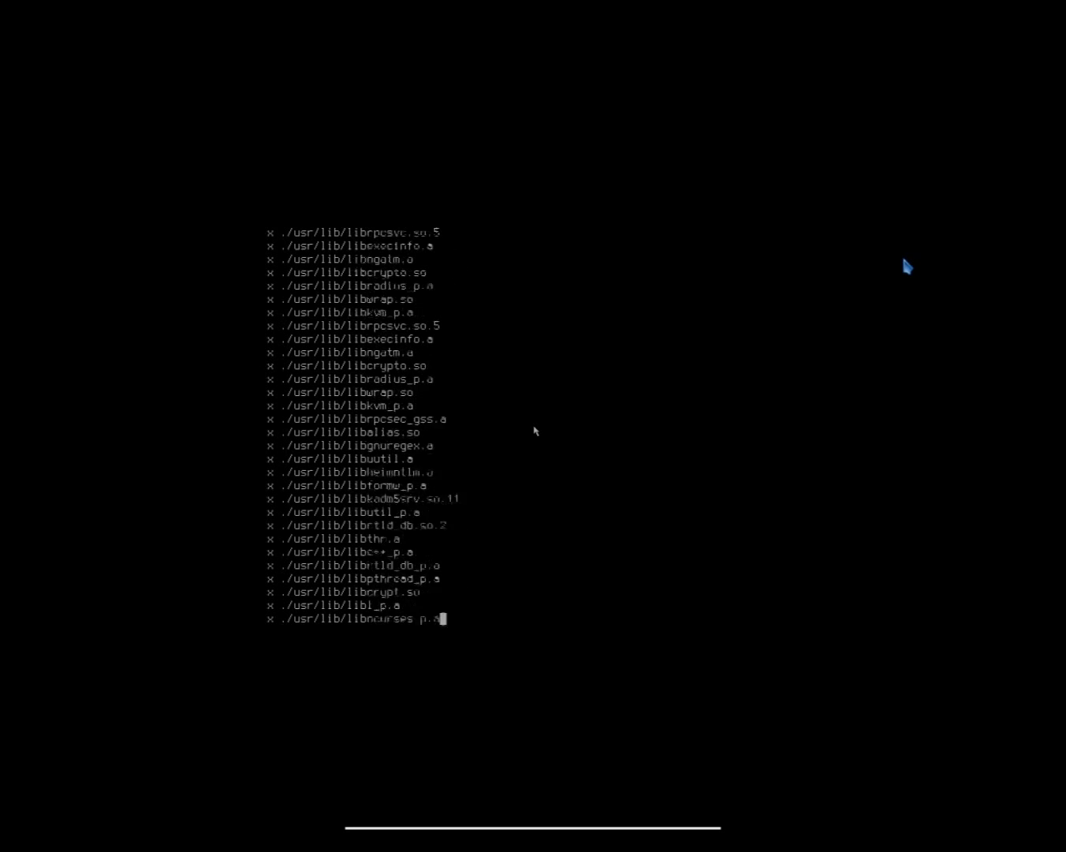
Scroll the installer output while extraction and TrueOSserver hostname setup finish
scroll("down", 3)
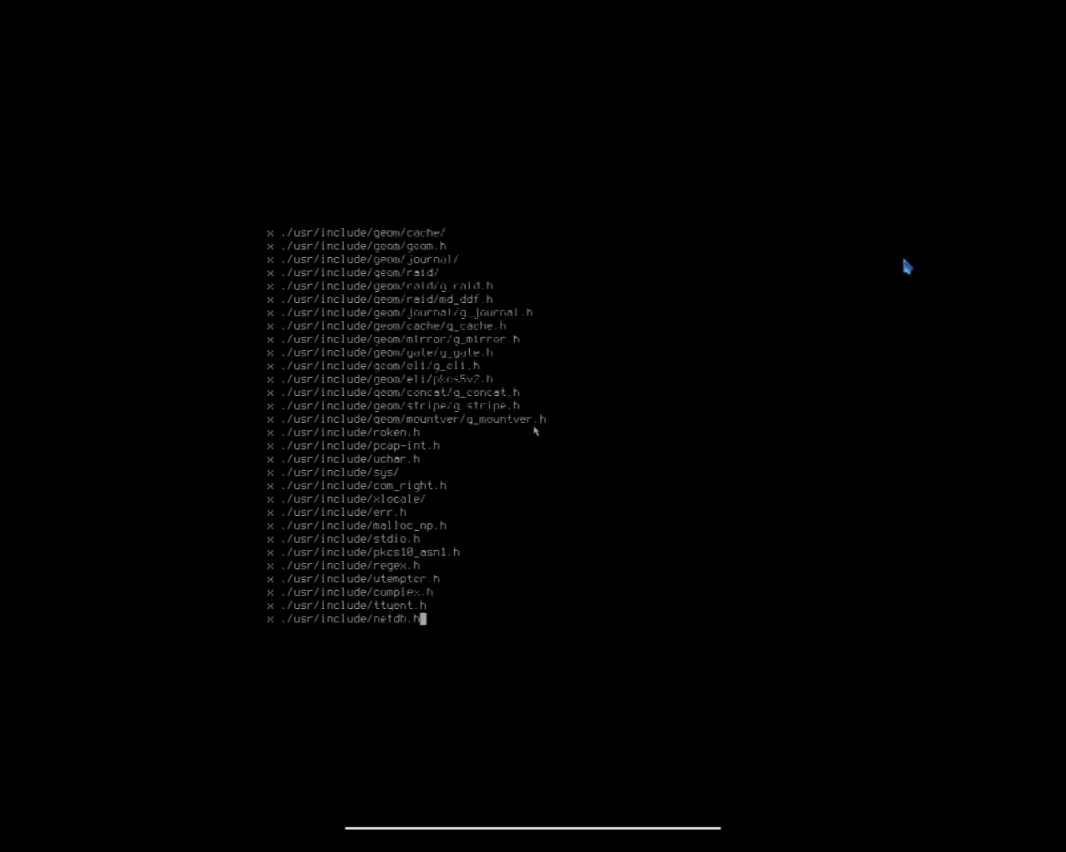
scroll("down", 3)
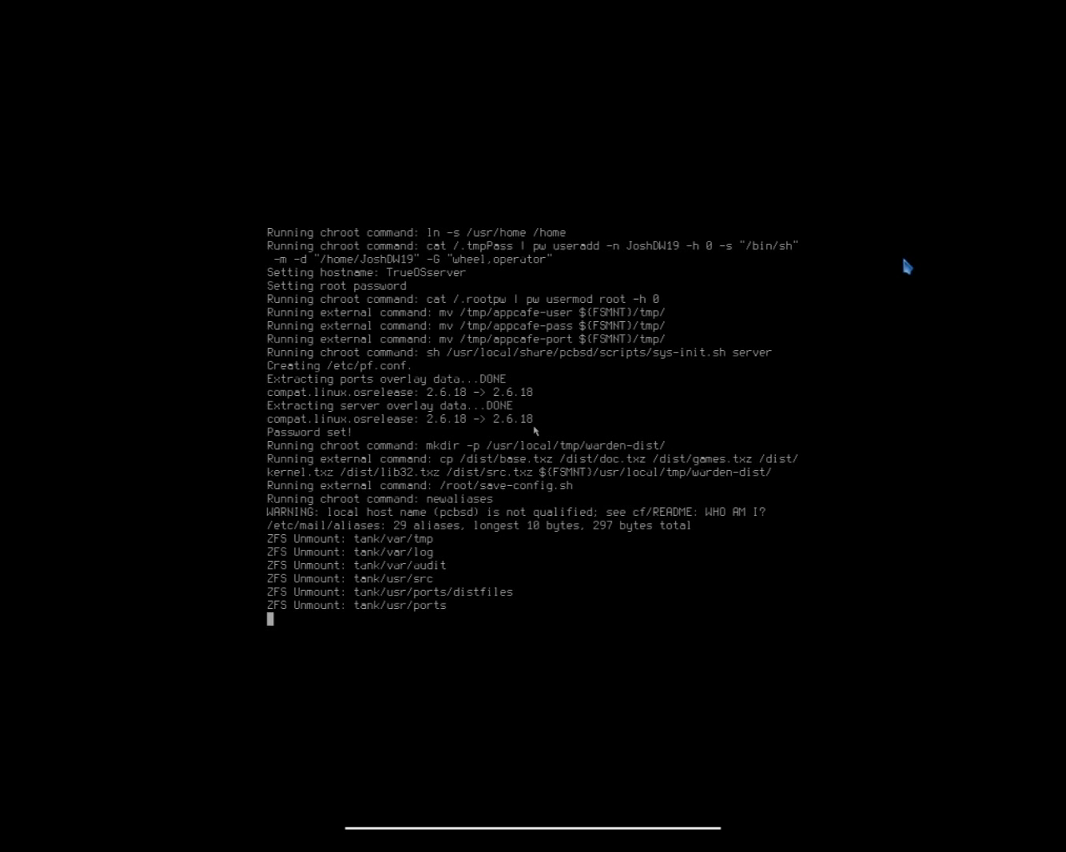
Scroll the guest display while datasets unmount and the Text Install menu returns
scroll("down", 3)
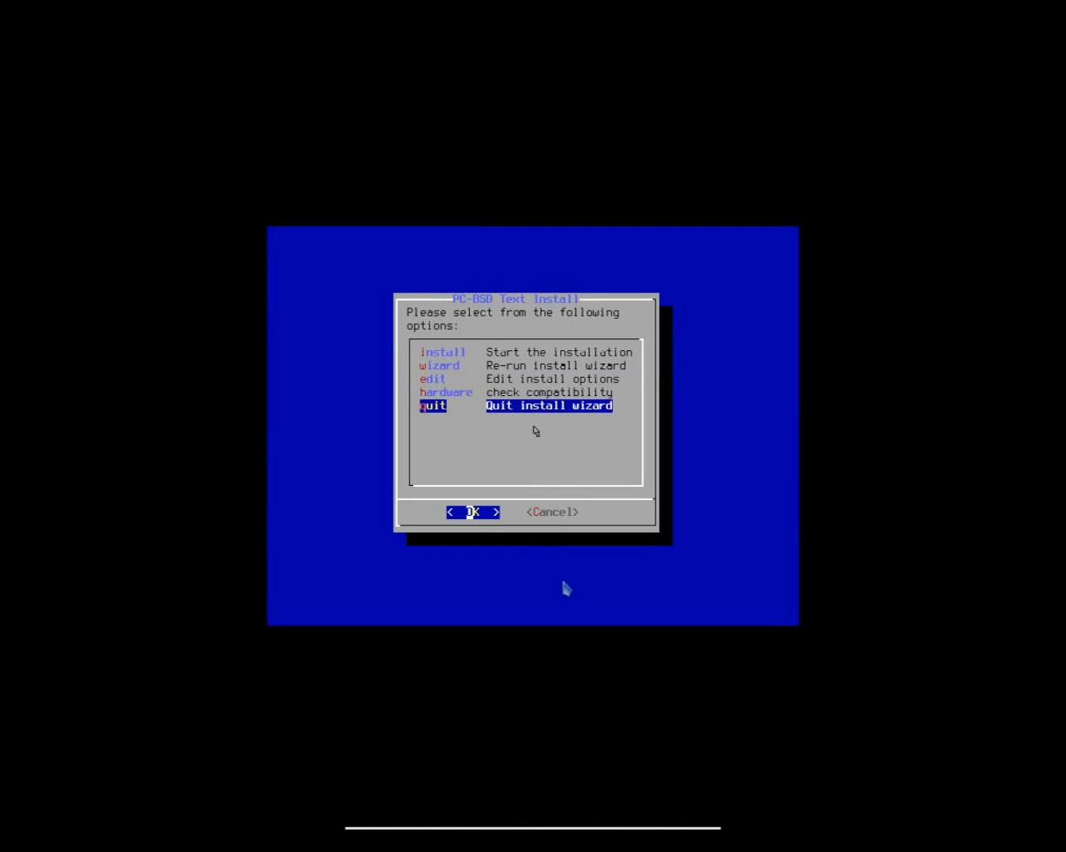
Quit the install wizard, reboot the guest, and eject the TrueOS install disc
left_click(472, 511)
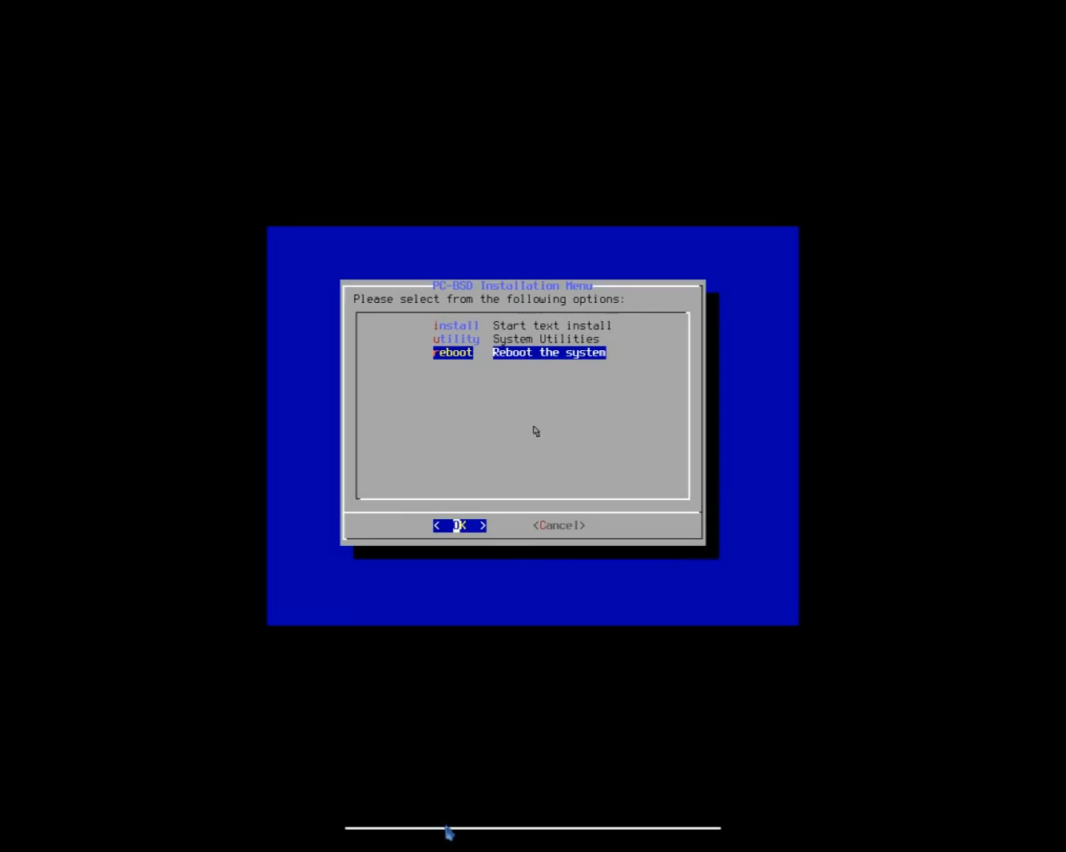
left_click(514, 819)
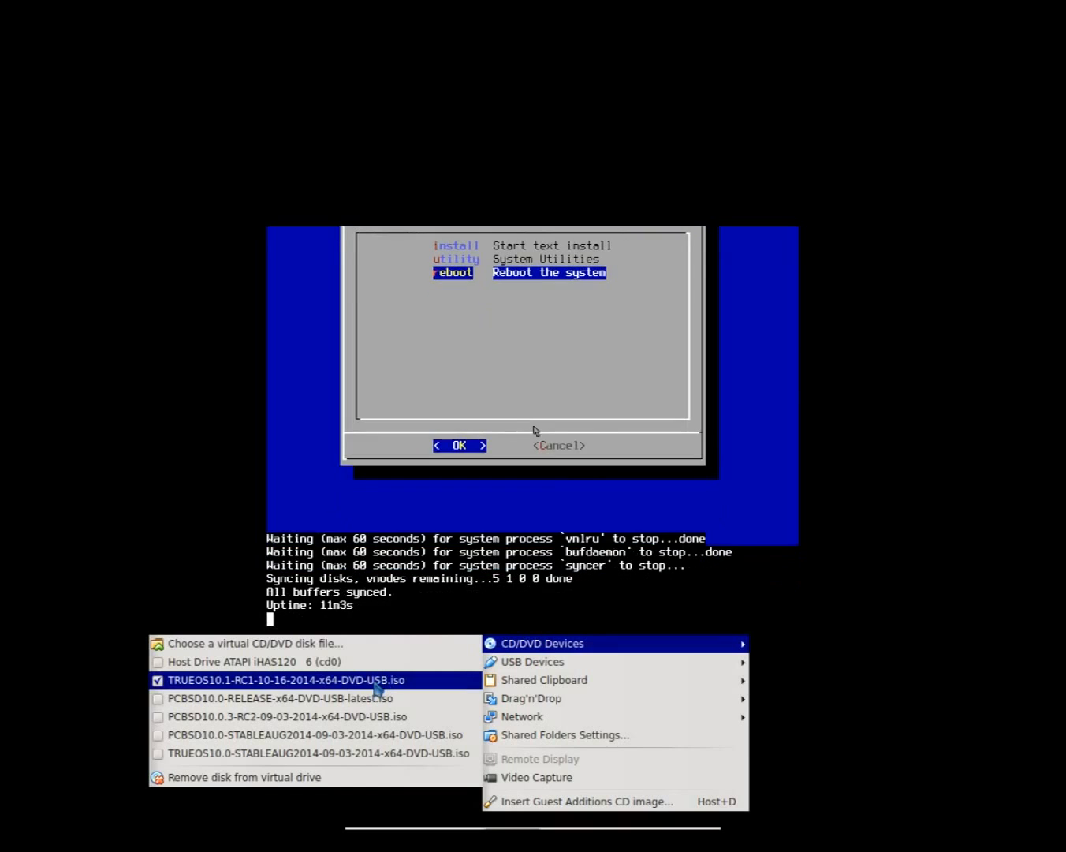
left_click(459, 445)
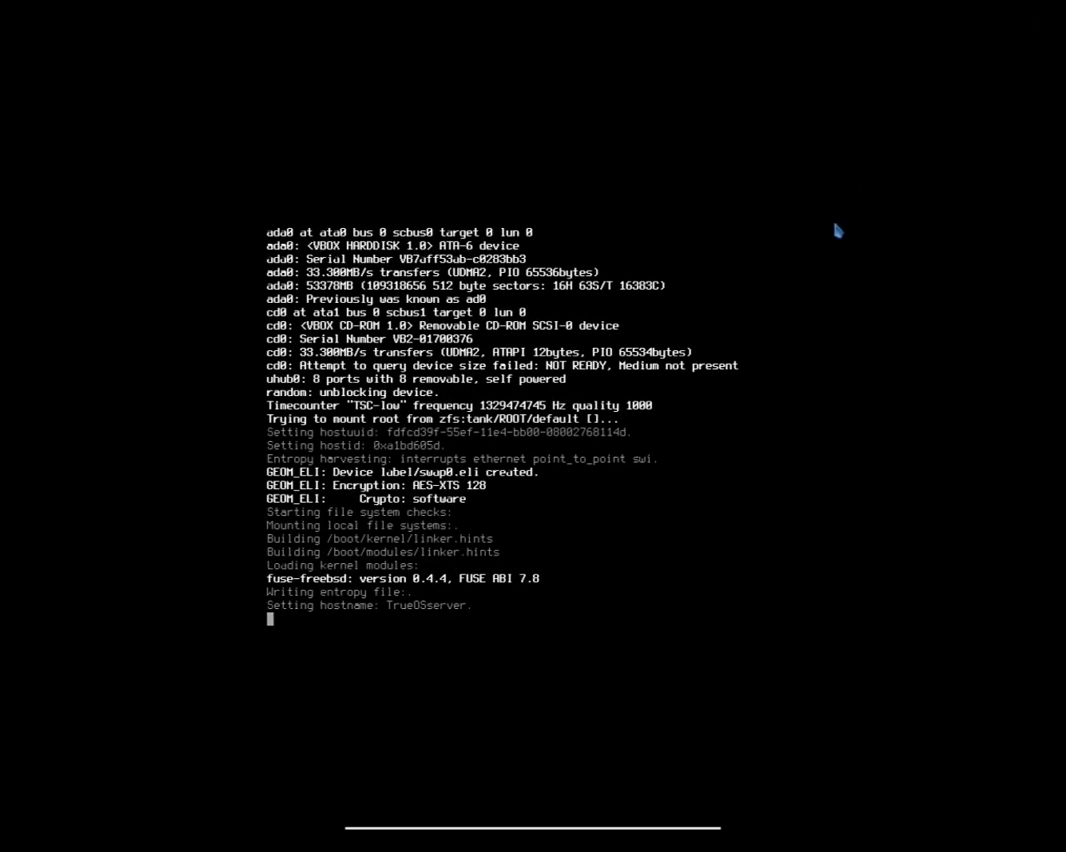
mouse_move(741, 634)
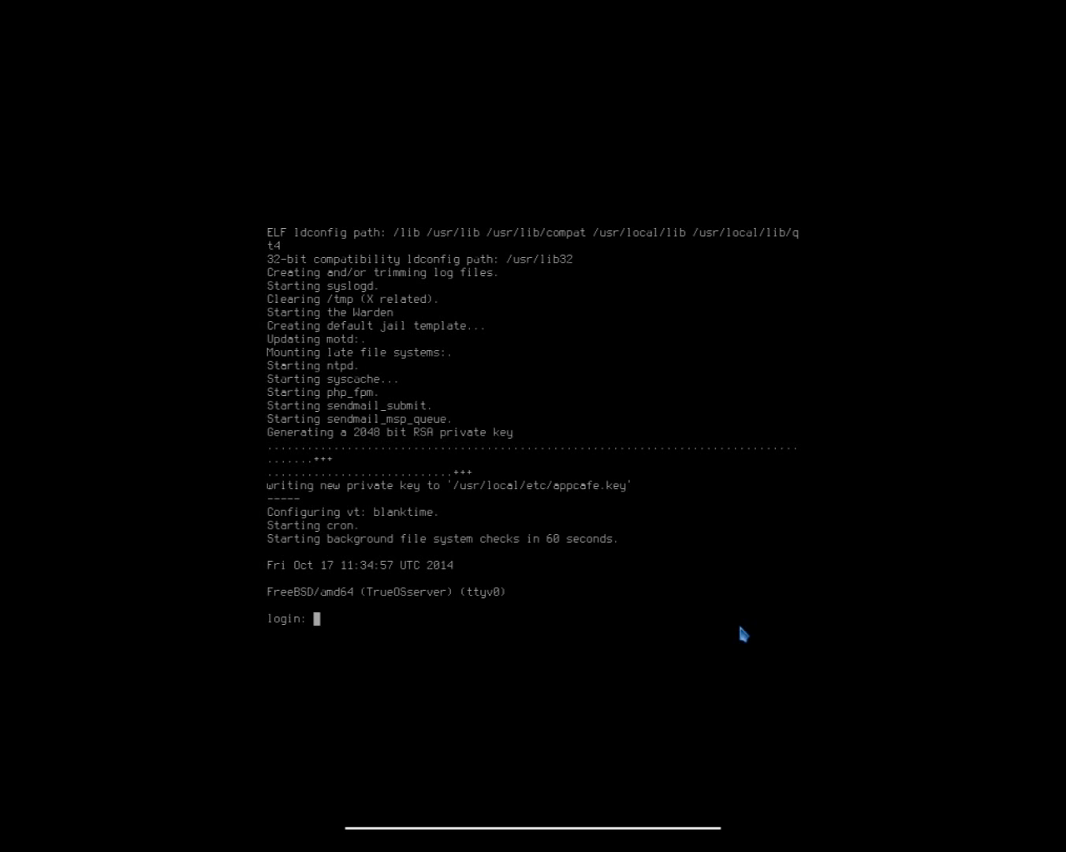
Log in to TrueOS as JoshDW19 with the password to reach the shell prompt
type("J")
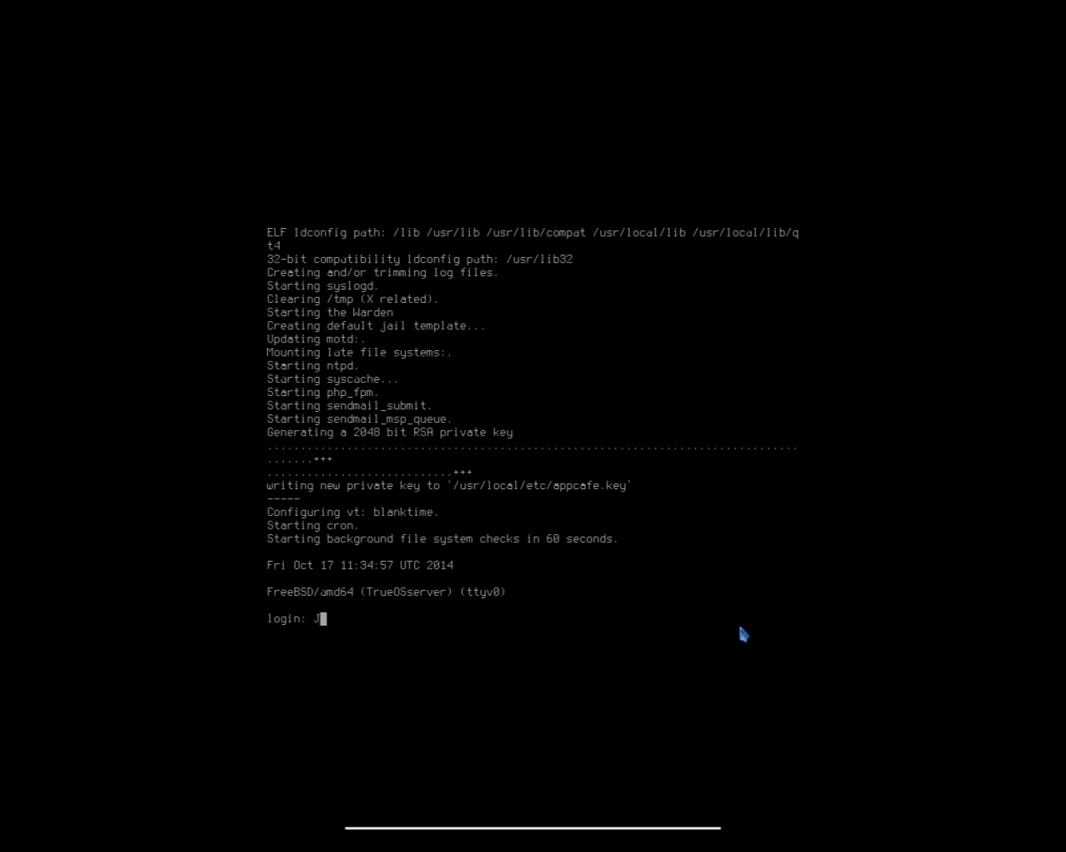
type("oshDW19")
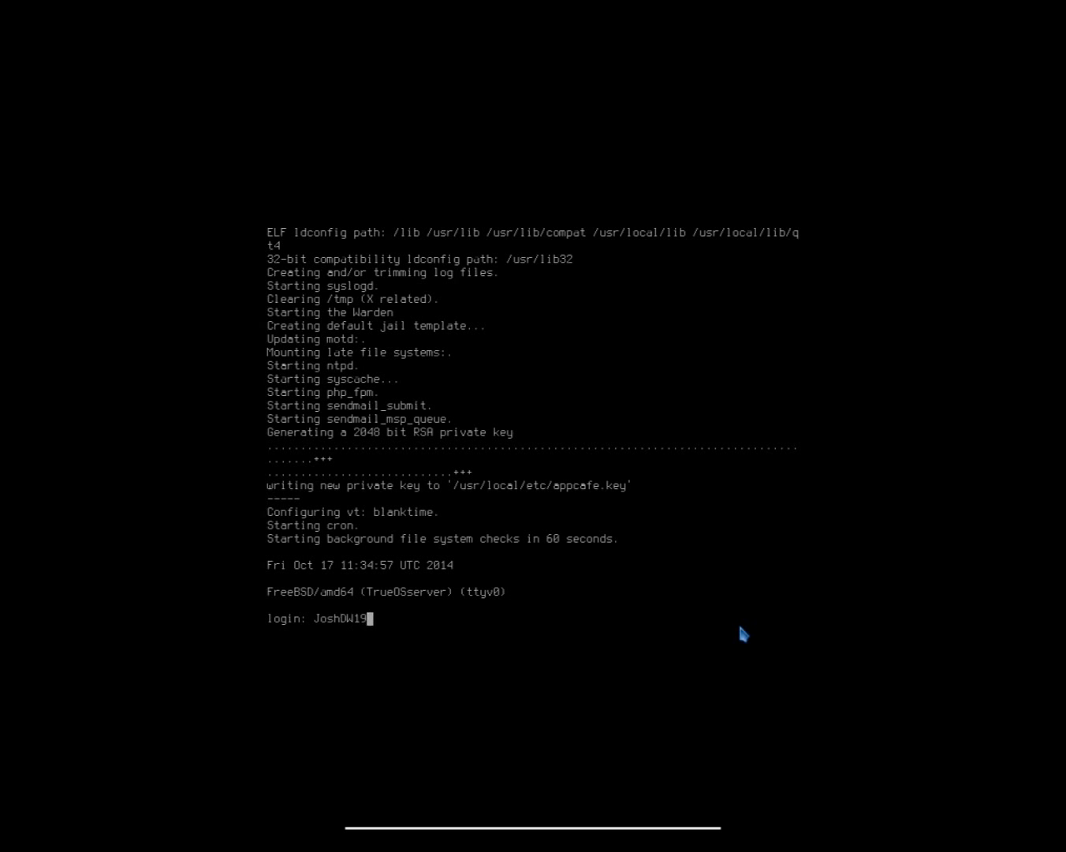
key("Return")
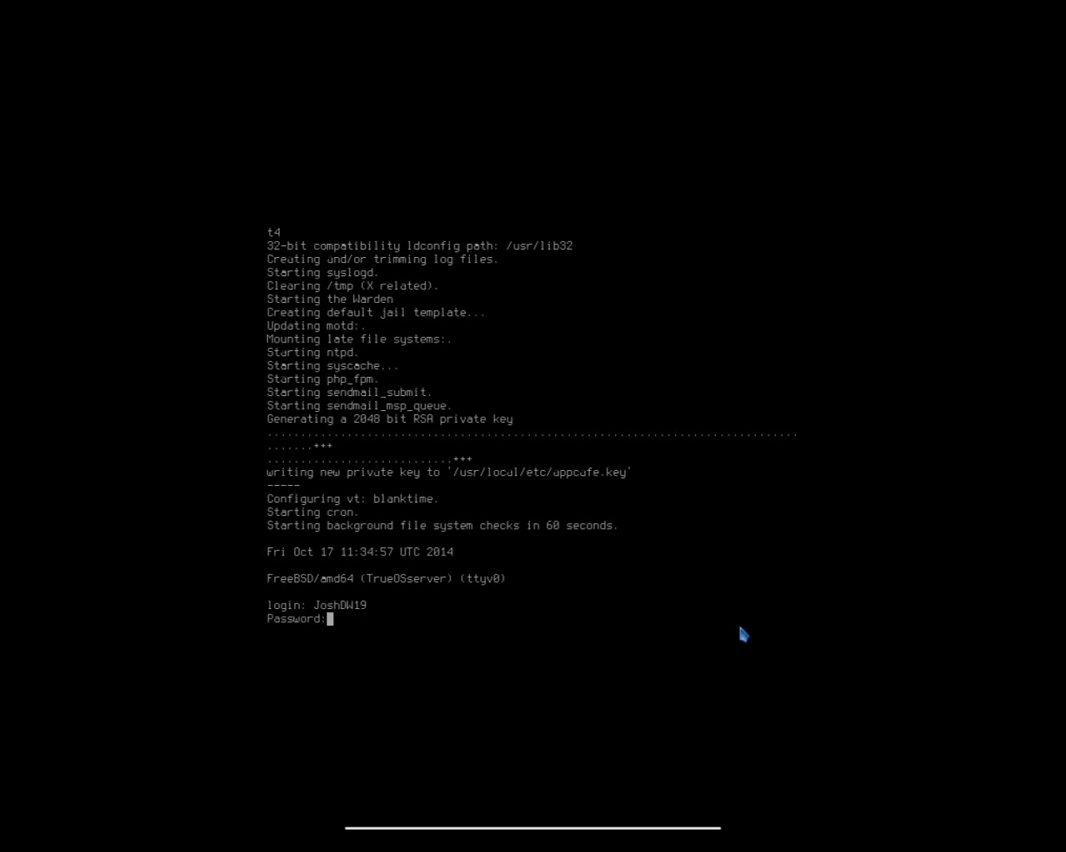
key("Return")
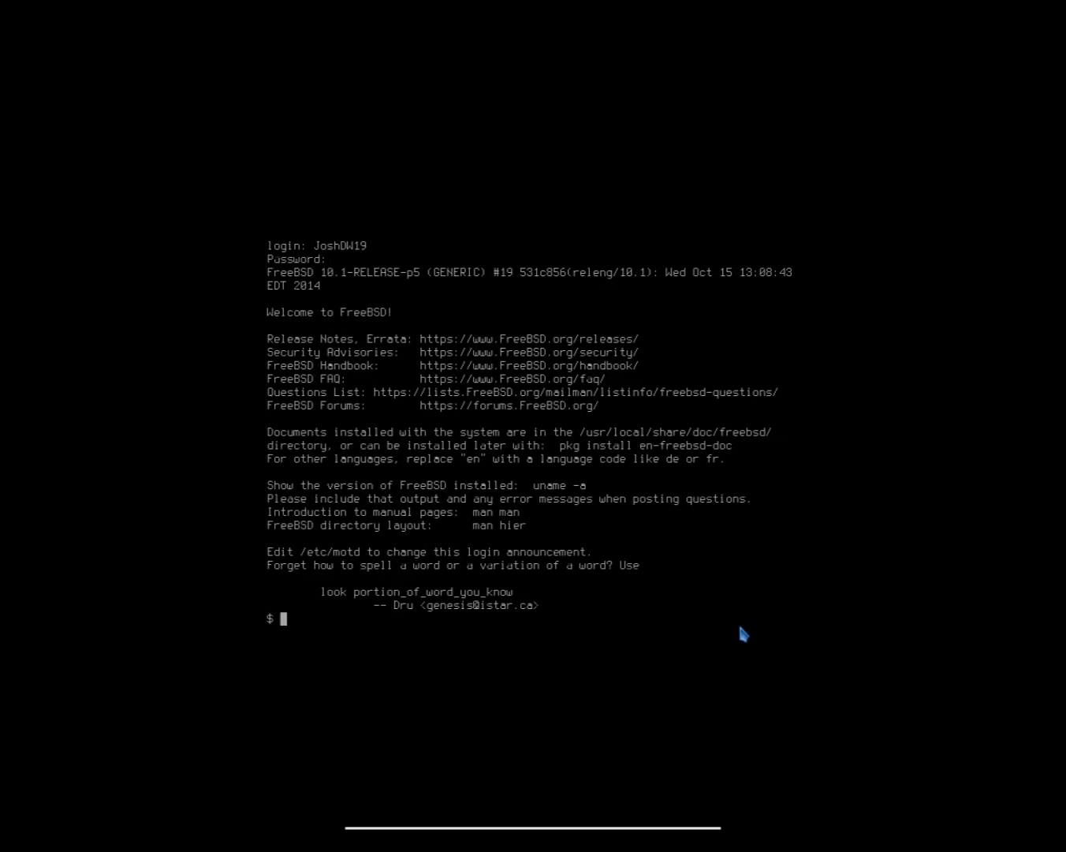